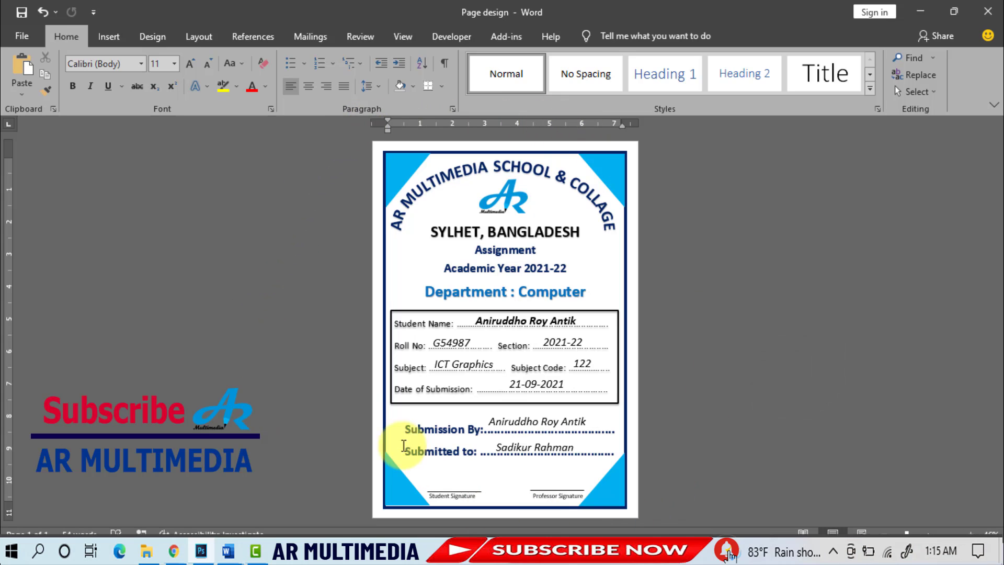
mouse_move(348, 346)
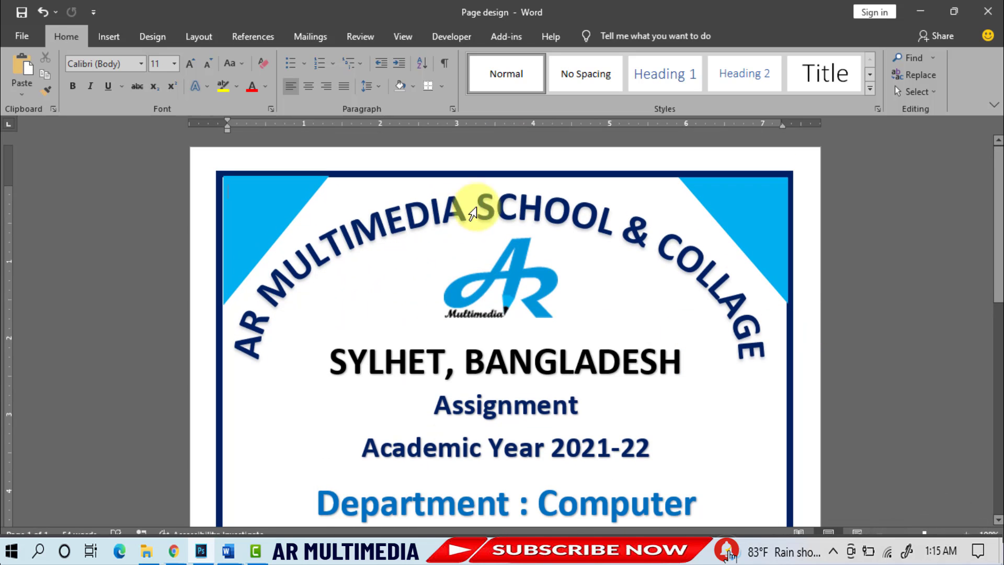
Scroll through the options and create a fresh blank Word document.
scroll(down, 3)
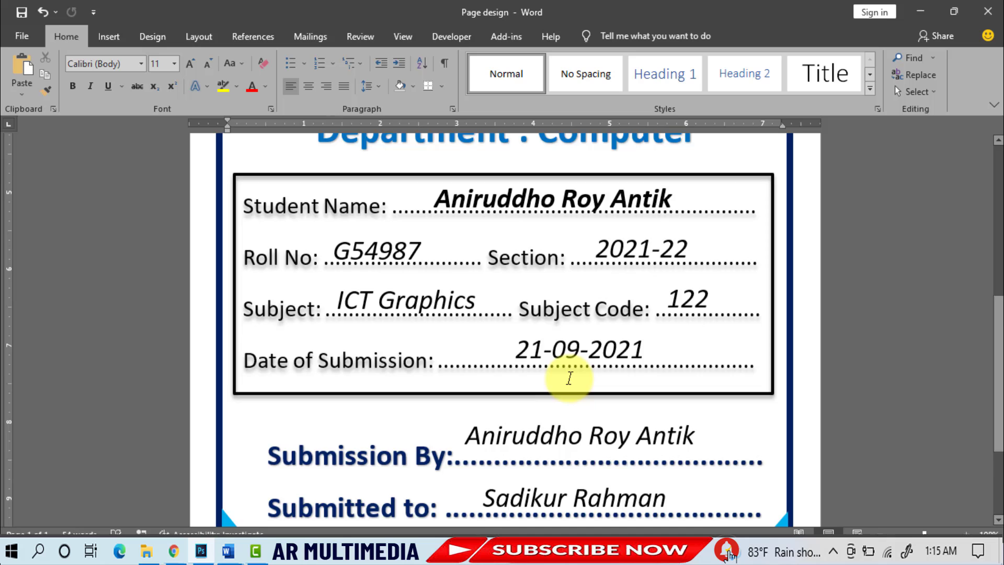
scroll(up, 3)
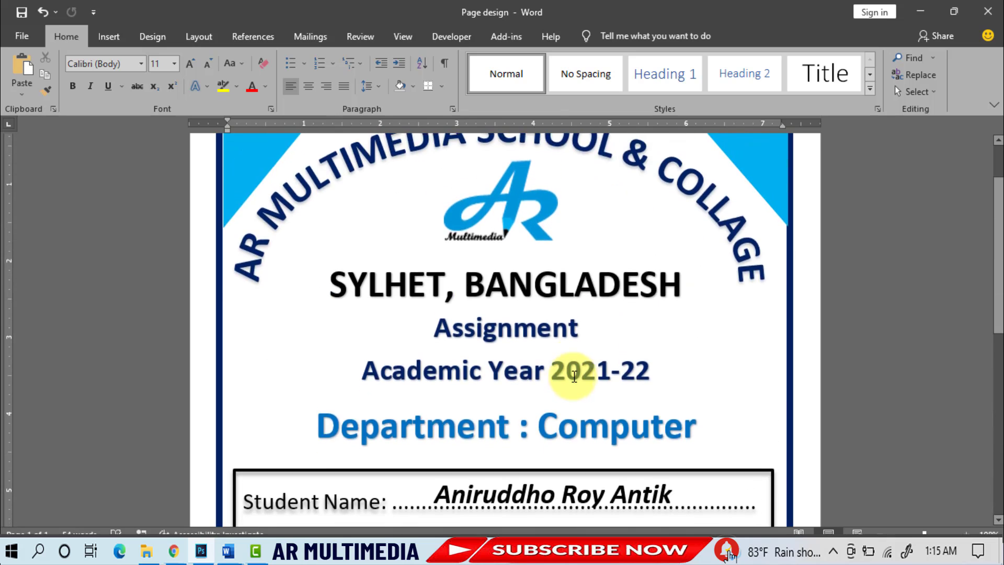
scroll(down, 3)
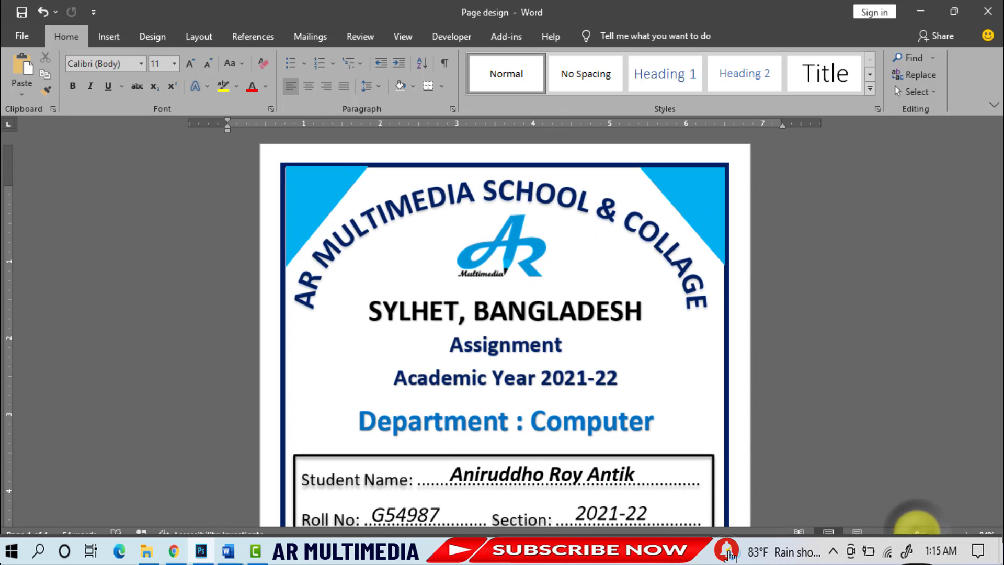
scroll(down, 3)
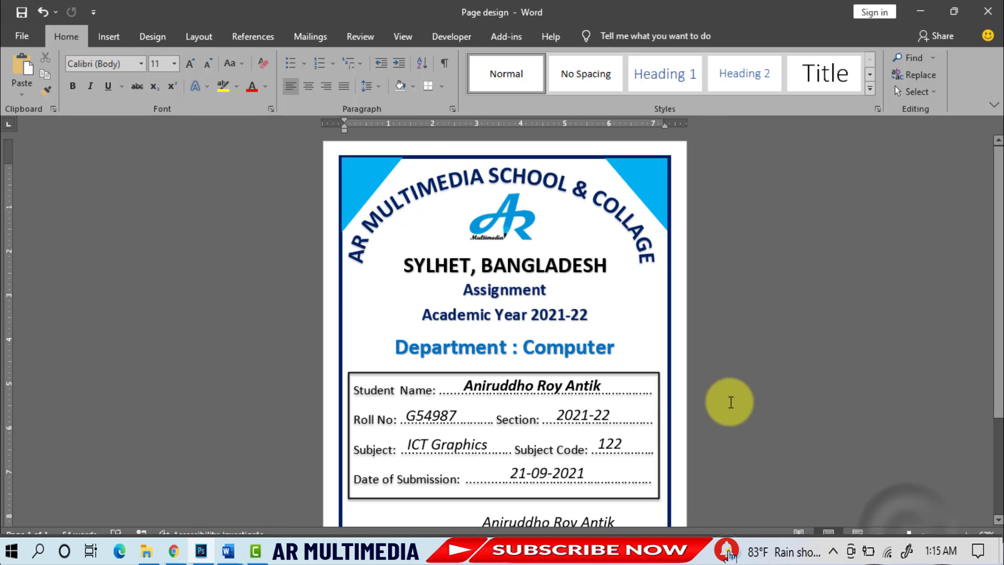
scroll(down, 3)
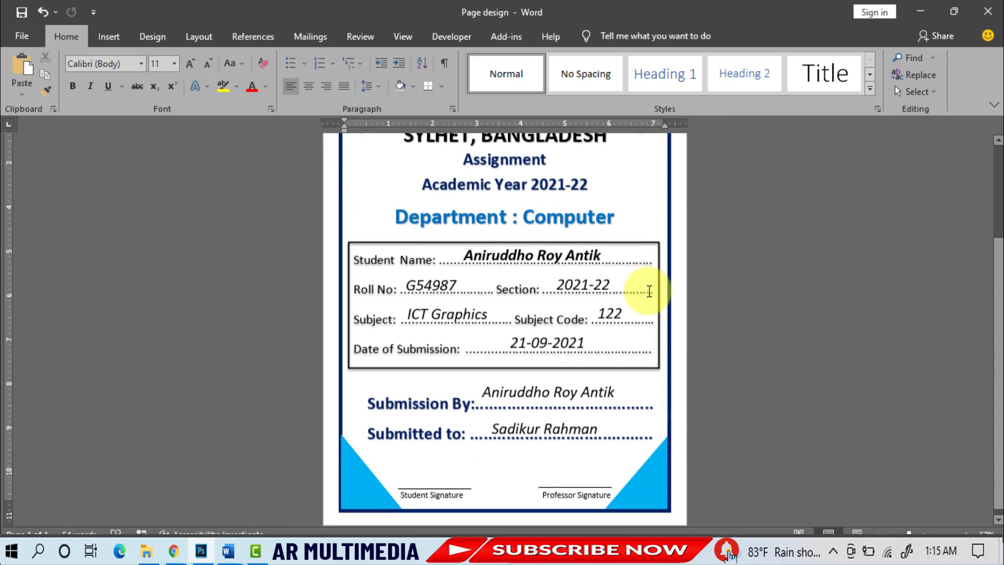
scroll(up, 3)
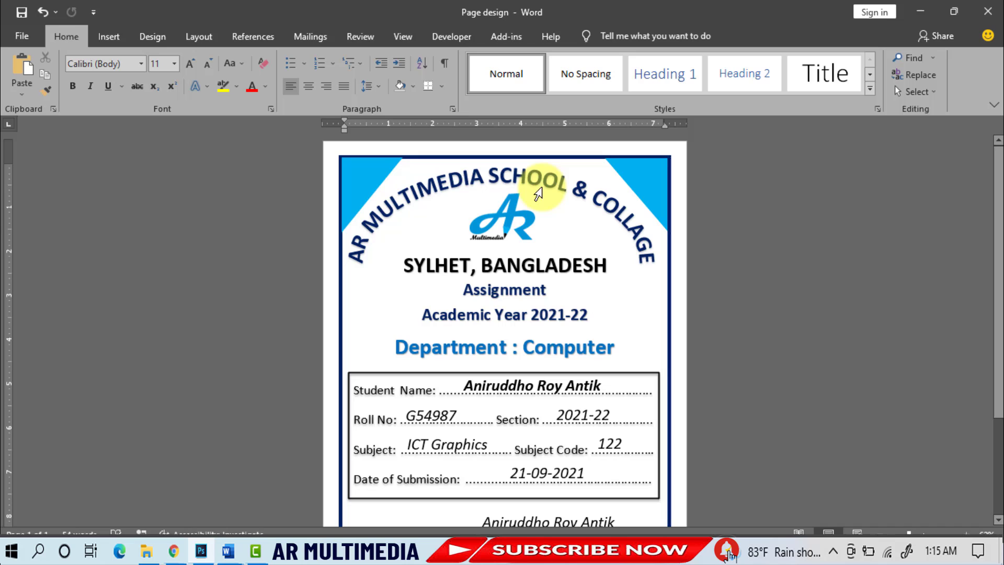
mouse_move(330, 246)
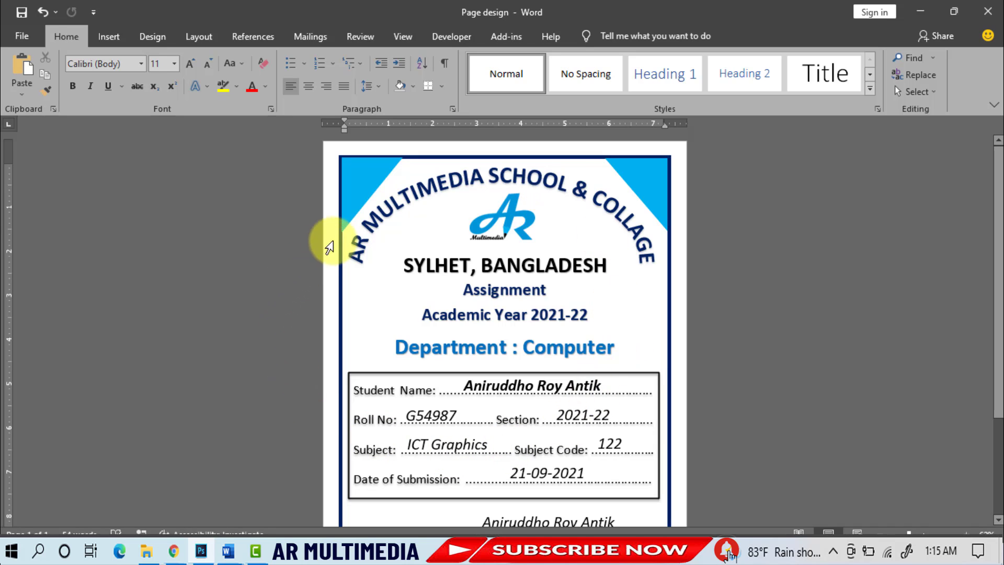
mouse_move(766, 129)
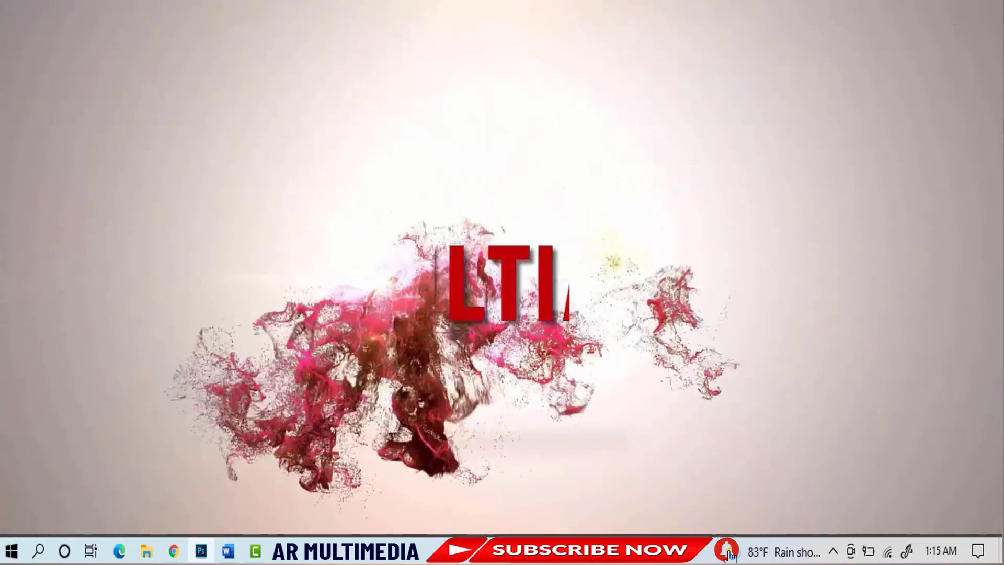
click(228, 551)
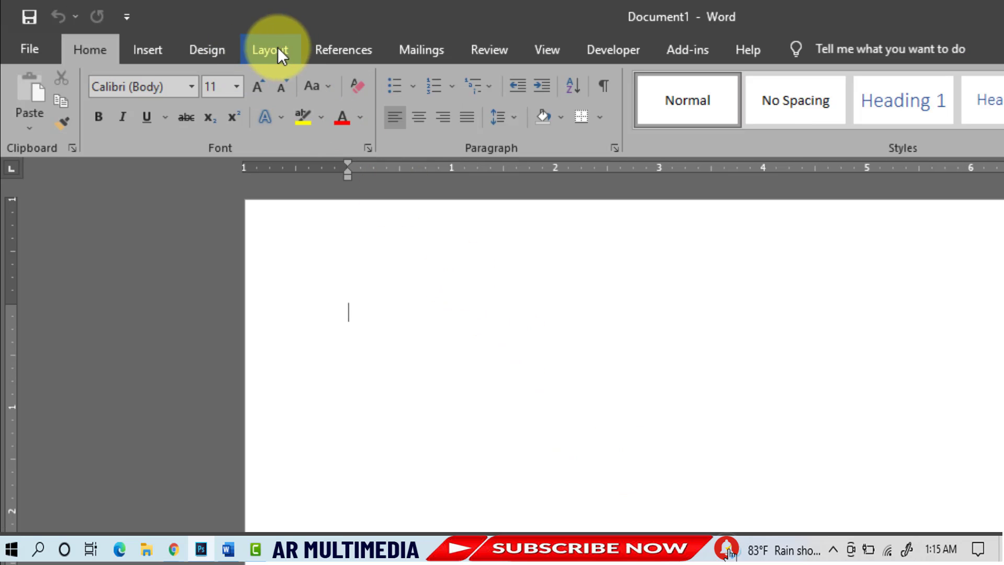
Set the blank document's paper size to A4 from the Layout size options.
click(270, 49)
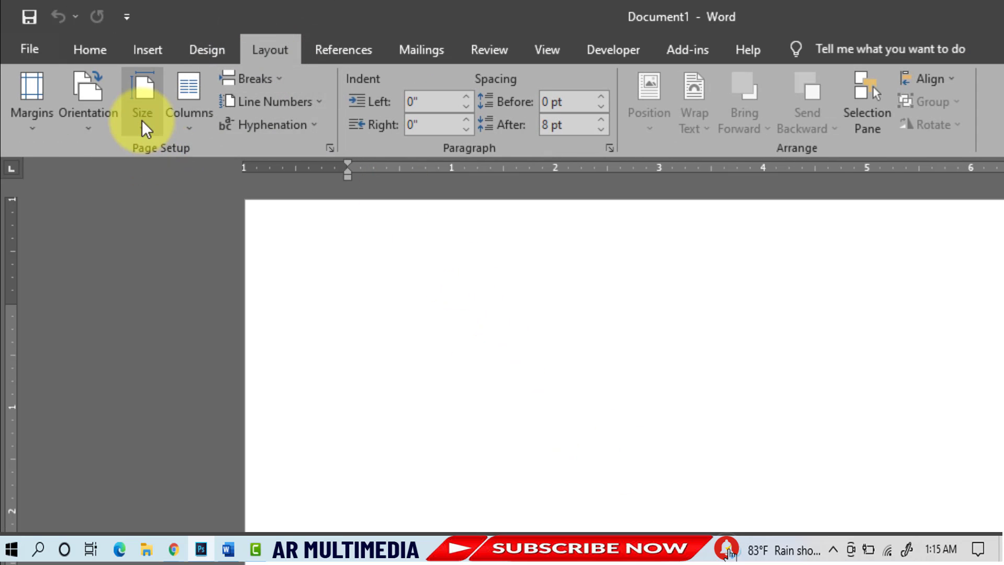
click(141, 99)
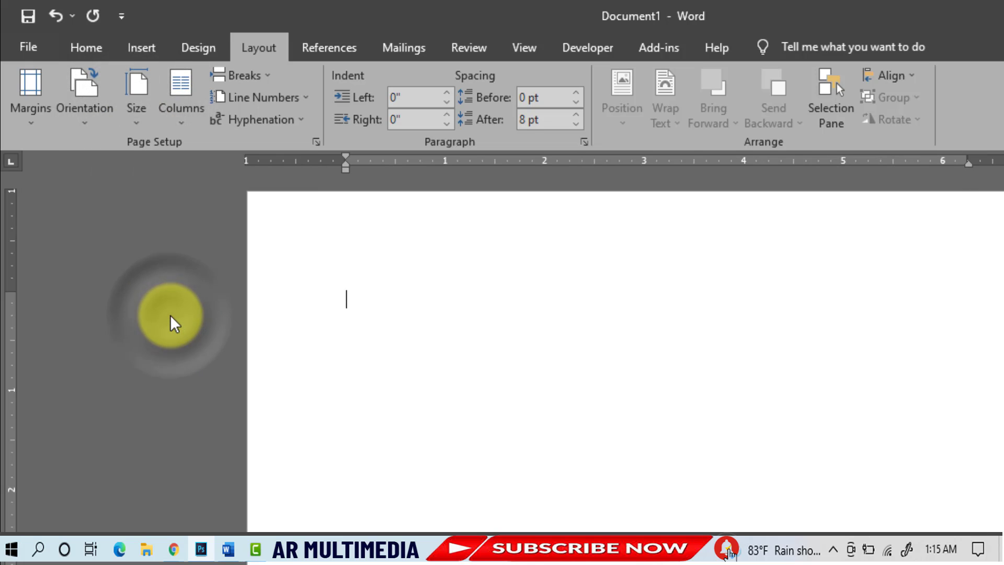
mouse_move(31, 96)
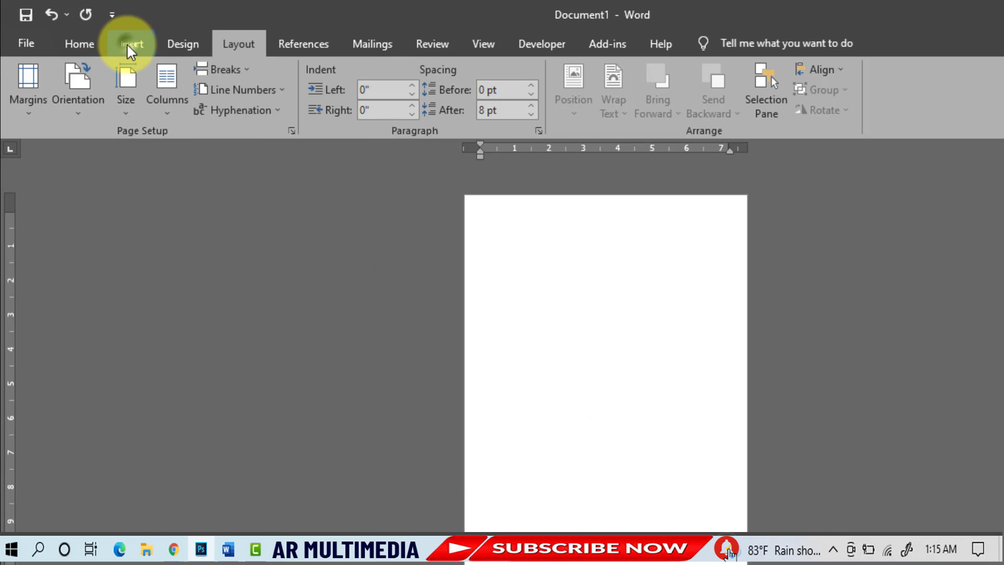
Draw a page-sized rectangle border with No Fill and a dark blue outline.
click(130, 44)
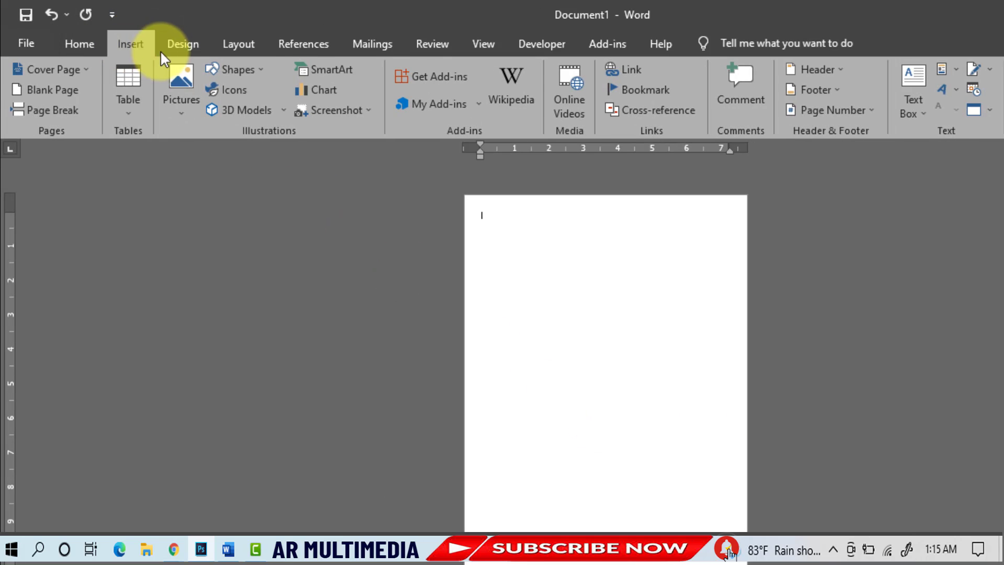
click(234, 69)
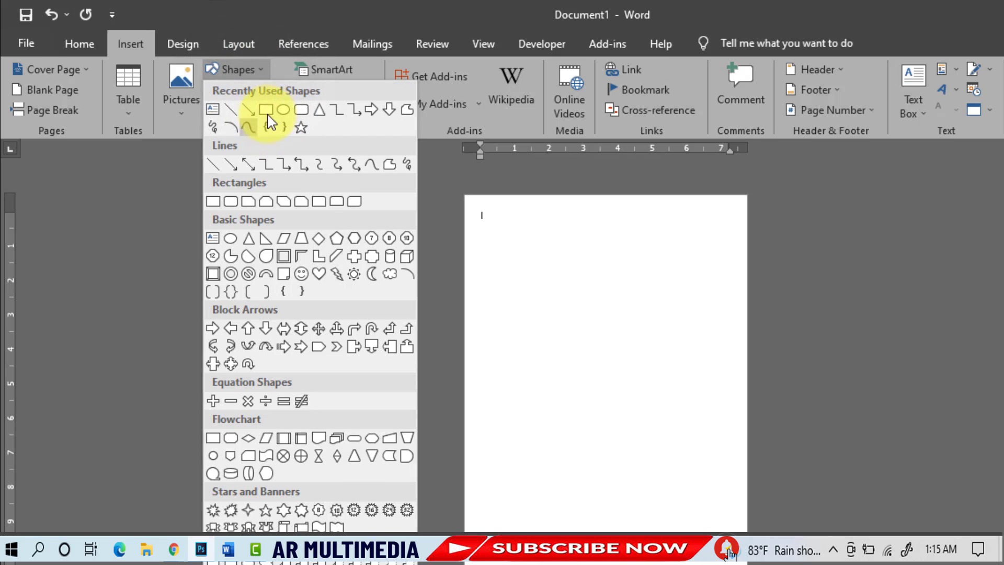
click(269, 109)
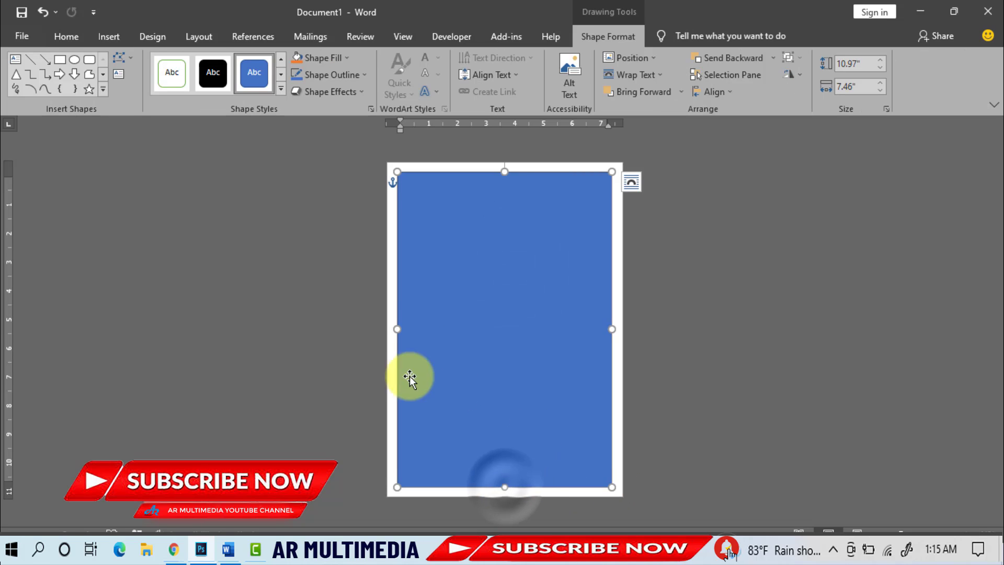
click(319, 58)
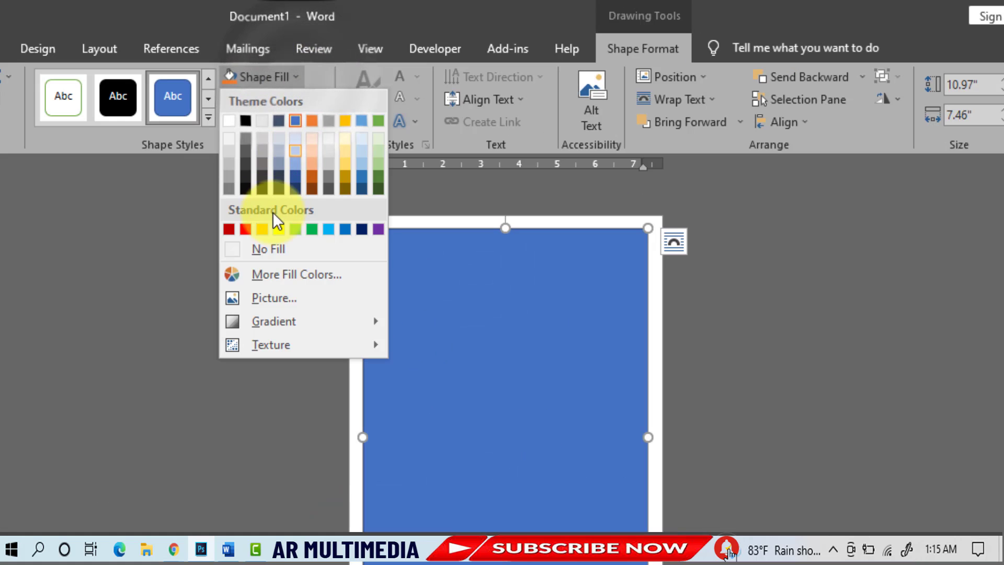
click(268, 248)
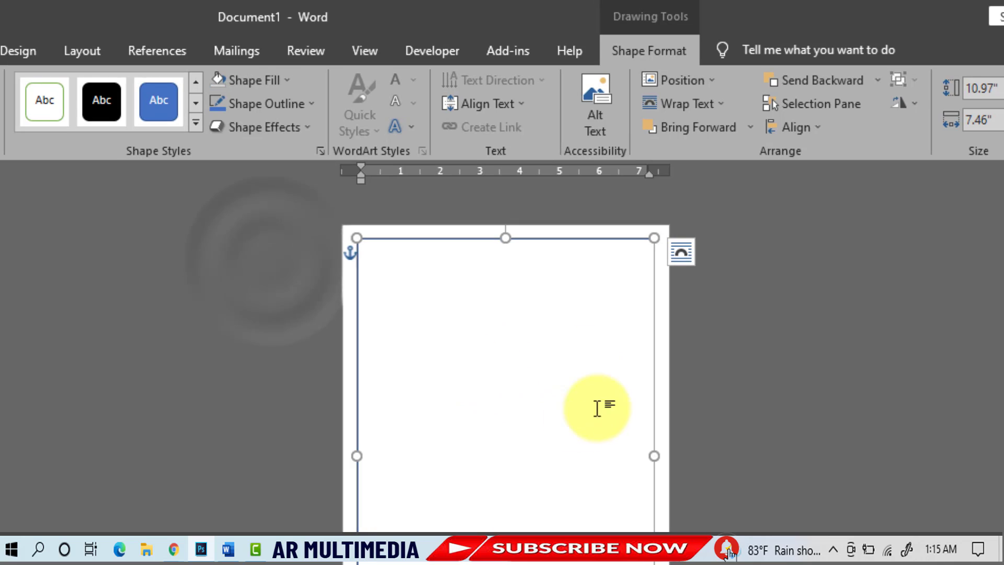
click(262, 103)
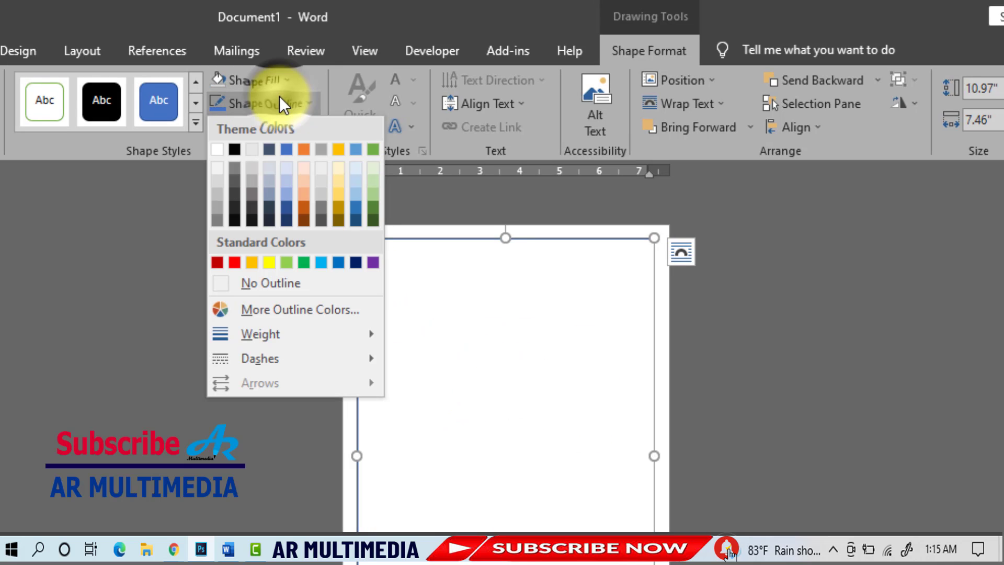
click(261, 334)
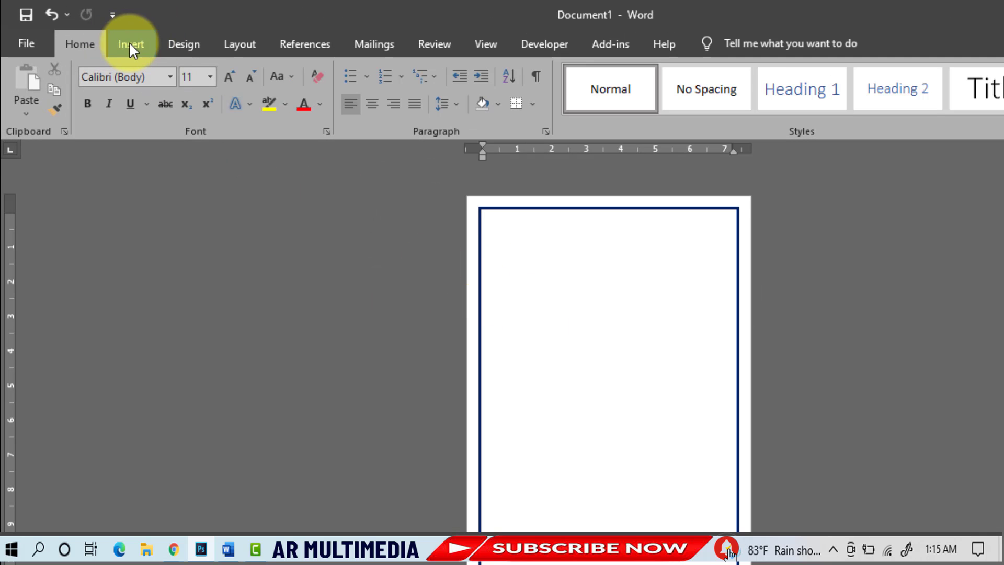
Add a bottom-left right triangle filled light blue with No Outline.
click(131, 43)
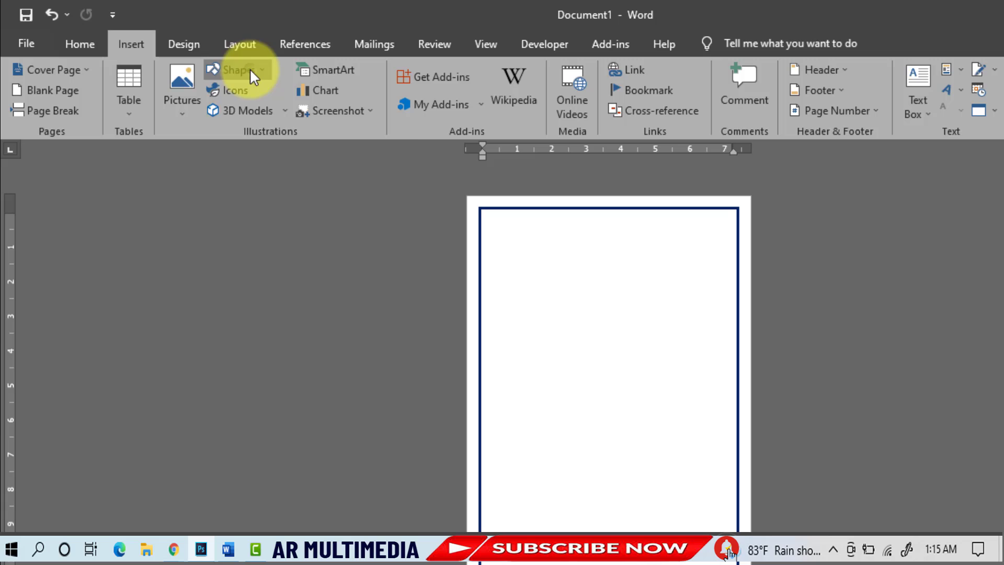
click(237, 69)
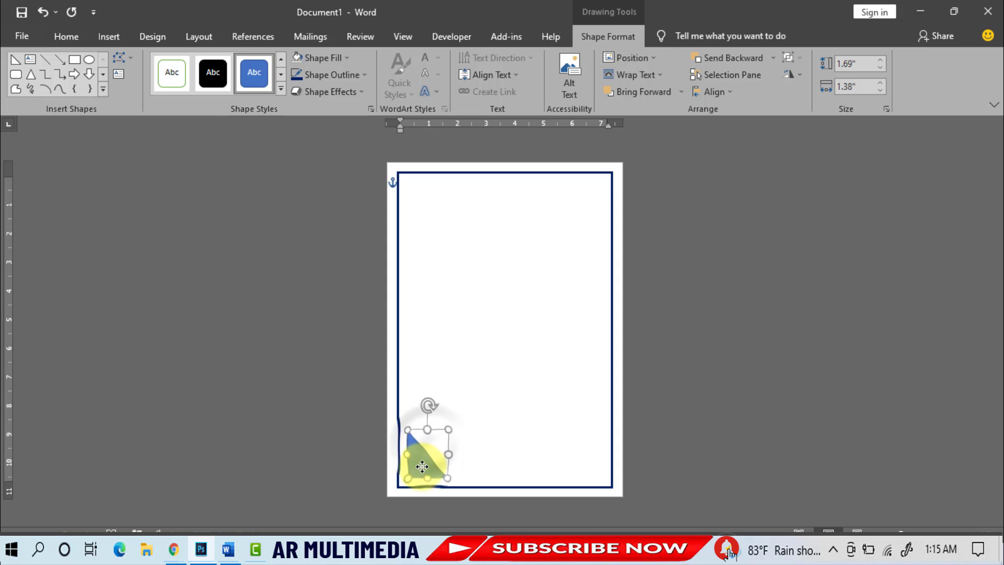
click(321, 58)
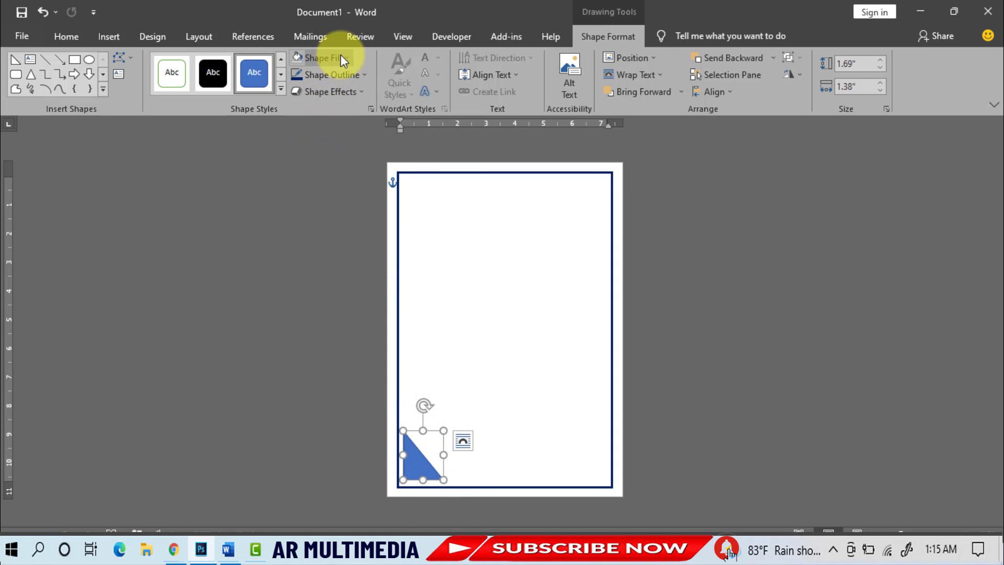
click(319, 58)
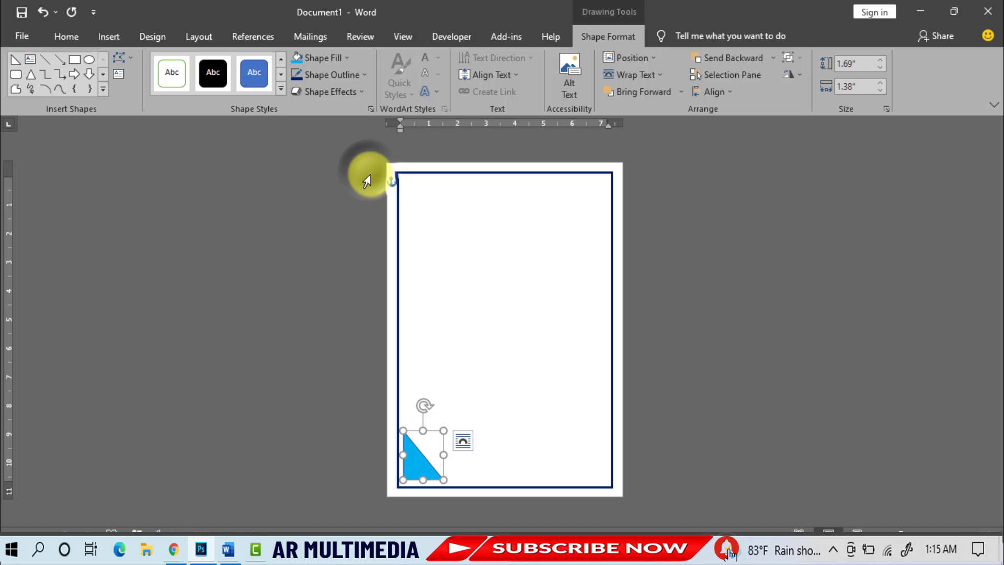
click(328, 75)
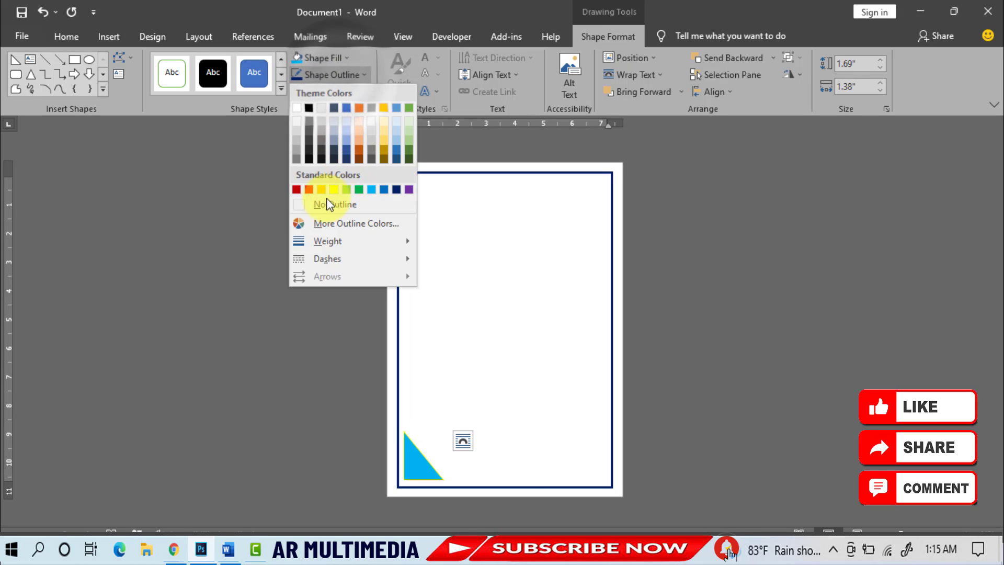
click(334, 203)
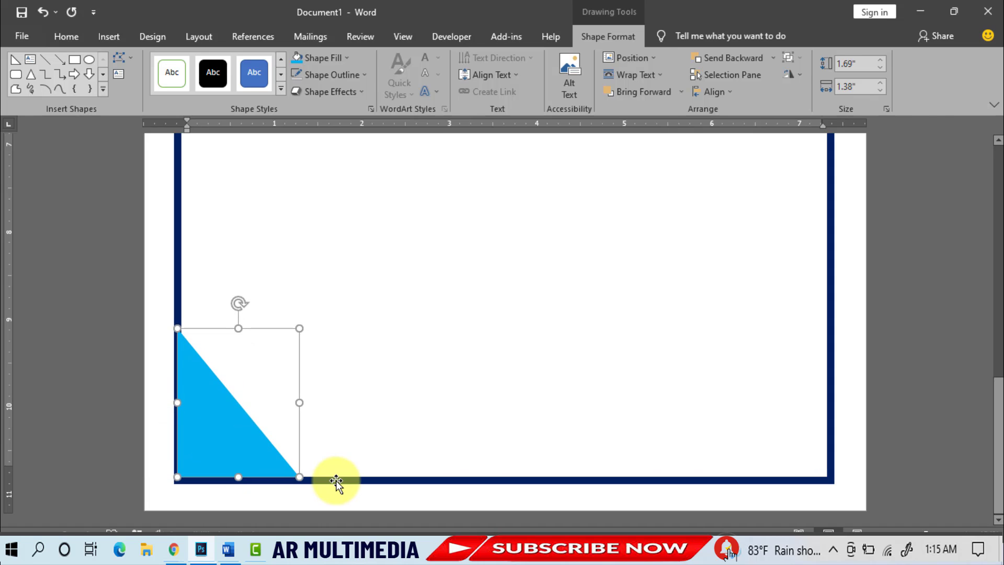
Duplicate the light blue triangle and flip the copy horizontally for the bottom-right corner.
click(65, 36)
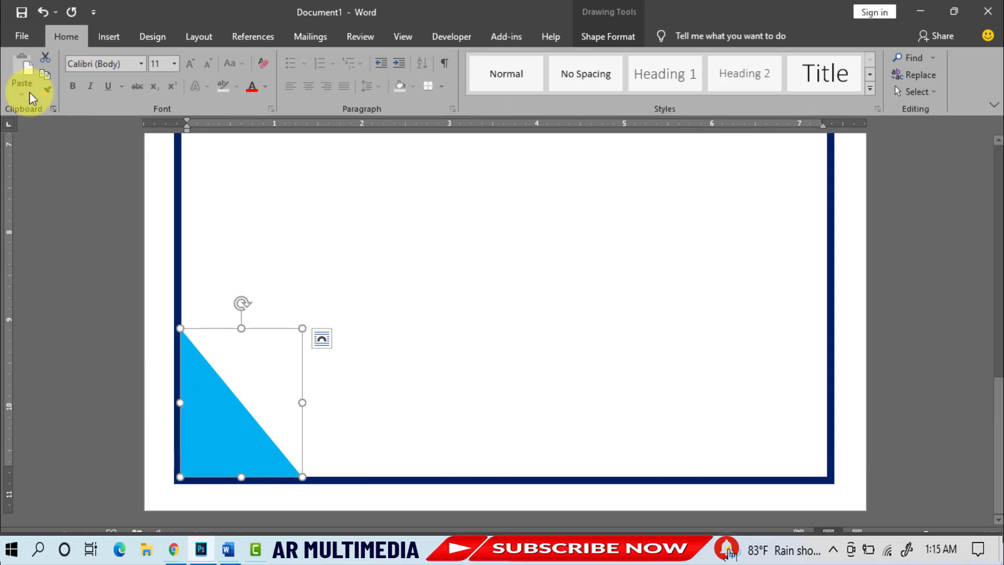
key(ctrl+v)
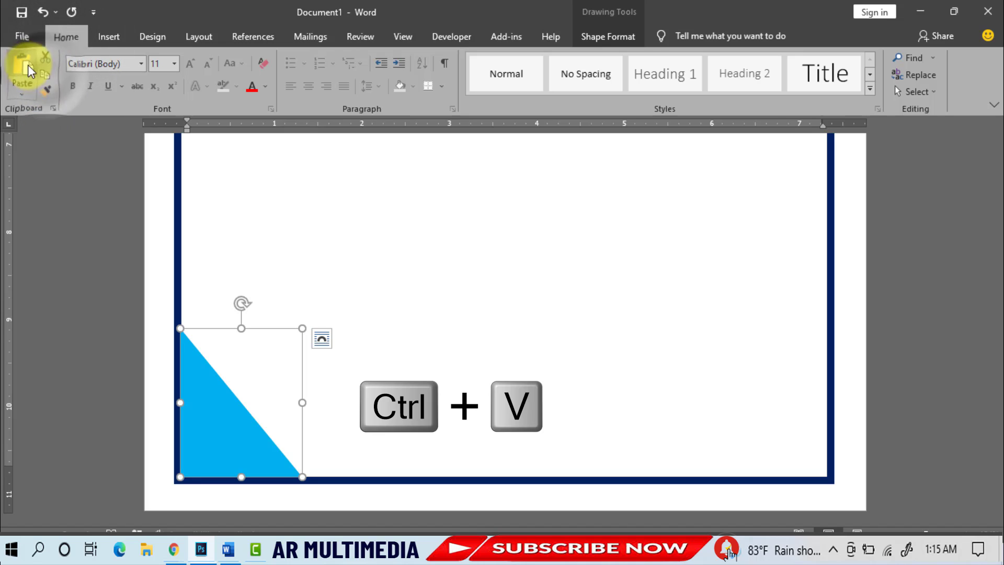
key(ctrl+v)
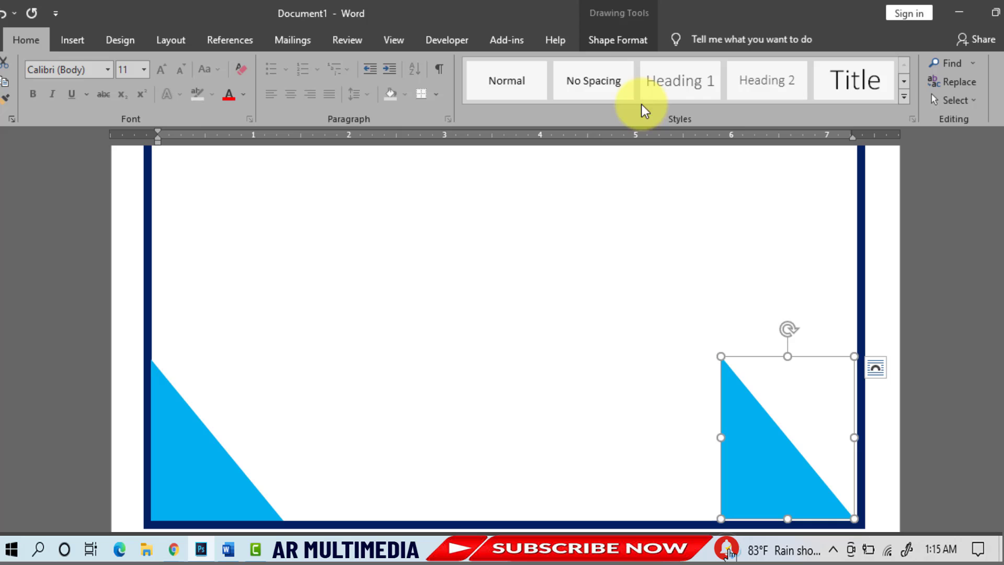
click(616, 40)
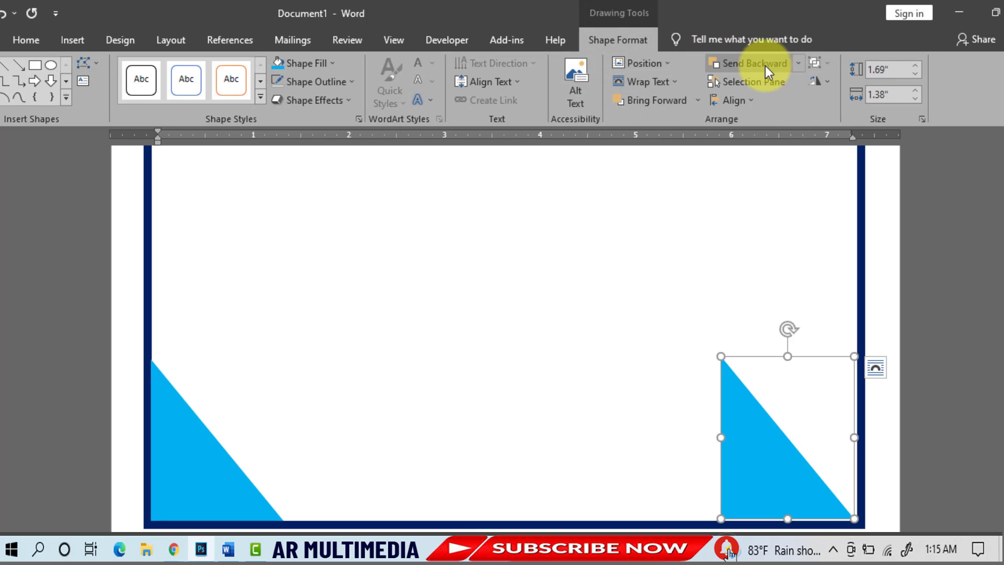
click(815, 74)
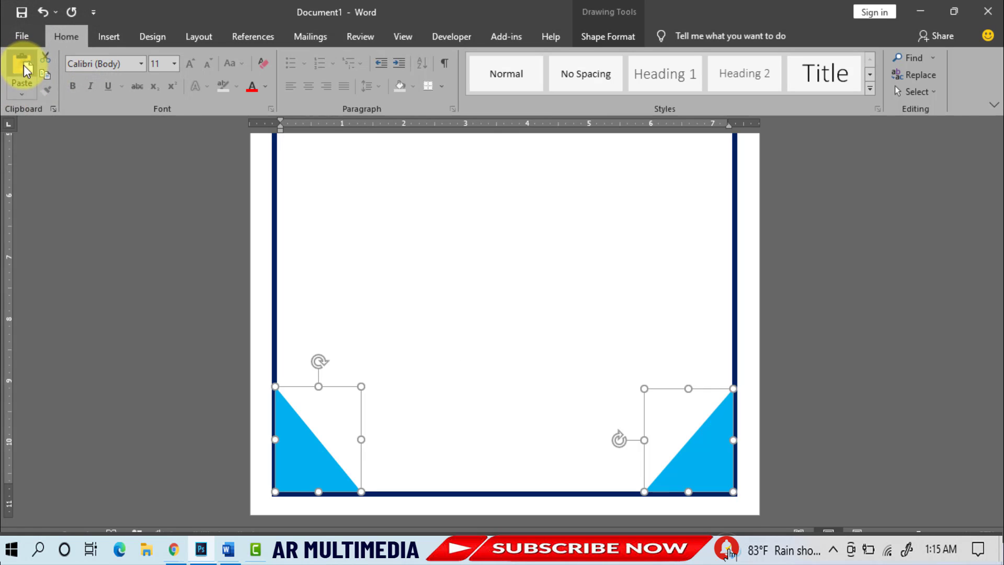
Paste the two triangles, flip them vertically, and drag them into the top corners.
click(21, 63)
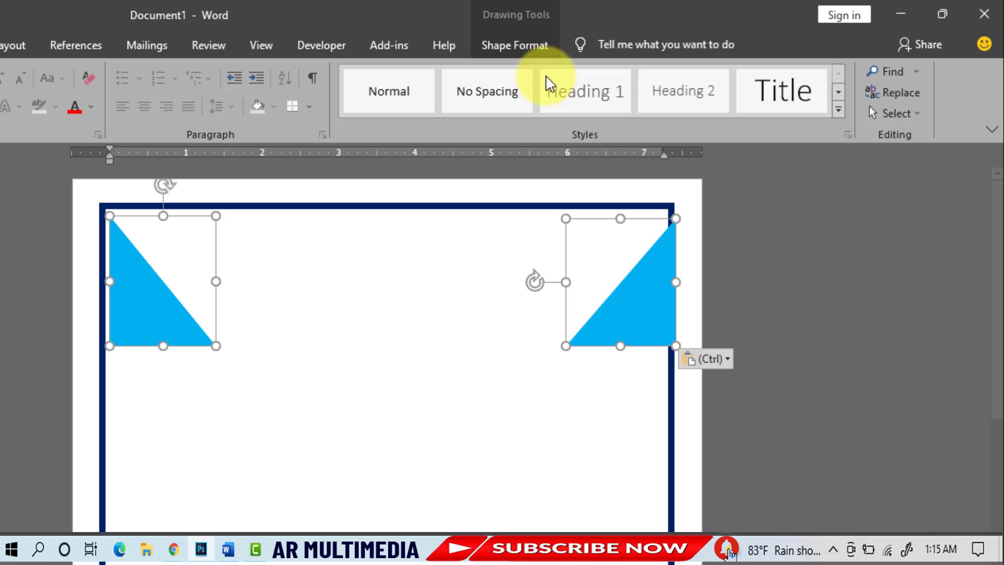
click(738, 71)
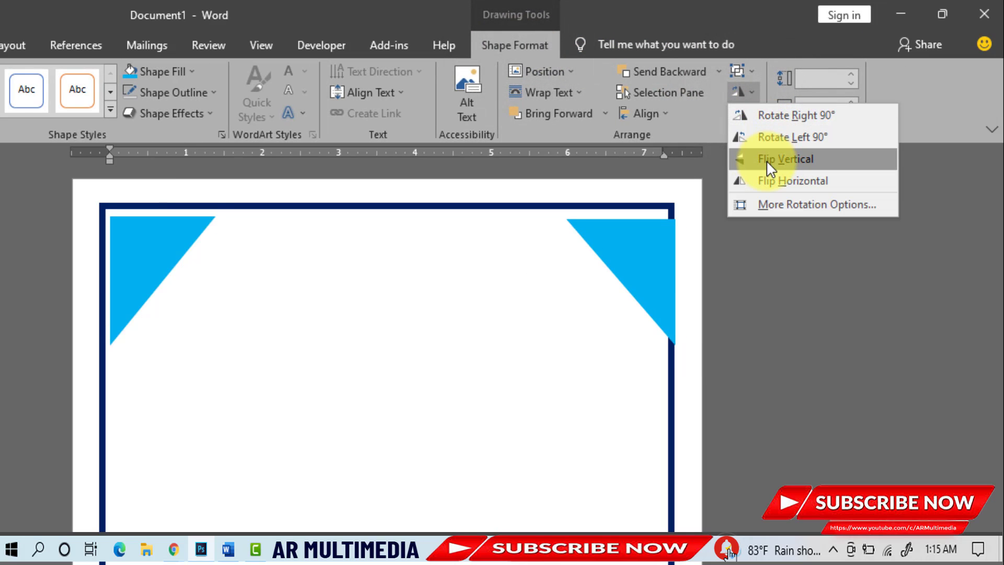
click(786, 159)
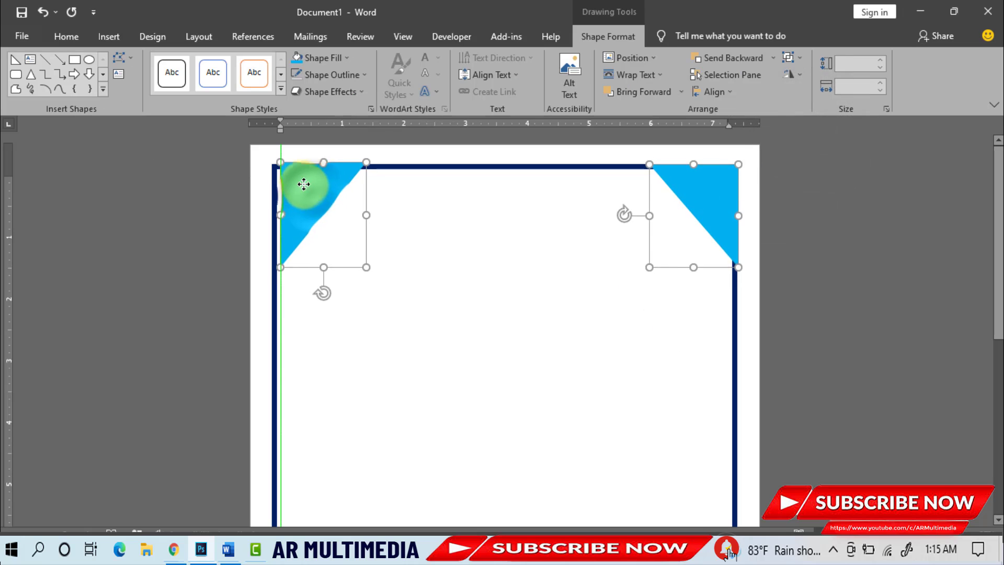
drag(304, 185, 351, 191)
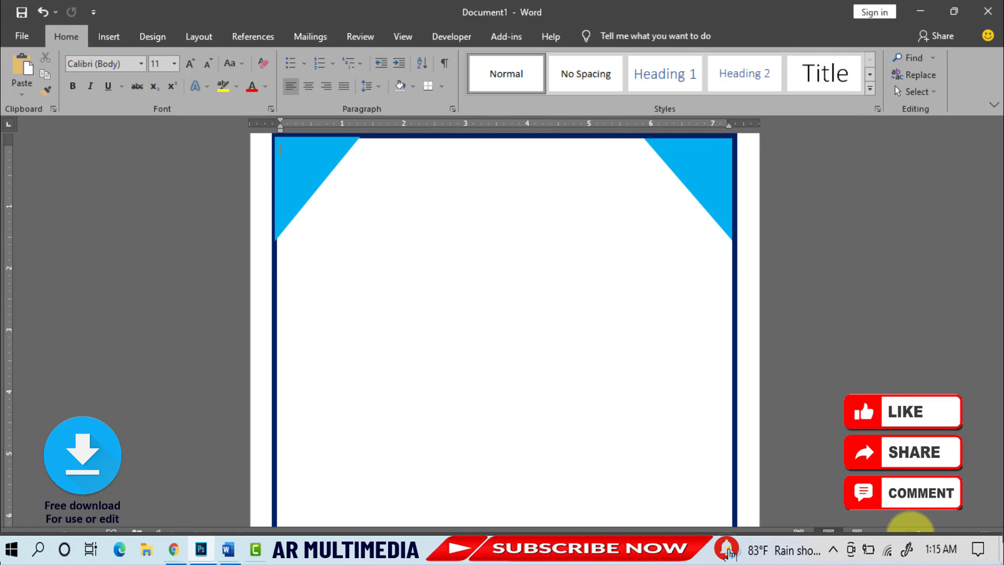
Insert a size 48 WordArt heading reading 'AR MULTIMEDIA SCHOOL & COLLAGE'.
click(109, 37)
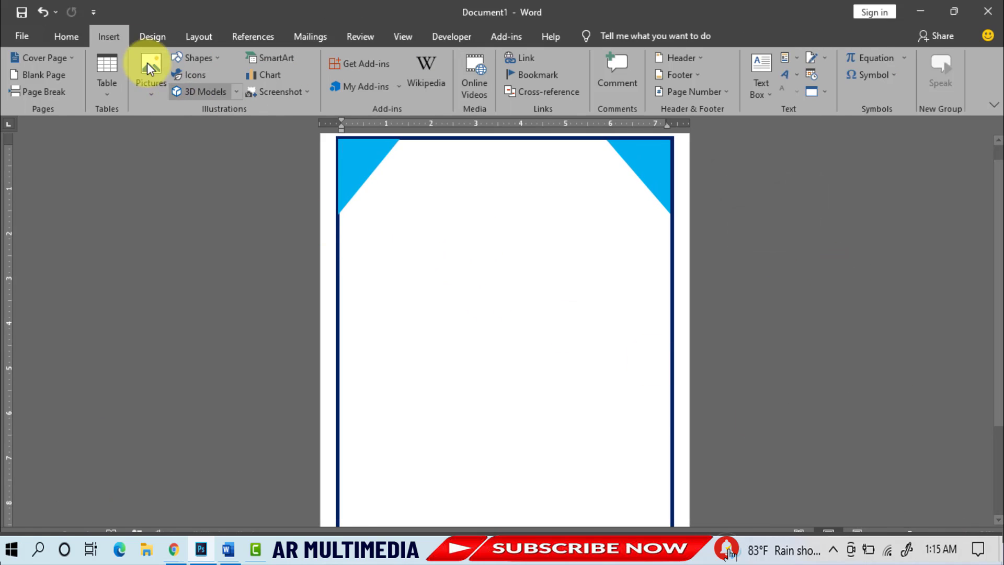
mouse_move(797, 91)
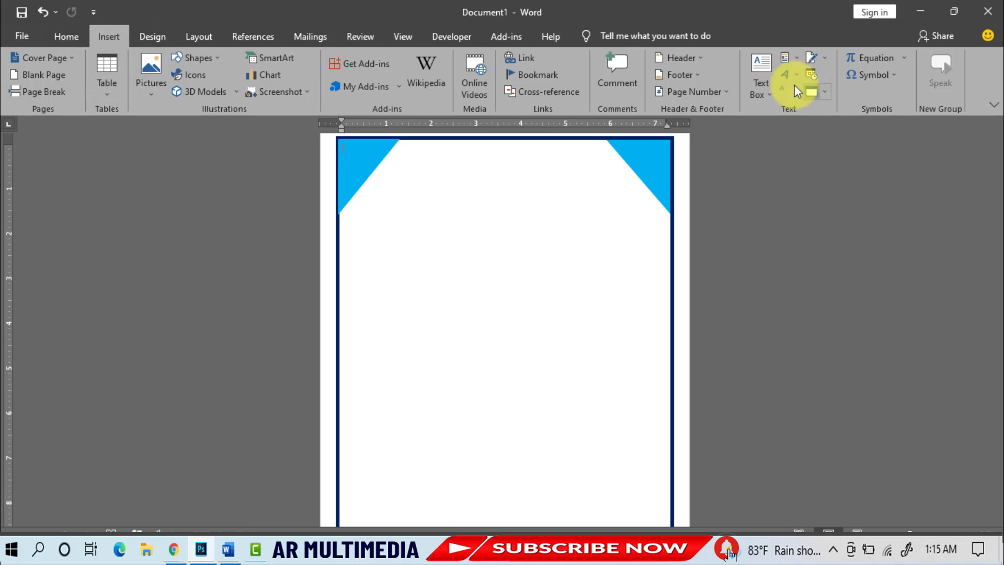
click(785, 75)
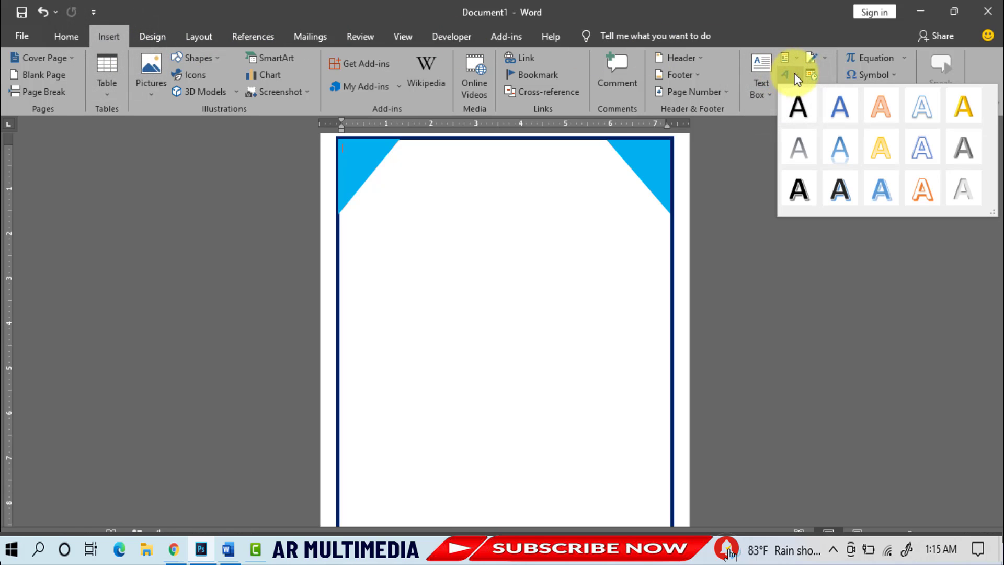
click(797, 106)
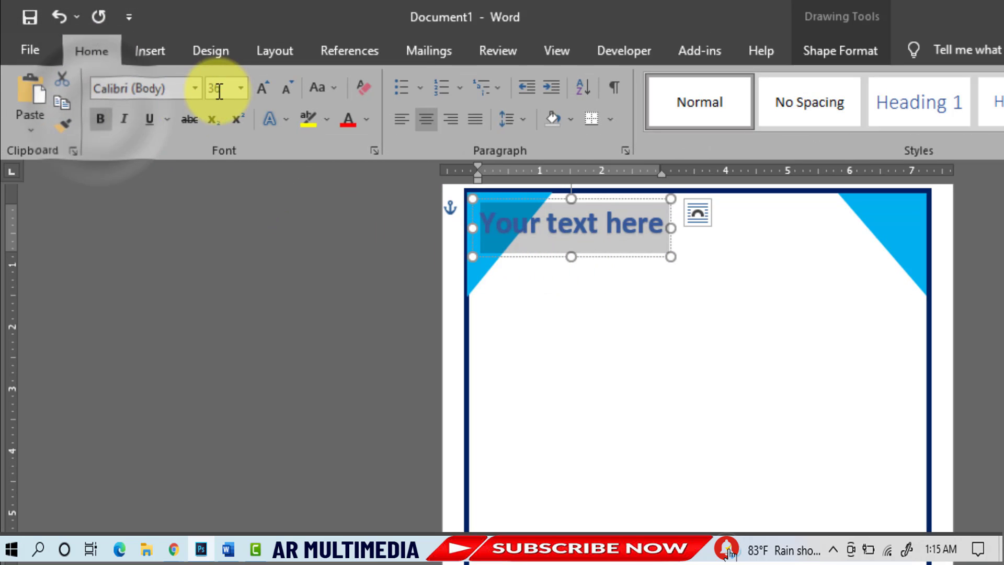
click(240, 88)
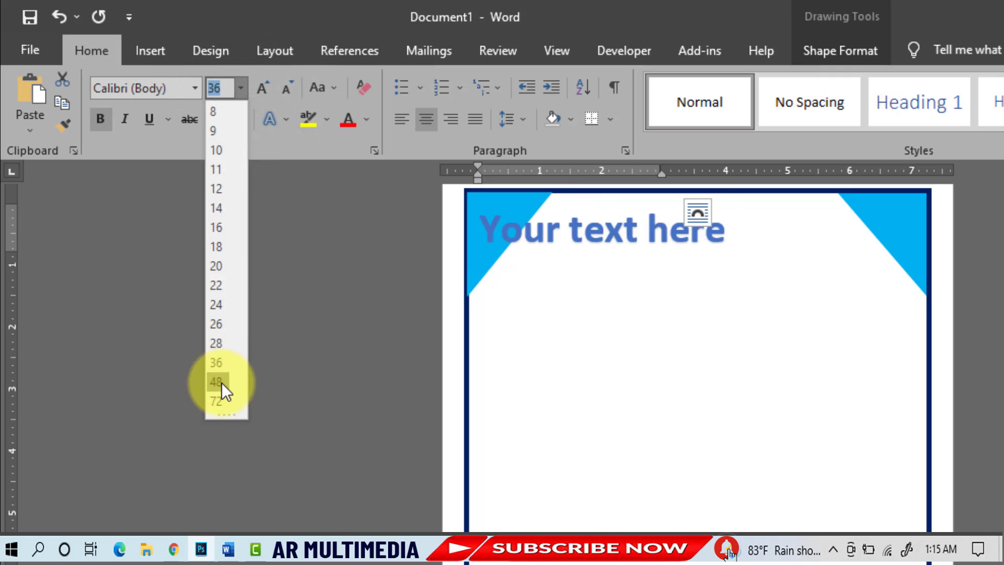
click(216, 381)
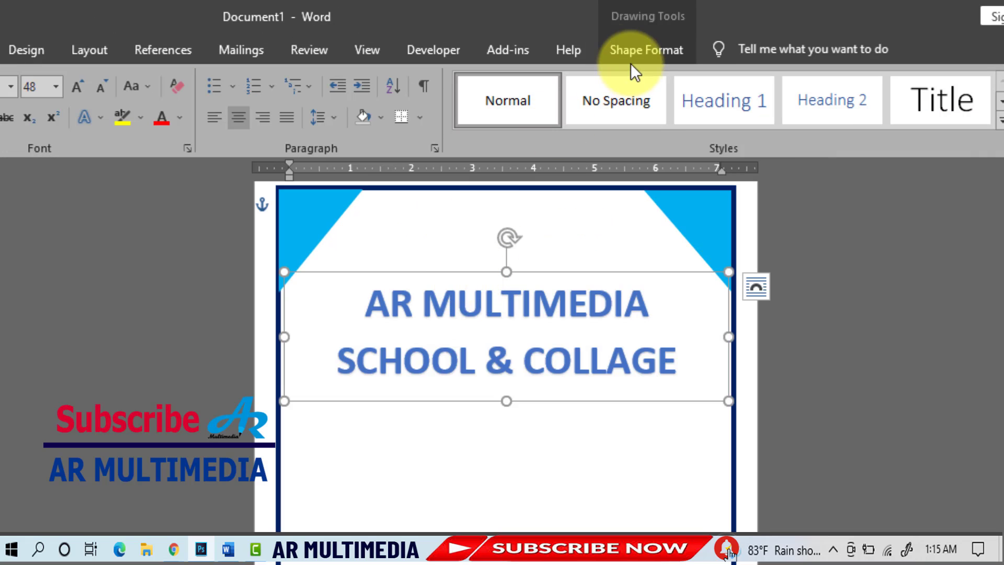
Apply the Arch text transform to the heading and colour its text dark navy.
click(646, 50)
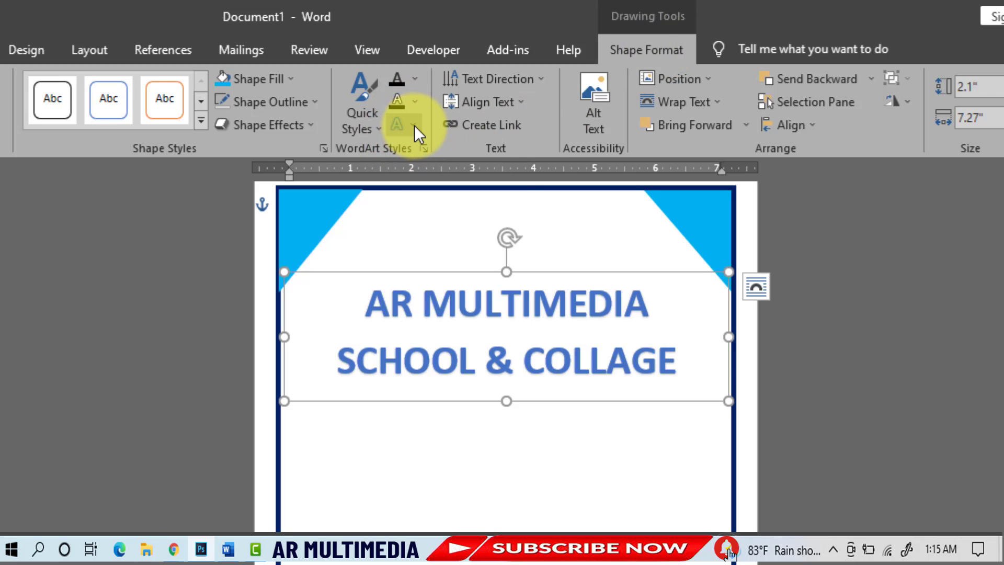
click(405, 124)
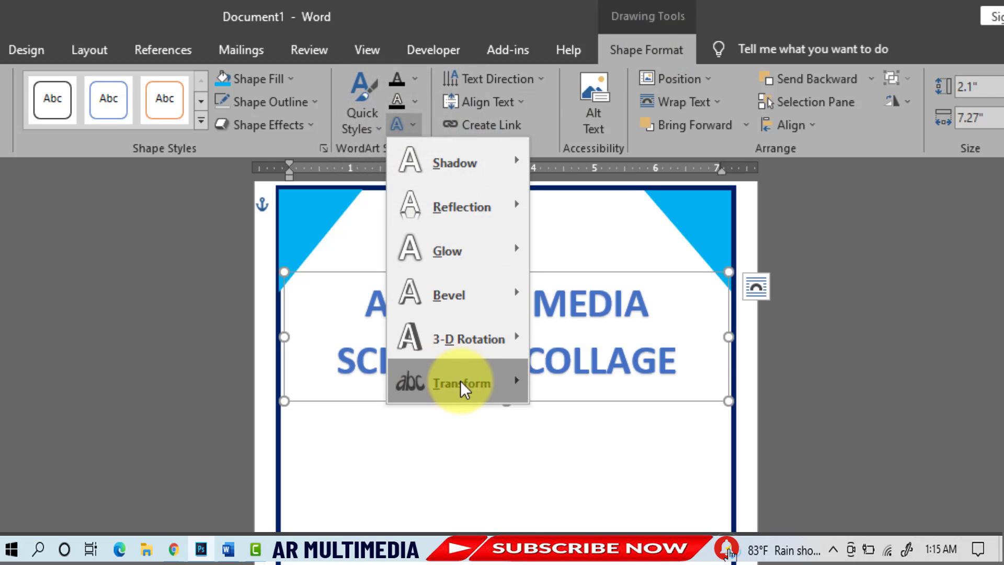
click(461, 383)
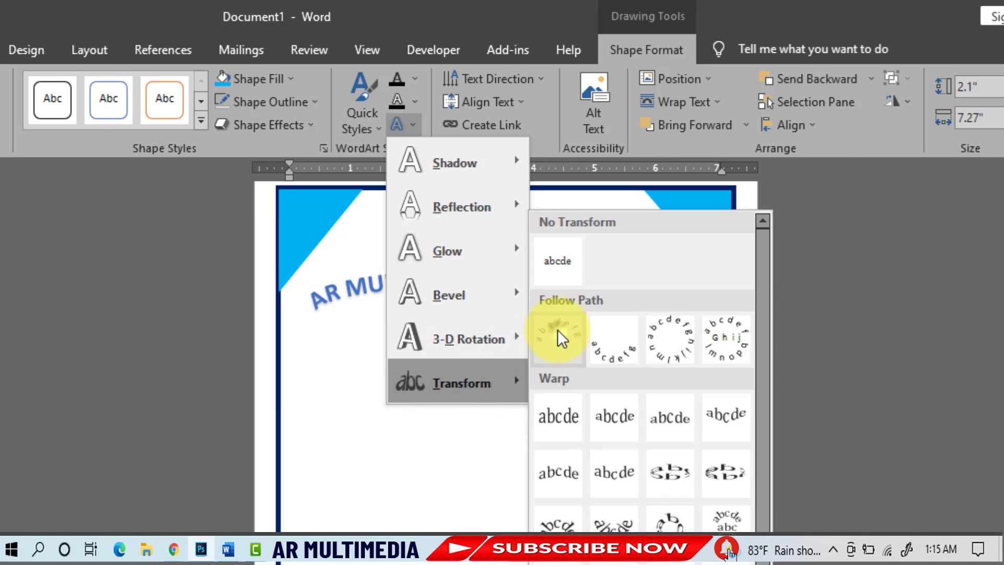
click(557, 337)
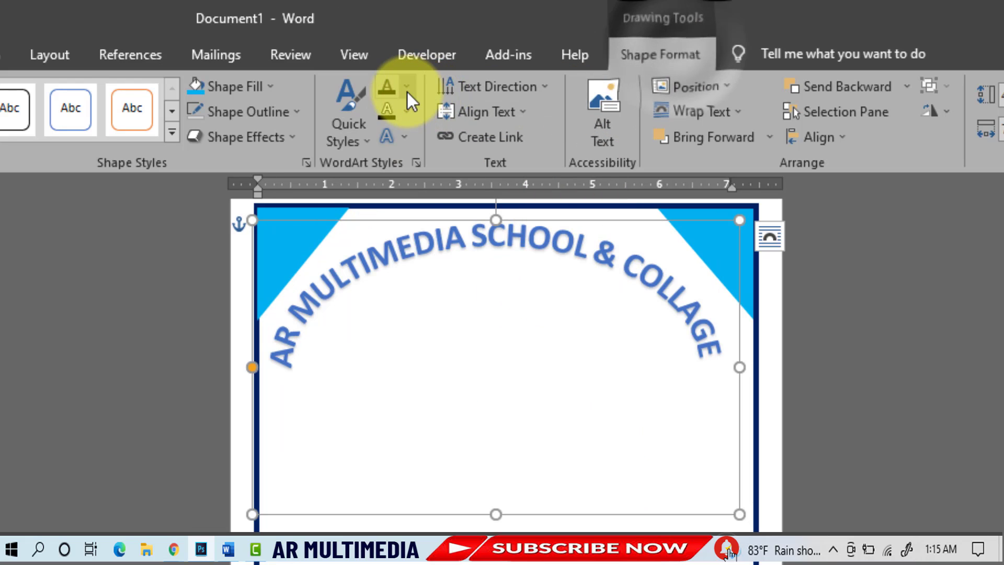
click(386, 85)
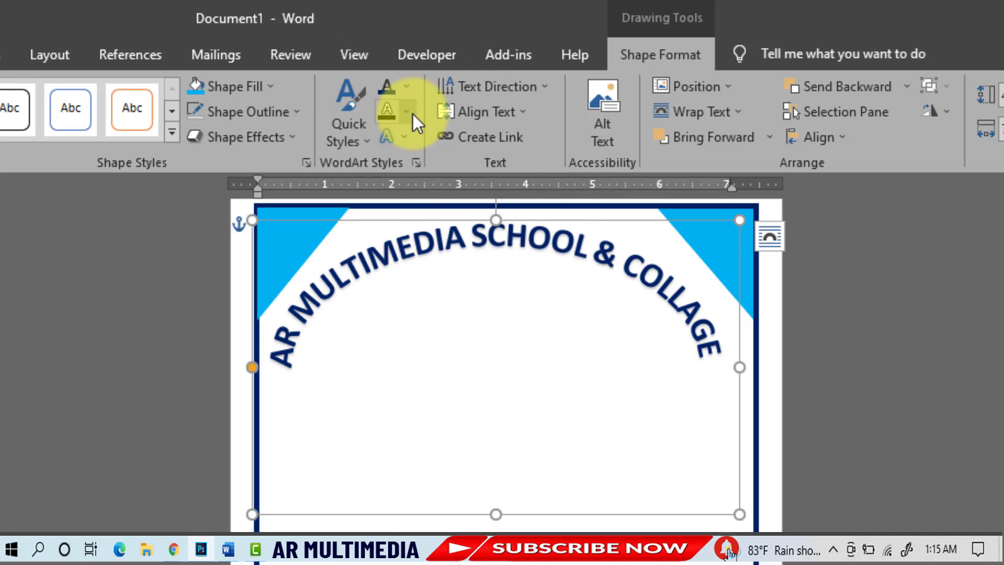
mouse_move(547, 377)
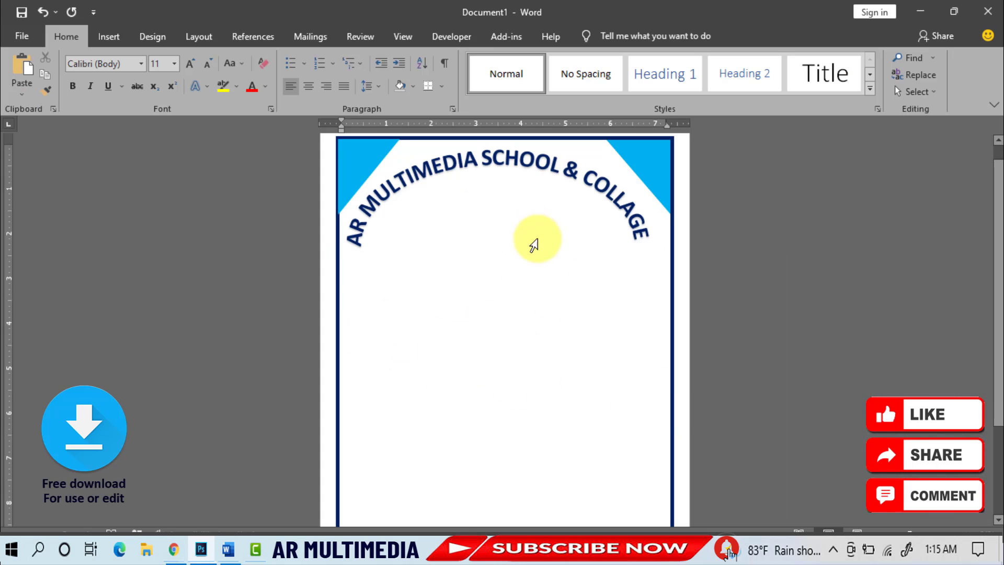
Insert 'AR Multimedia Logo Final1' from Desktop > AR MUltimedia new beneath the title.
click(108, 36)
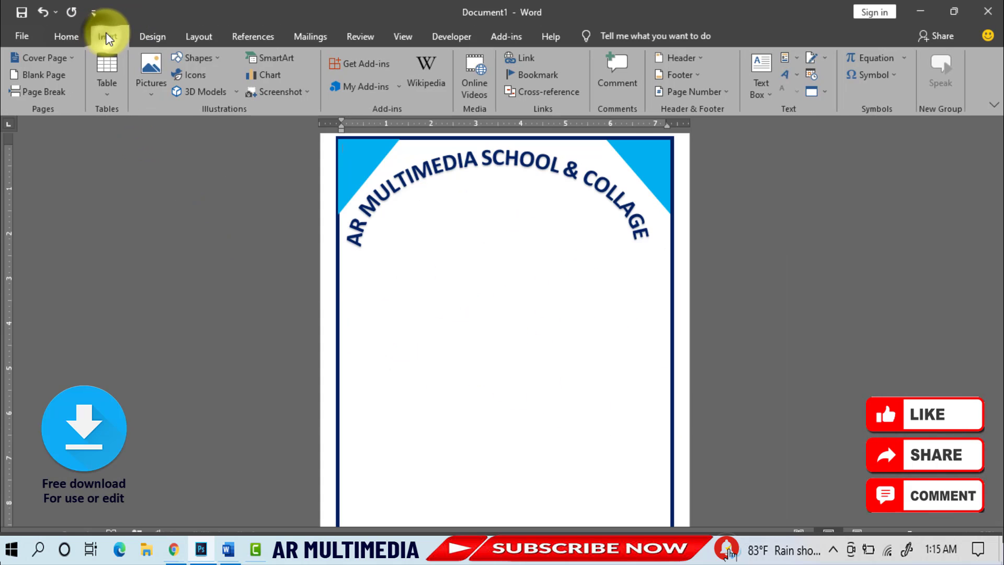
click(151, 75)
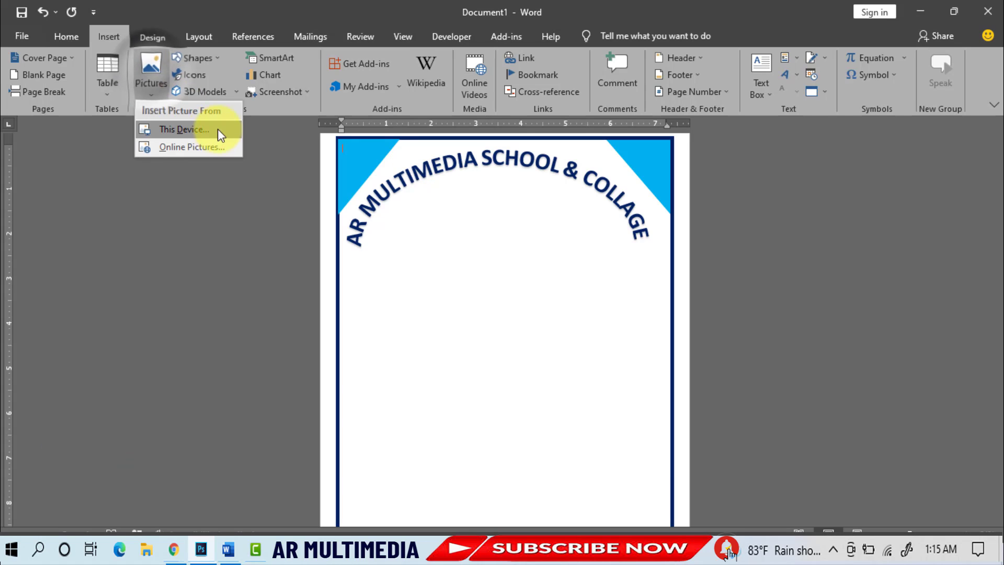
click(183, 129)
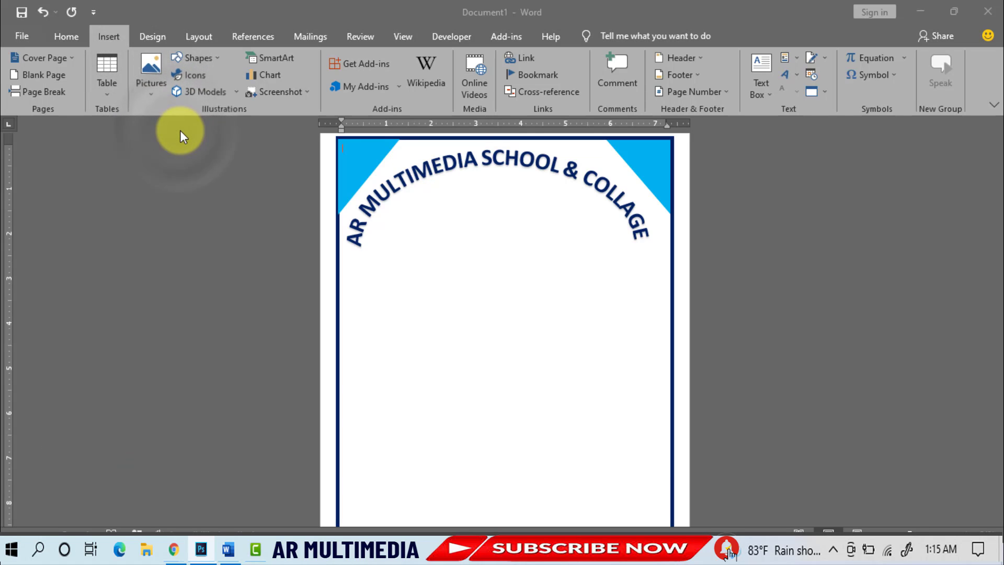
click(151, 66)
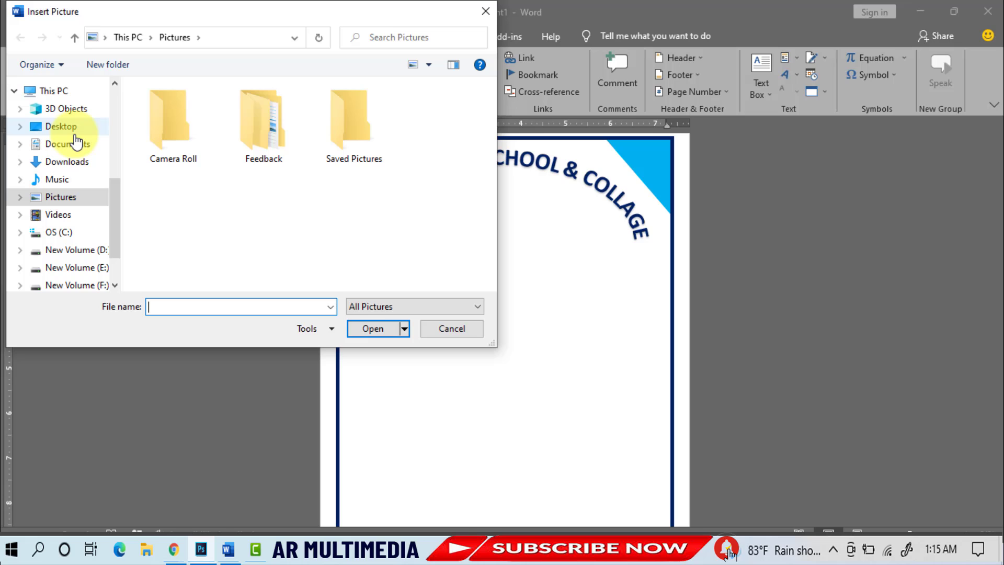
click(62, 126)
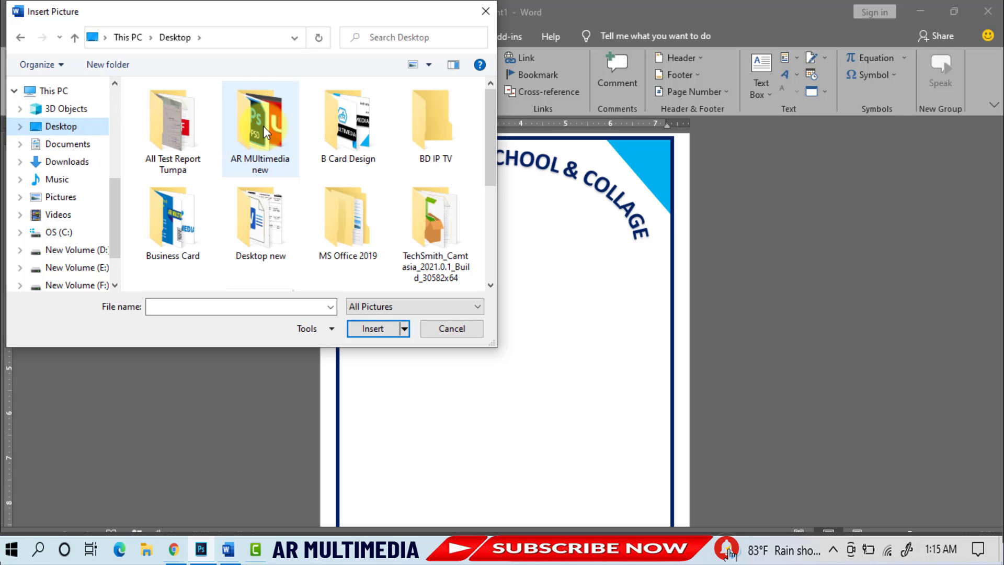
double_click(259, 122)
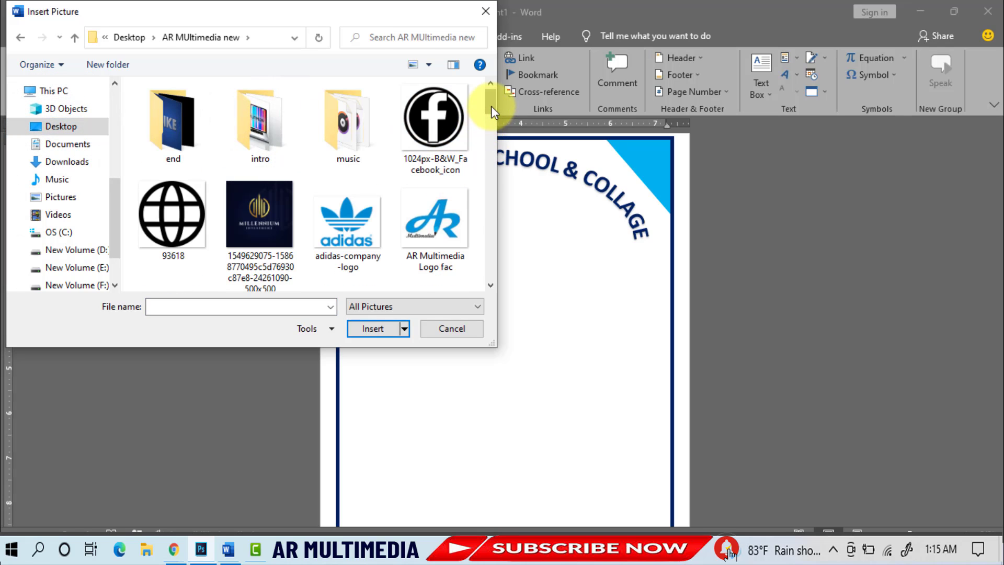
click(173, 122)
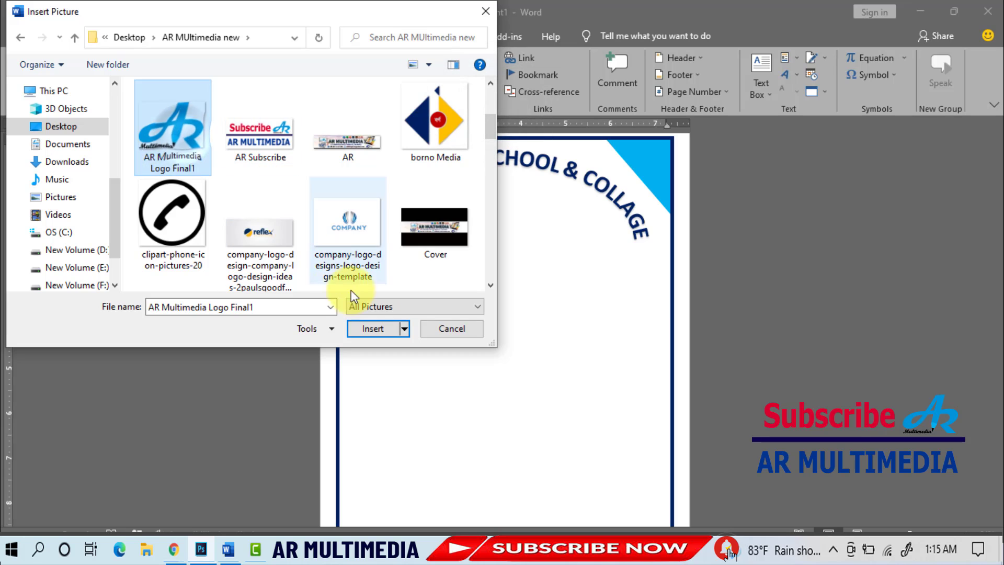
click(450, 329)
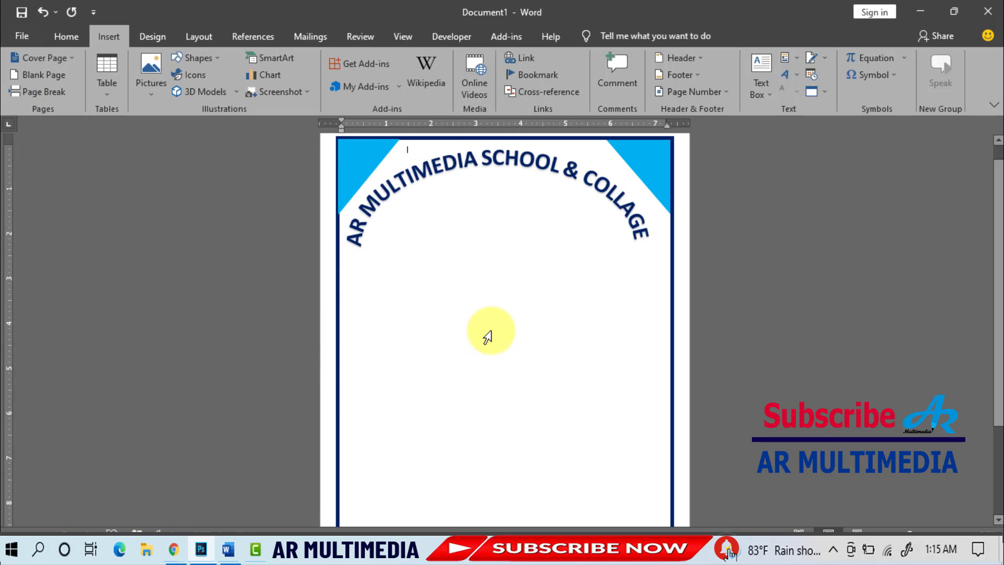
click(375, 163)
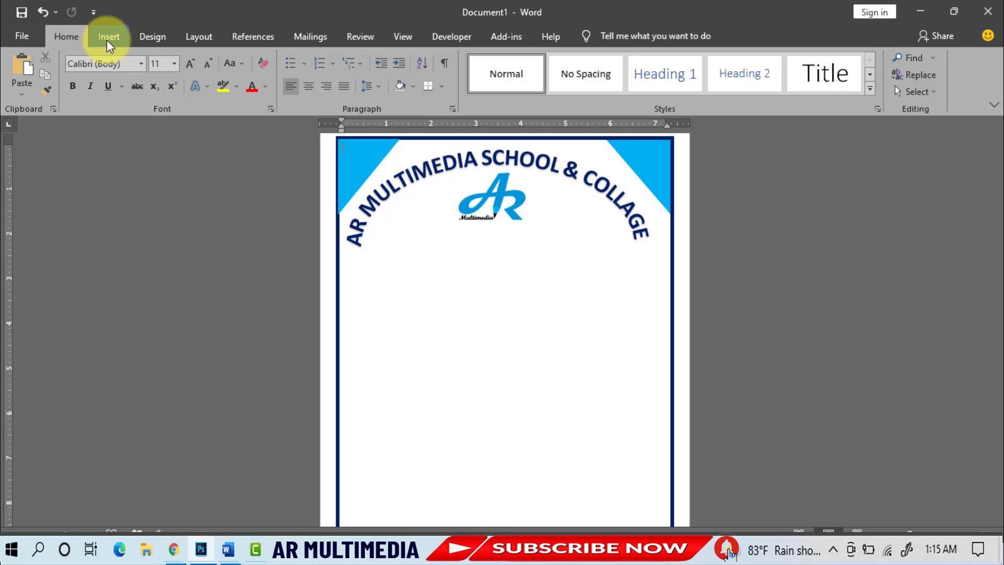
Add a plain-style 'SYLHET, BANGLADESH' WordArt below the logo and select it for duplicating.
click(108, 36)
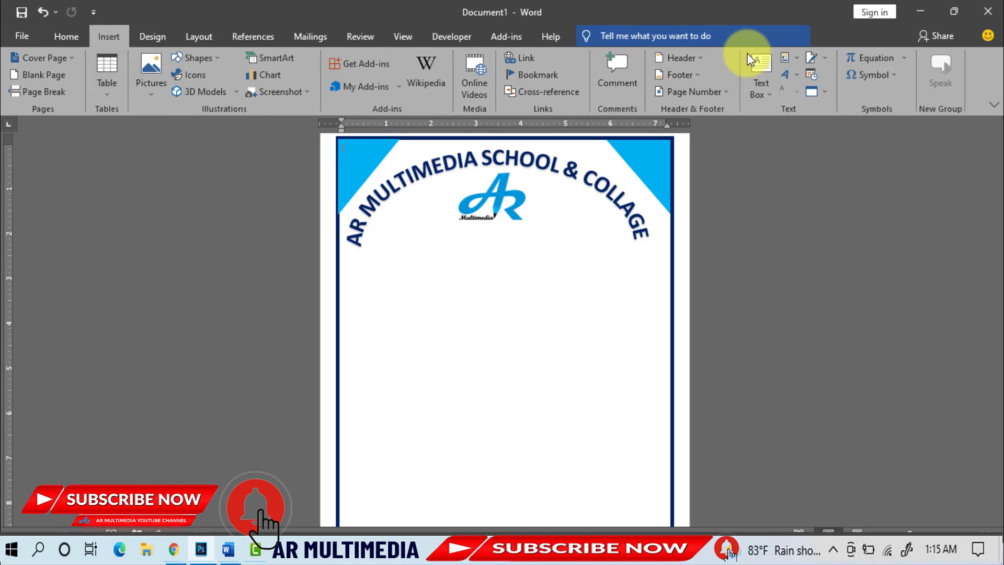
click(785, 74)
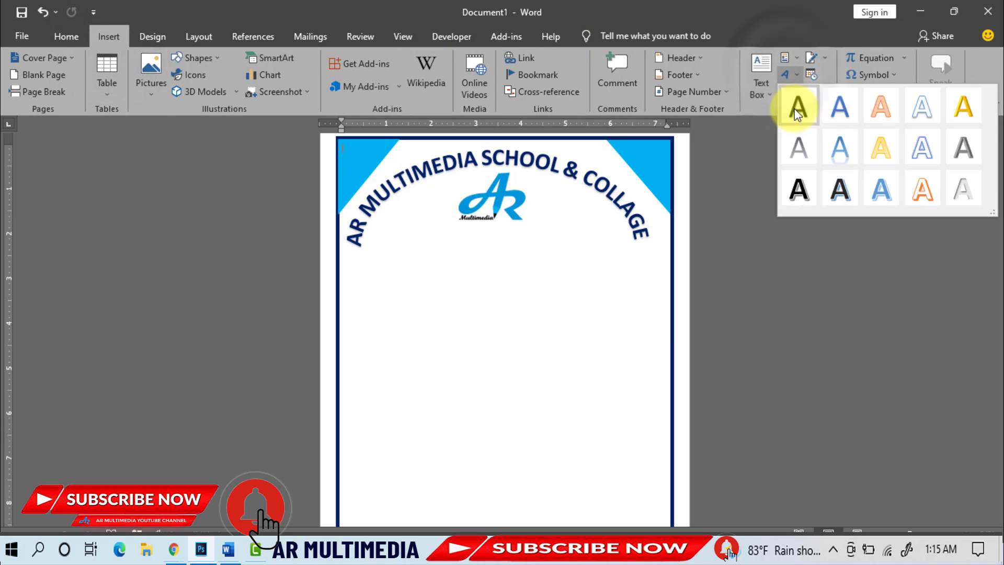
click(797, 106)
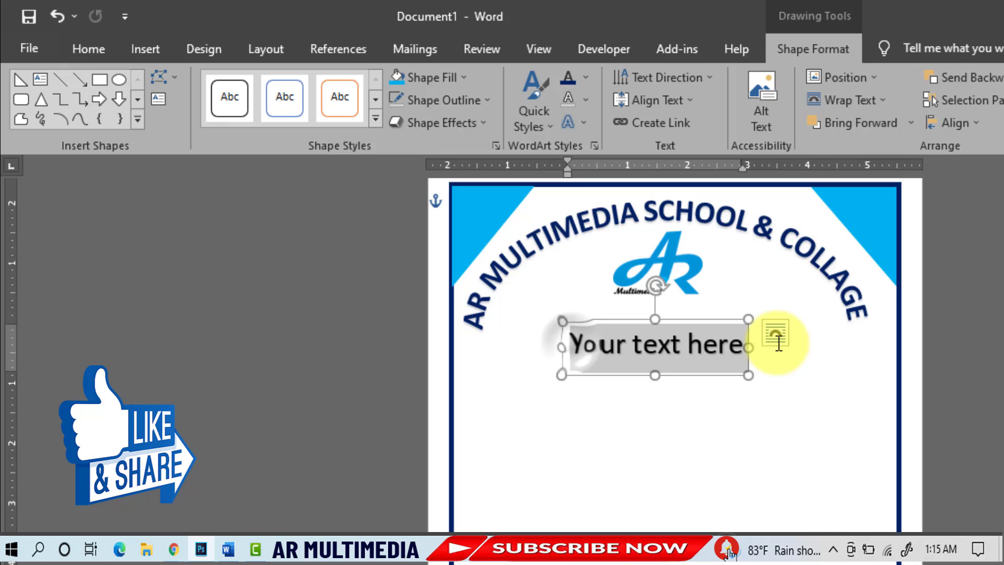
click(88, 48)
text(SYLHET, BANGLADESH)
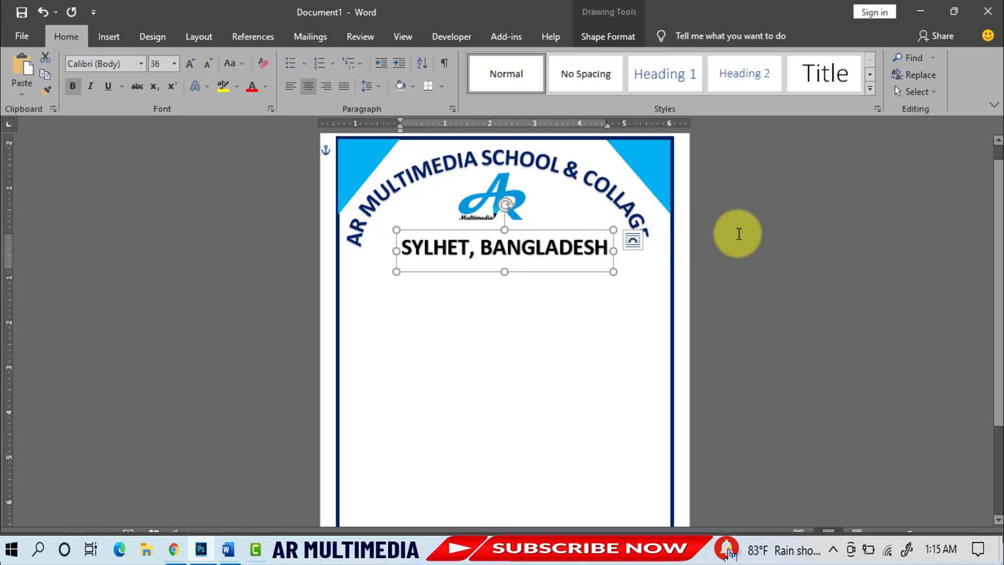
click(503, 195)
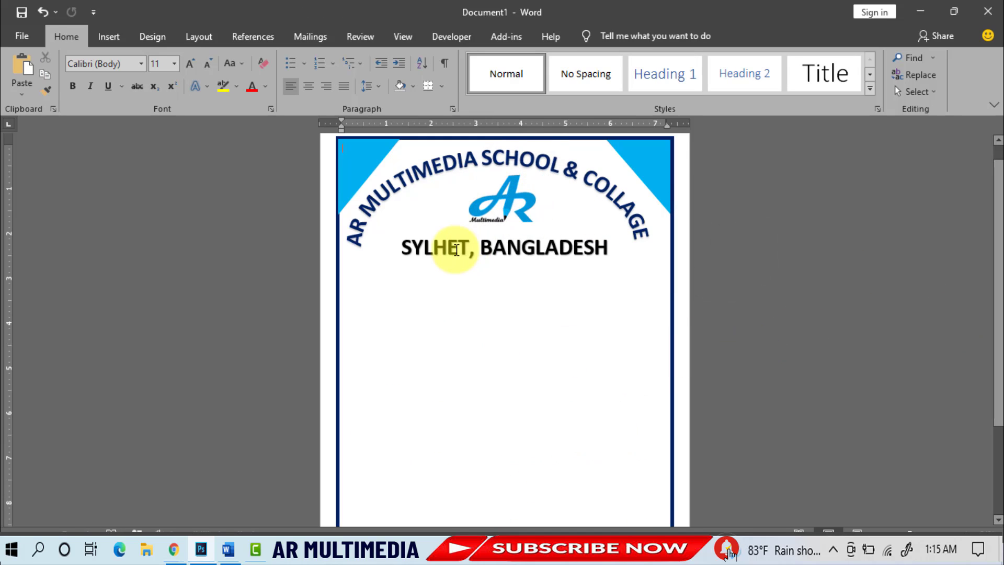
click(504, 247)
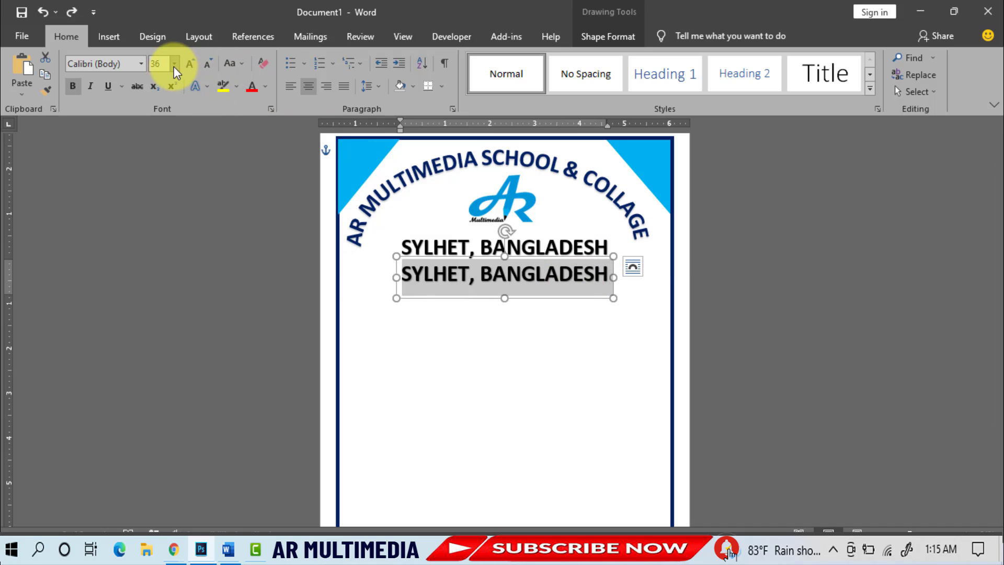
Shrink the duplicate text to size 28 and colour it dark blue.
click(173, 63)
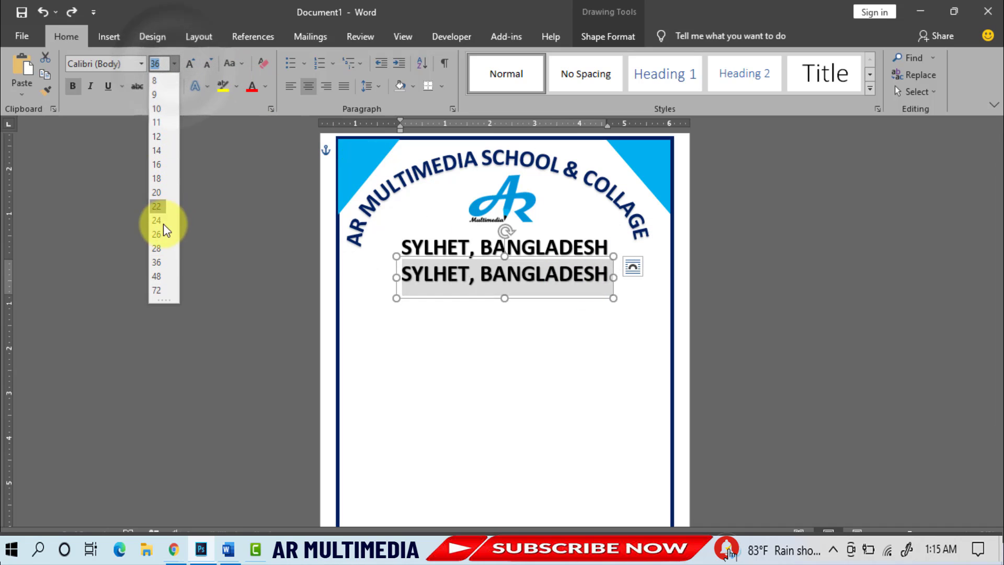
click(156, 248)
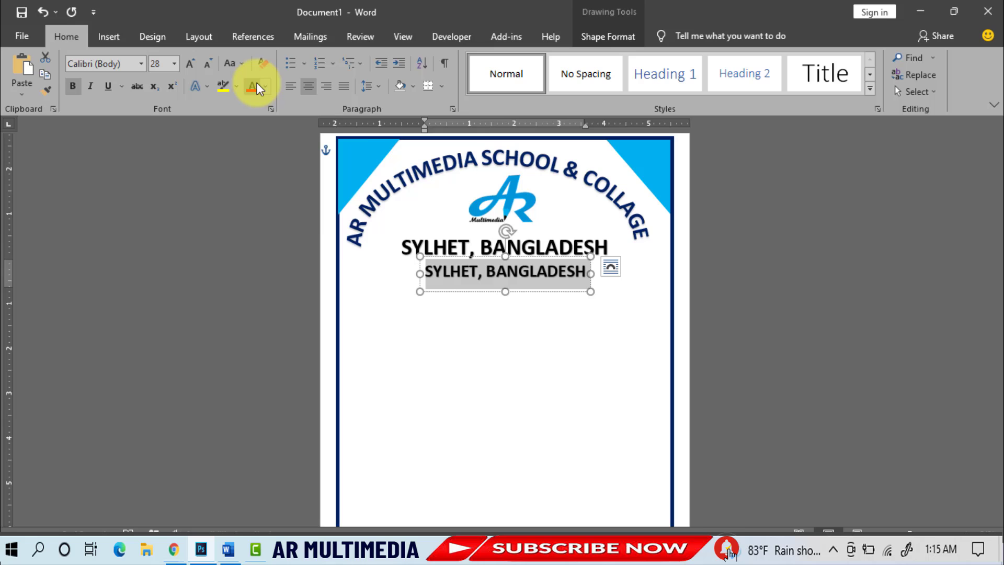
click(264, 86)
text(Assignment)
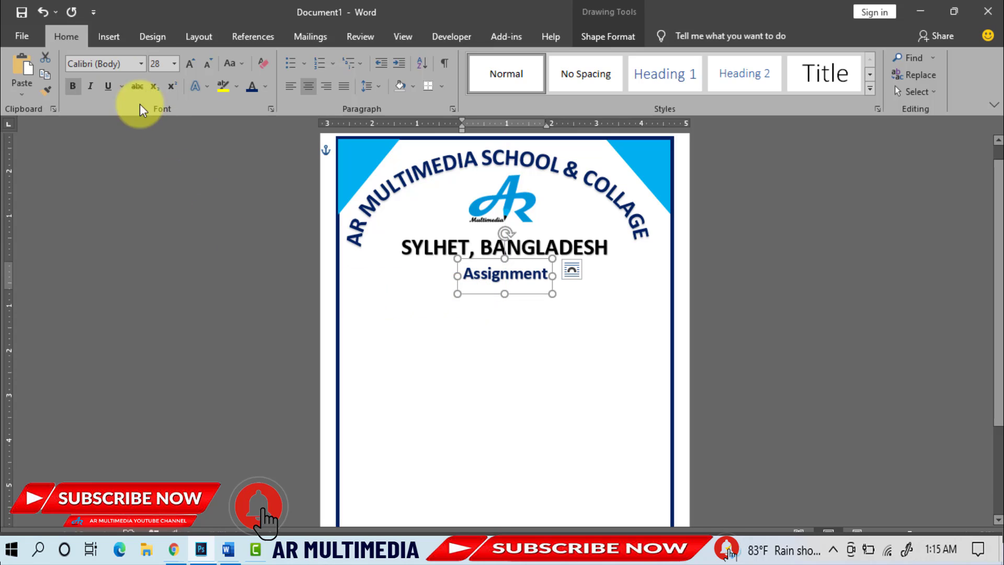
Paste another copy and retype it as 'Academic Year 2021-22' beneath Assignment.
key(ctrl+v)
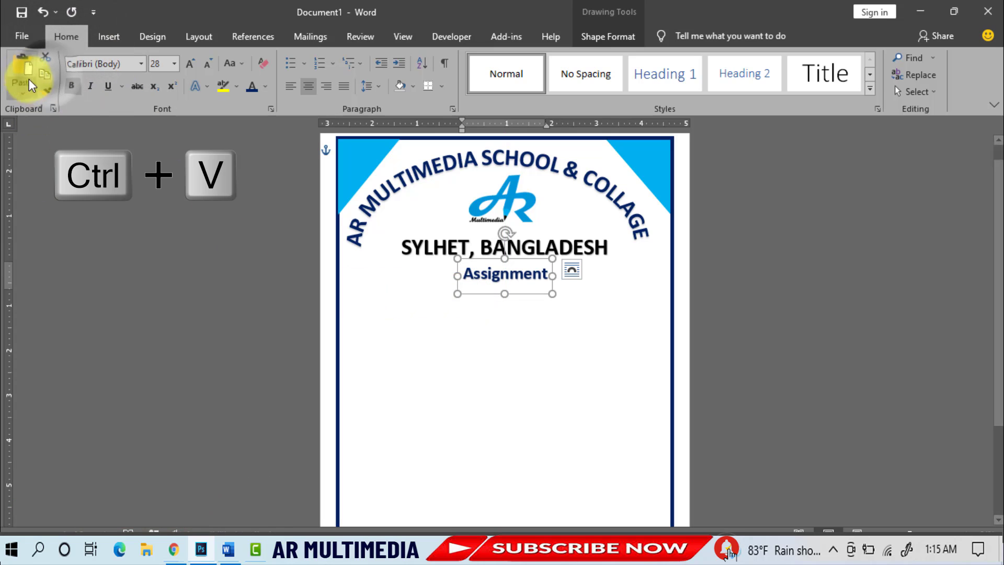
key(ctrl+v)
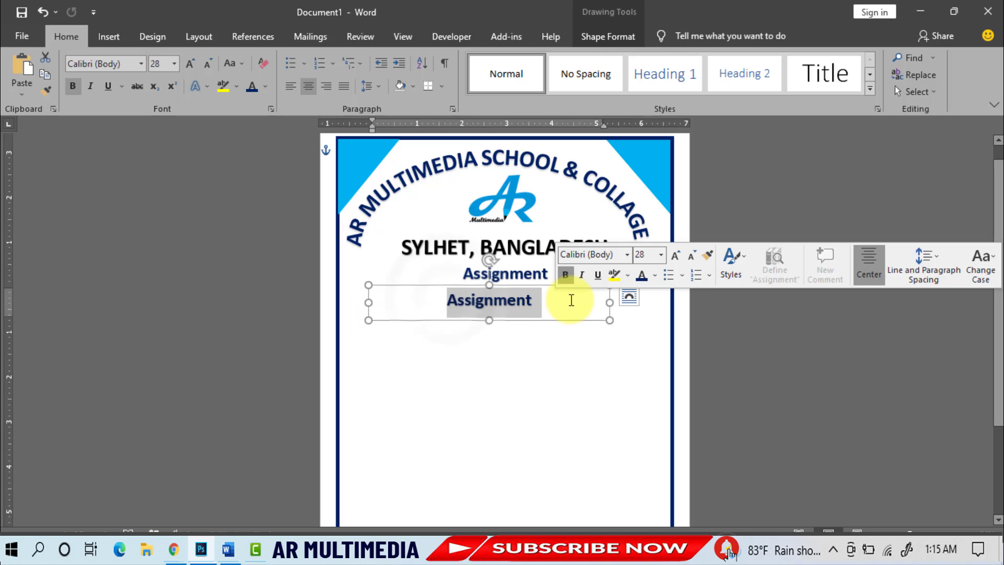
text(Academic Year 2021-22)
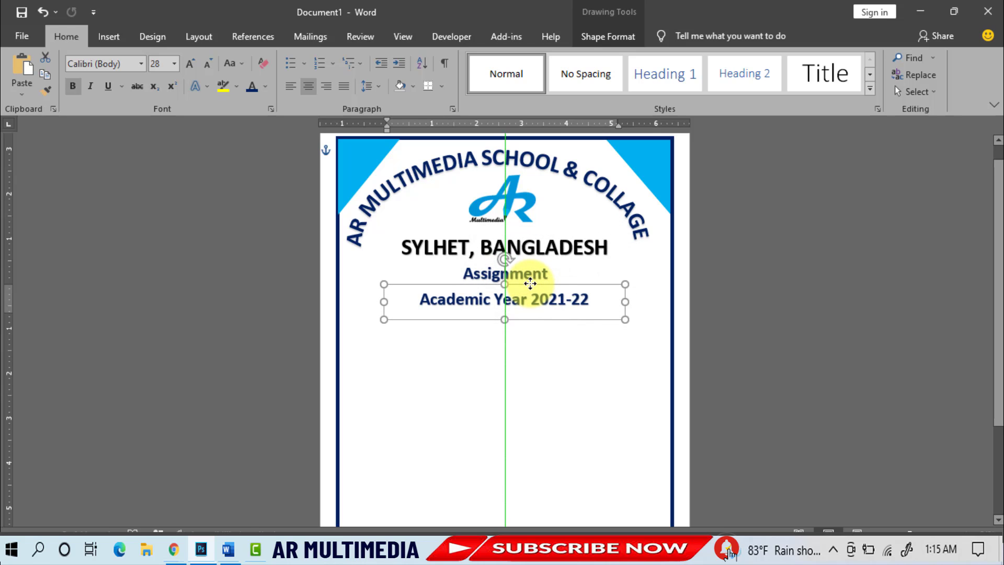
Duplicate the academic year line as a size 36 blue 'Department : Computer' line.
key(ctrl+c)
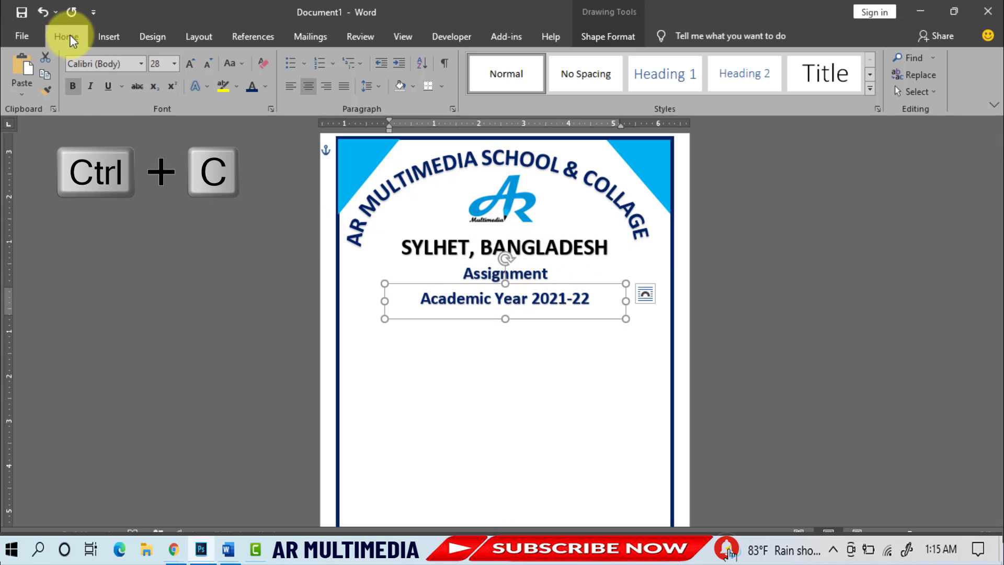
key(ctrl+v)
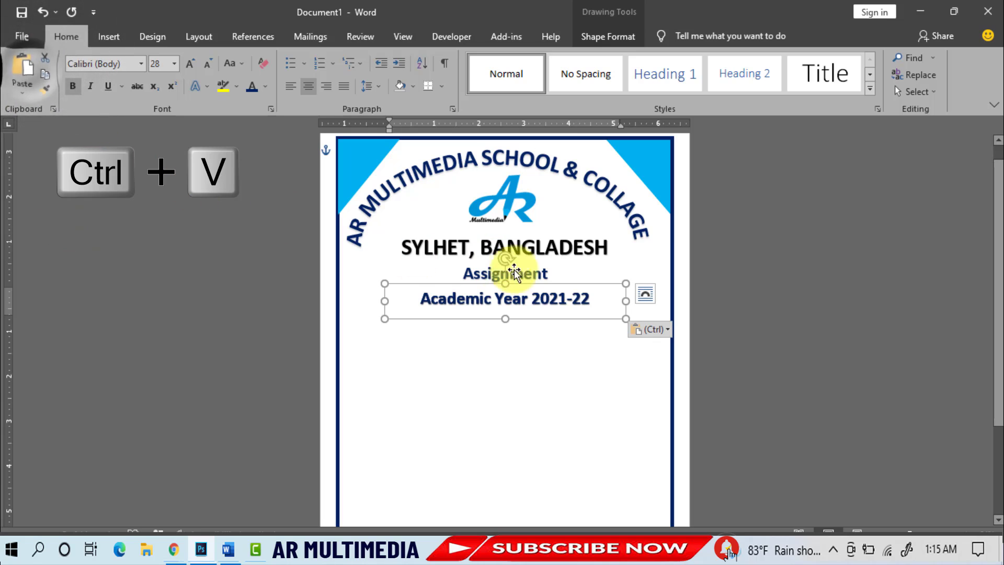
key(ctrl+v)
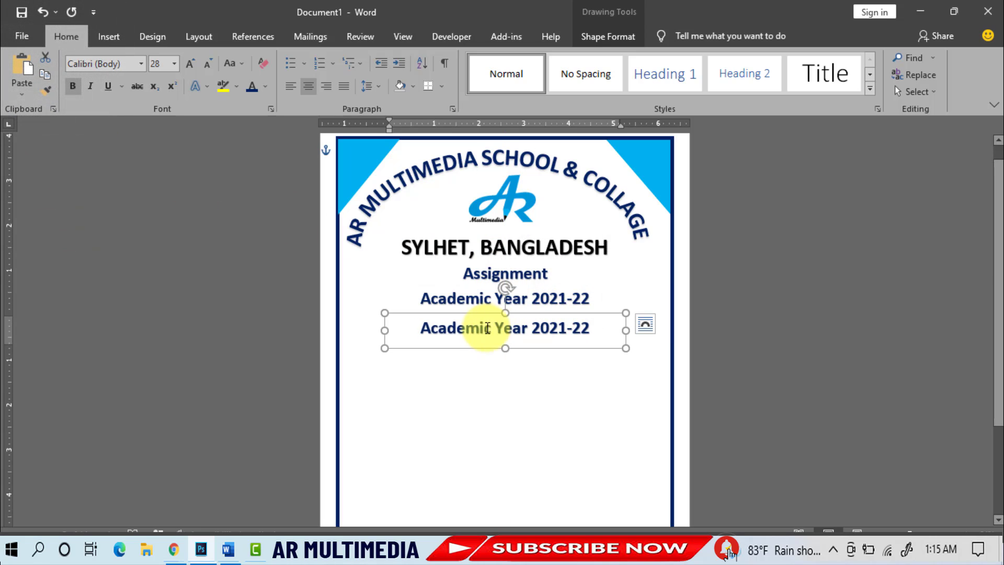
click(174, 63)
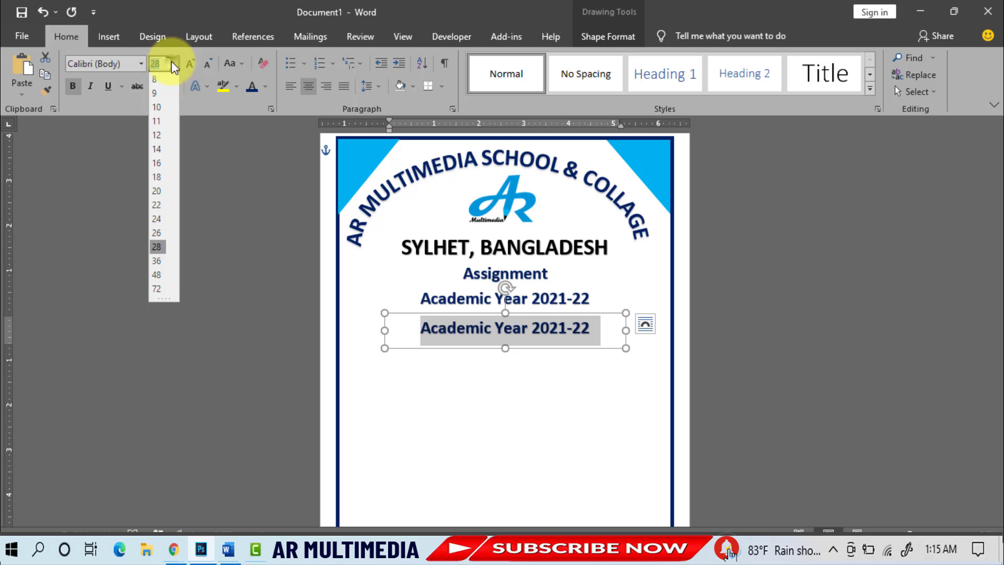
click(156, 260)
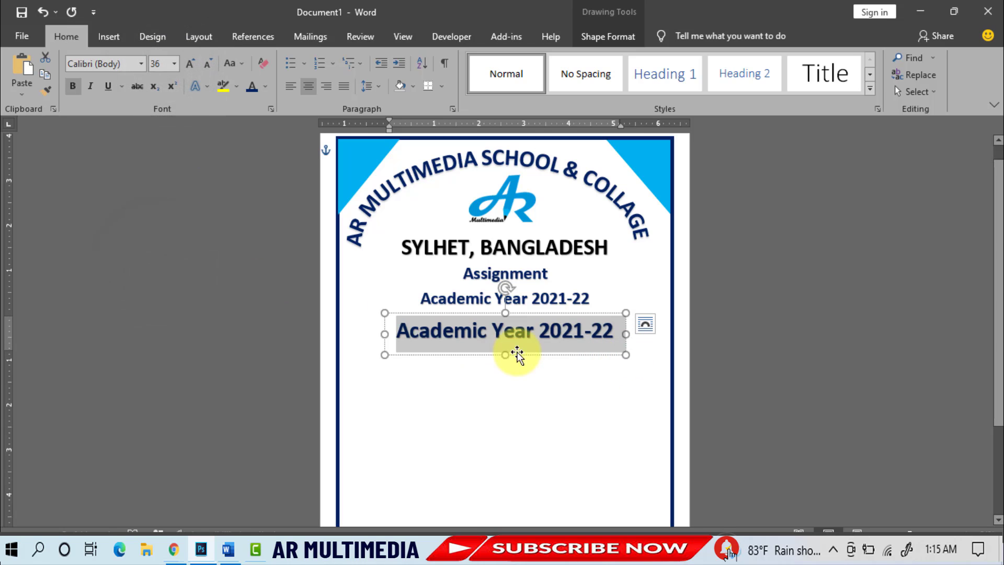
text(Departm)
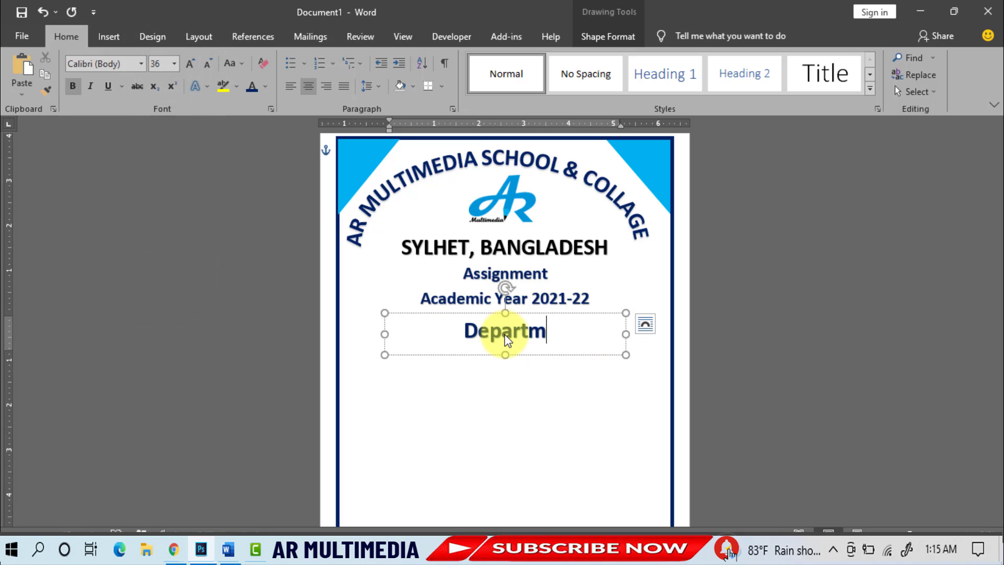
text(ent : Computer)
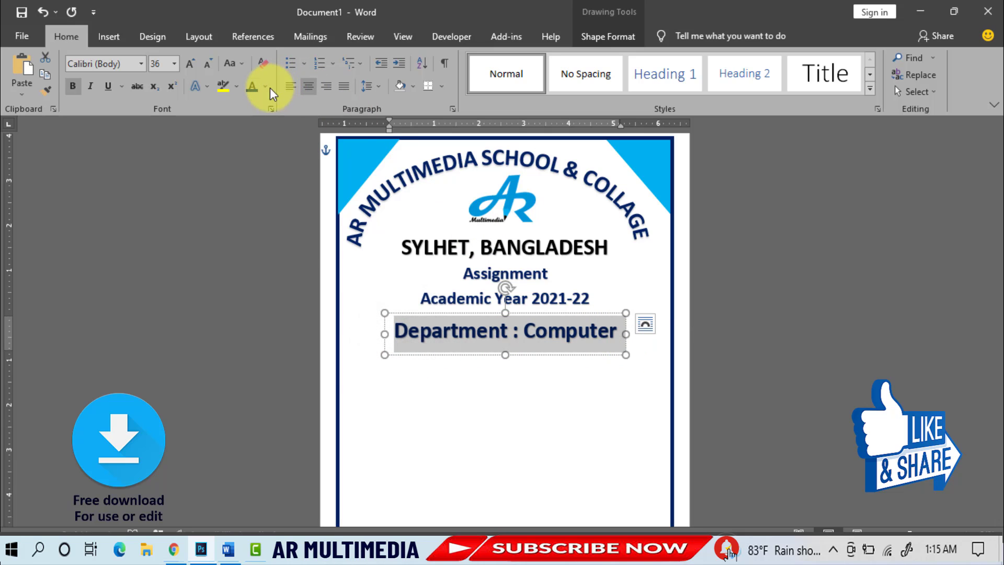
click(265, 85)
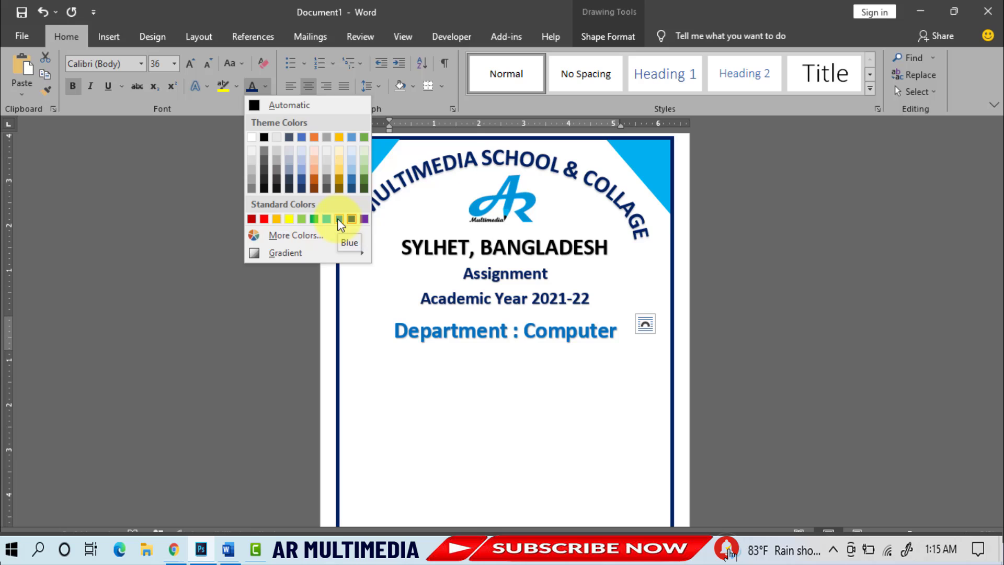
click(339, 219)
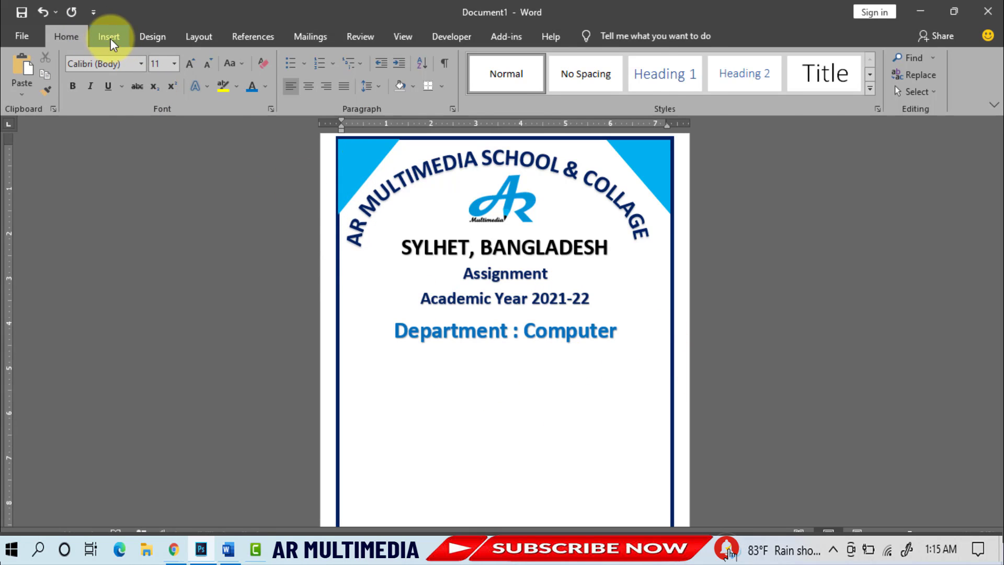
Draw a new text box below the Department : Computer line.
click(108, 36)
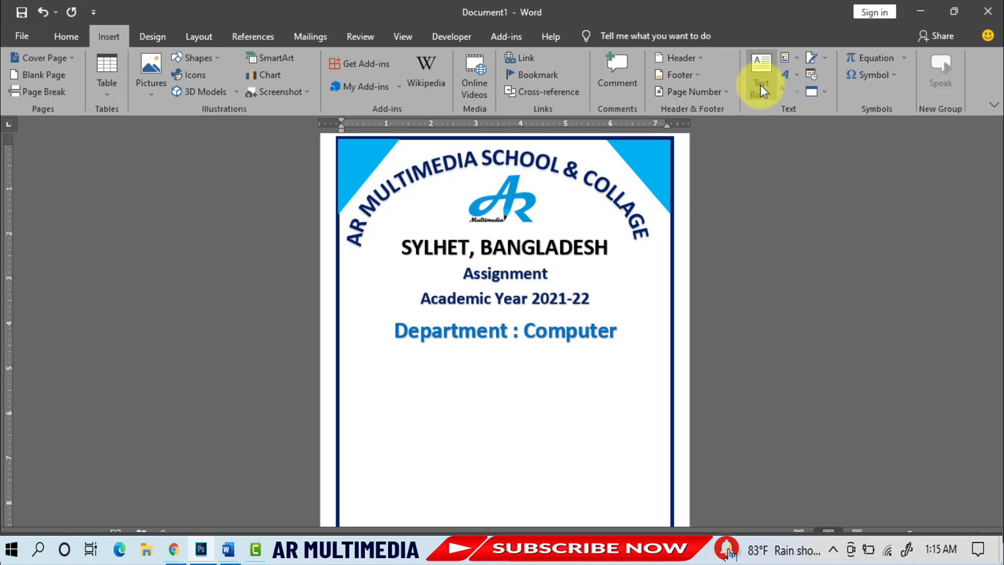
click(760, 74)
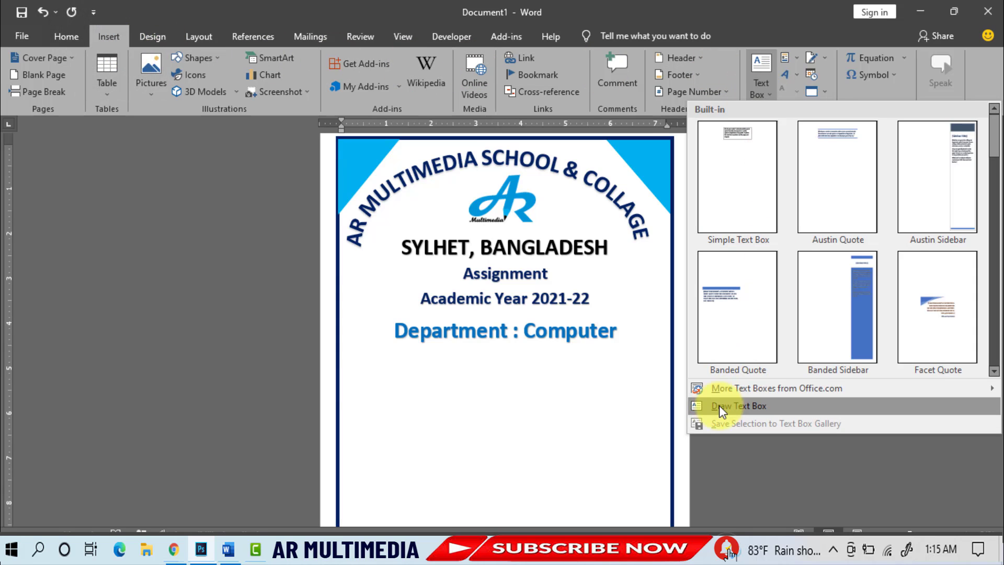
click(738, 405)
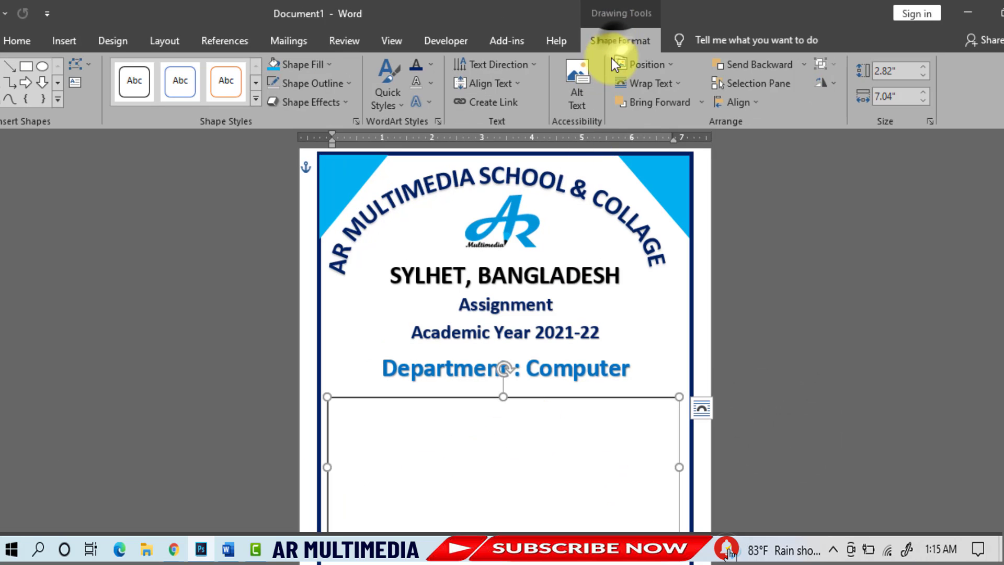
Give the text box no fill, a dark outline and a shadow effect.
click(297, 63)
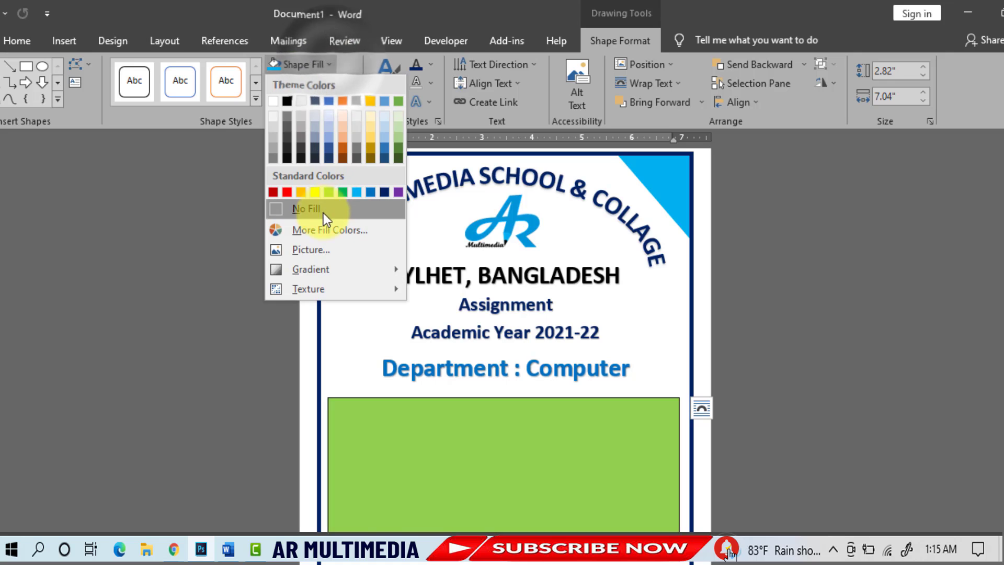
click(306, 208)
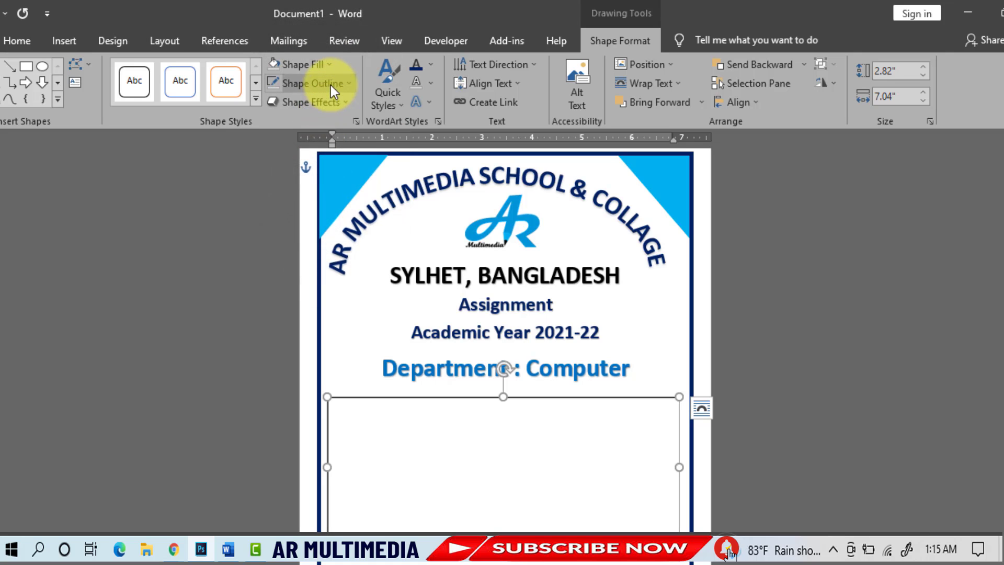
click(311, 83)
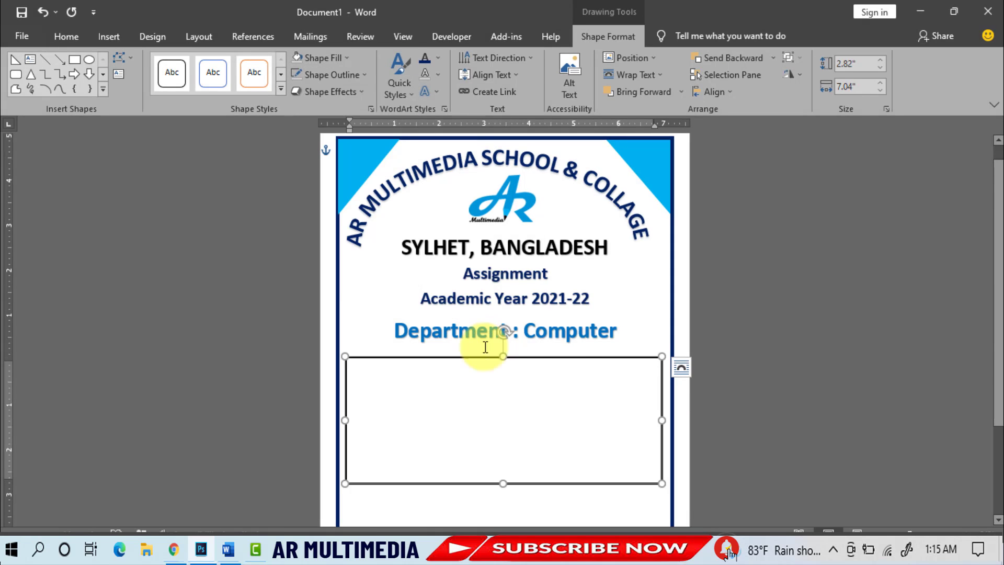
mouse_move(328, 92)
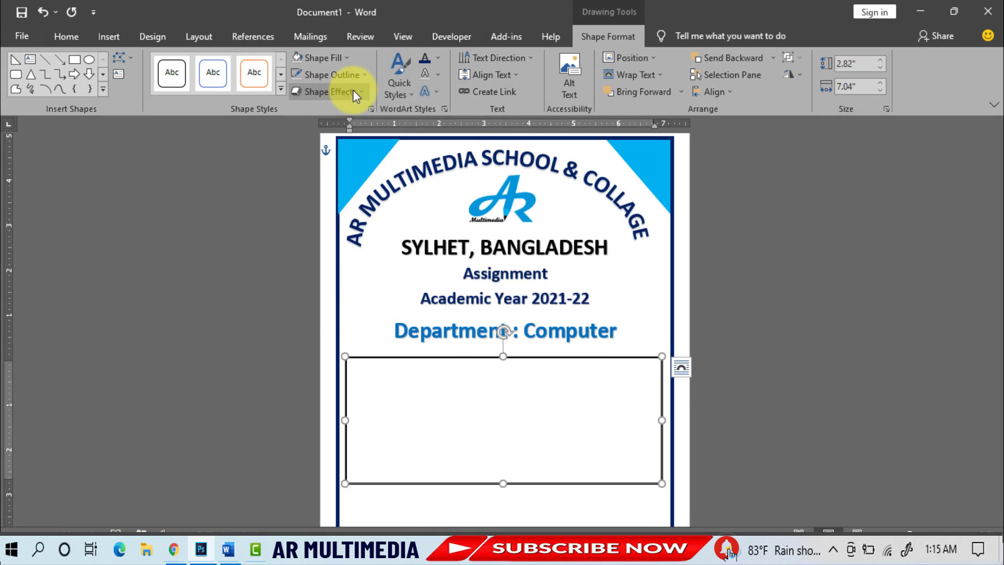
click(329, 92)
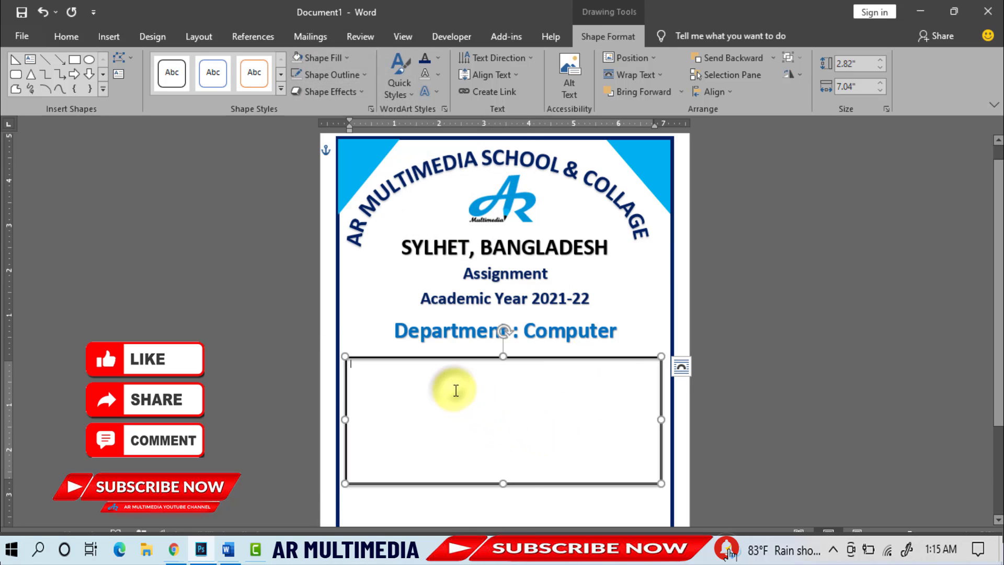
click(67, 37)
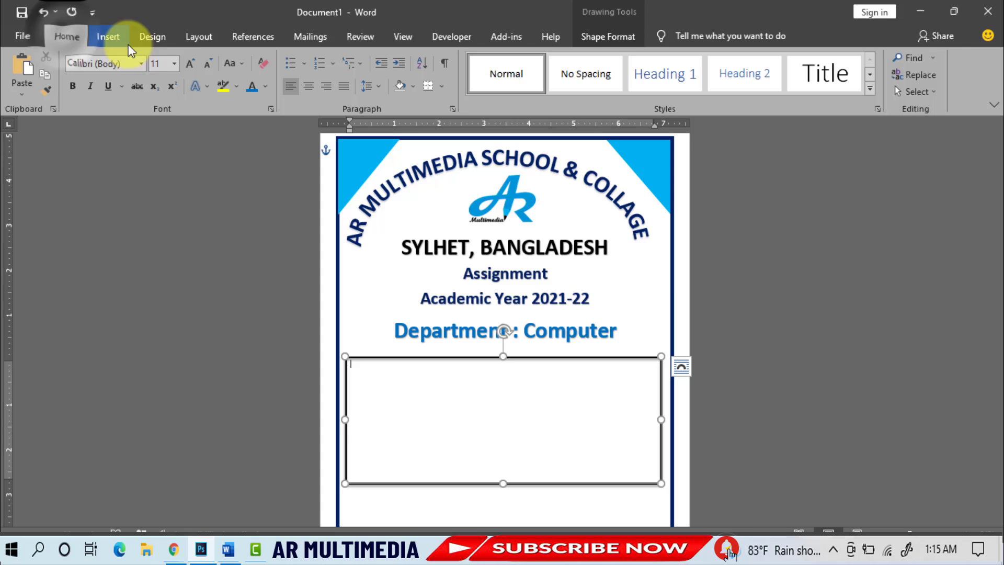
At size 22, type Student Name, Roll No, Section, Subject, Subject Code and Date of Submission lines.
click(174, 64)
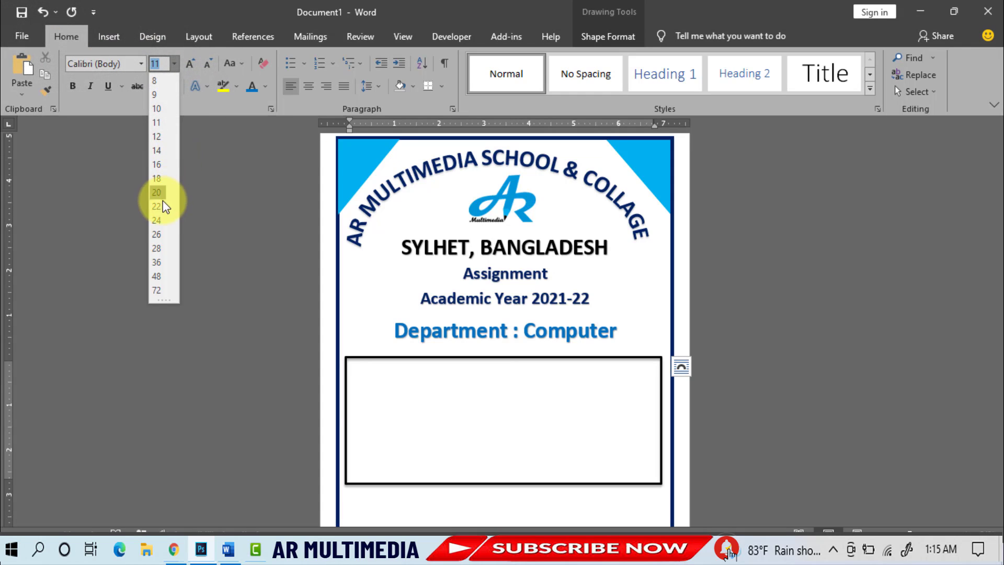
click(156, 206)
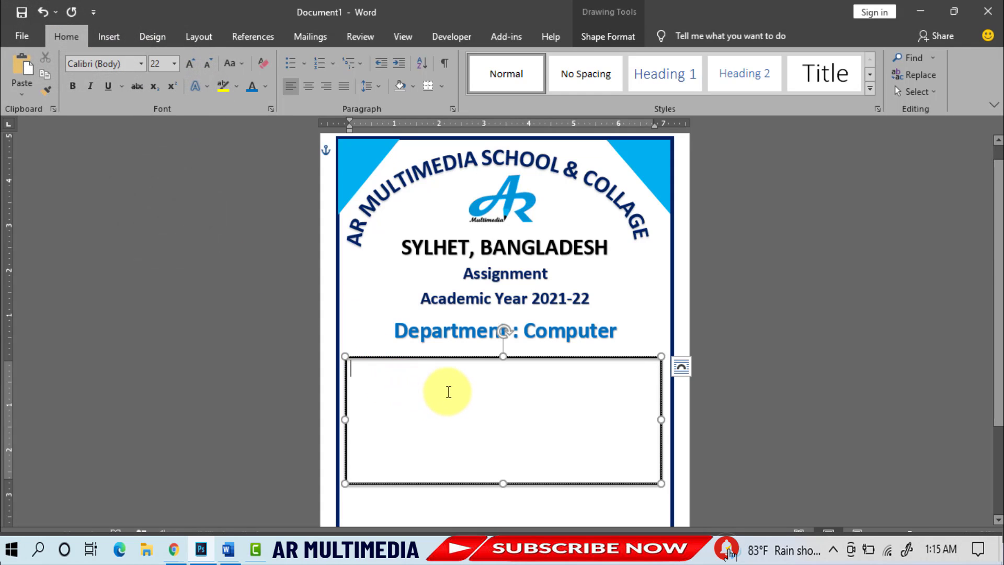
text(Student Name: .......................................................)
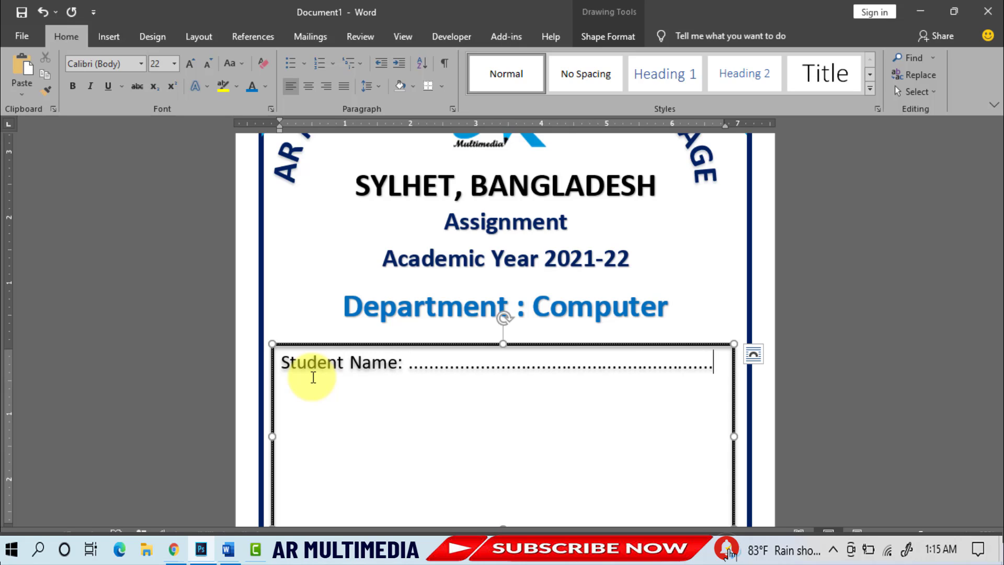
text(Roll No: ......................... Section: ............................)
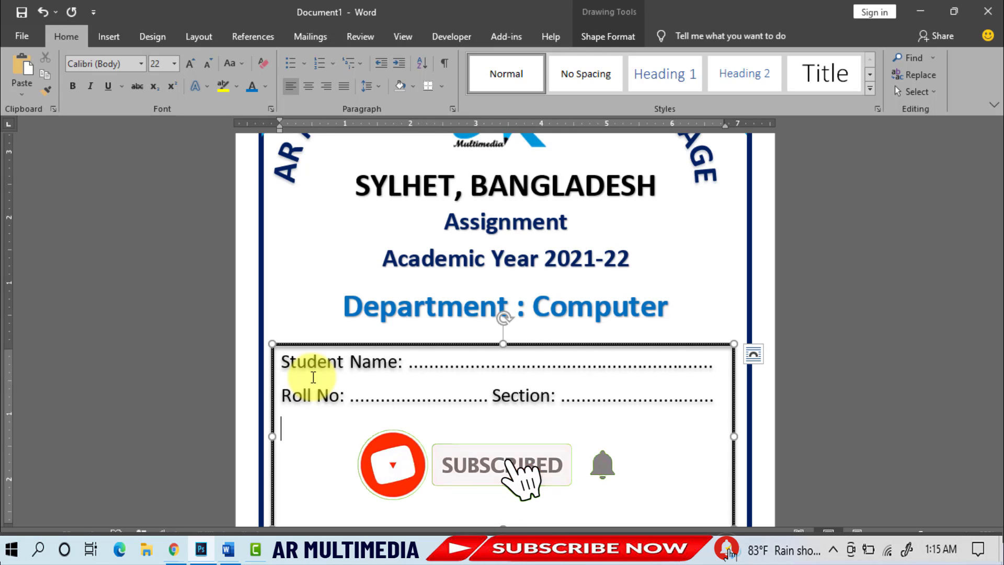
text(Subject: .............................. S)
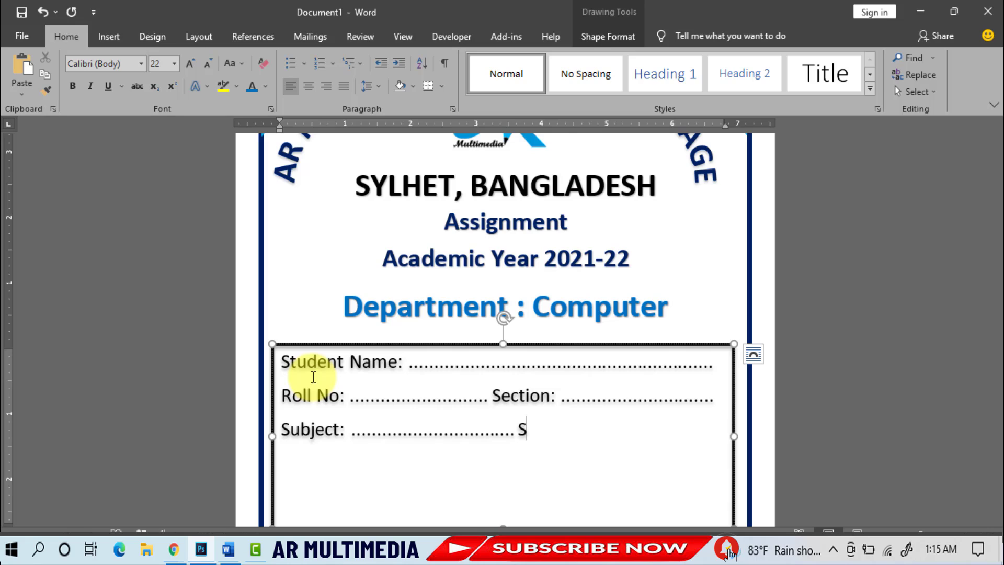
text(ubject Code: ................)
text(Da)
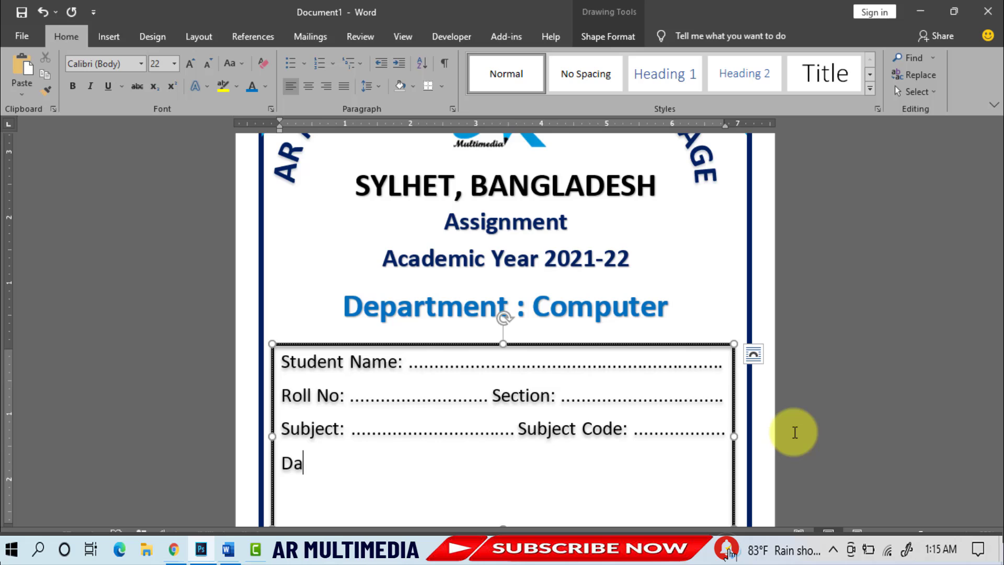
text(te of Submission: .......................................................)
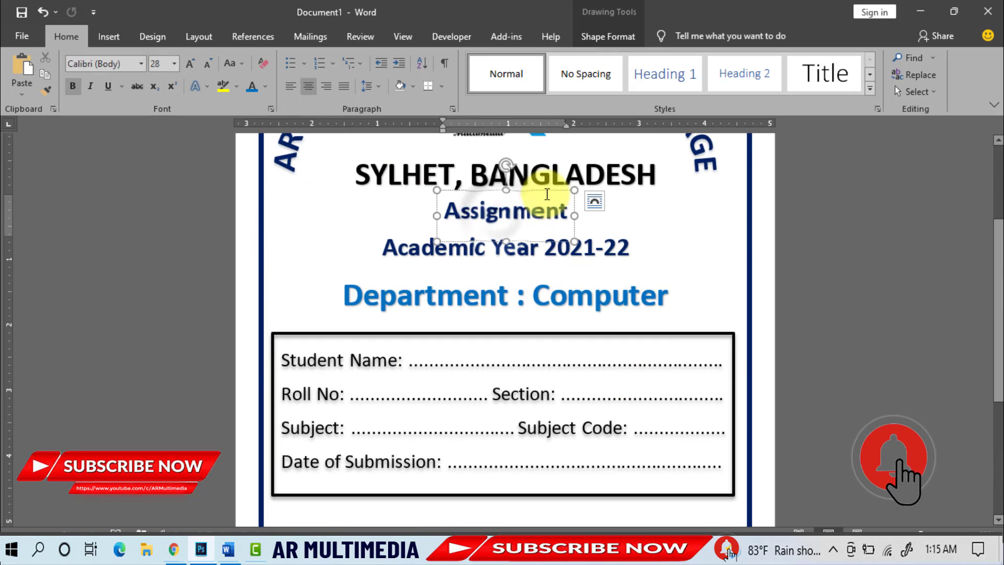
Paste a copy of the Assignment text box and retype it as 'Submission By:'.
key(ctrl+c)
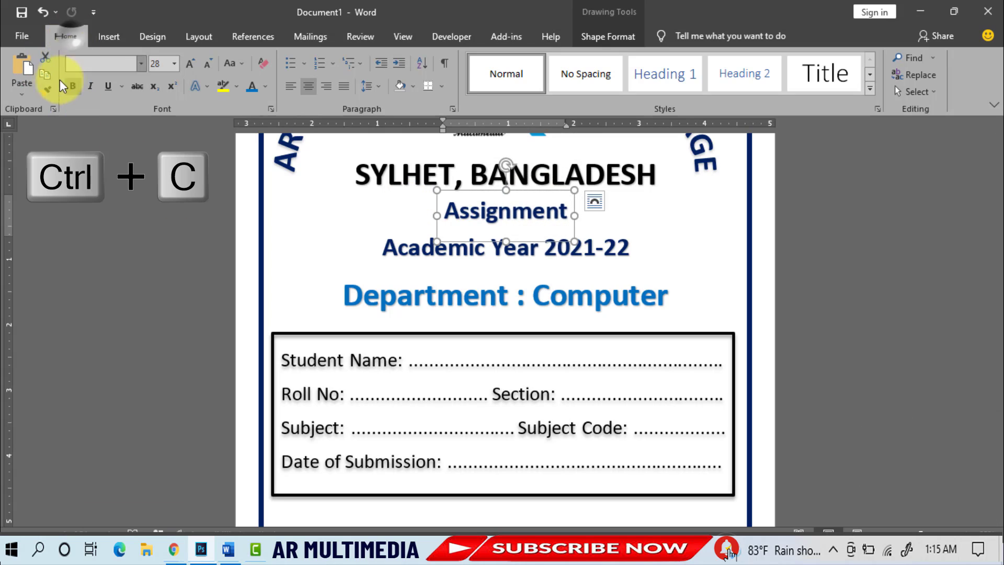
key(ctrl+v)
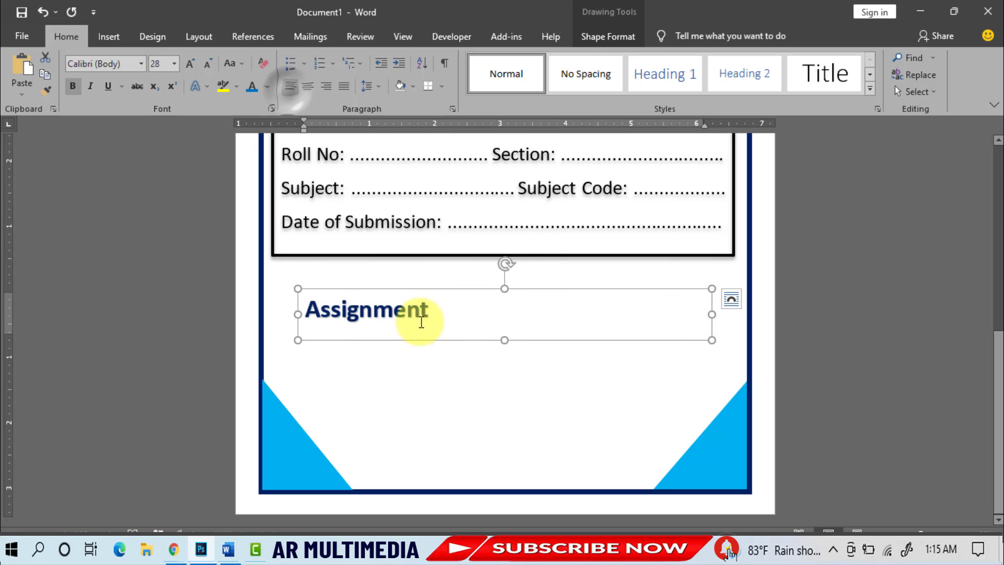
text(Submission By:......................................)
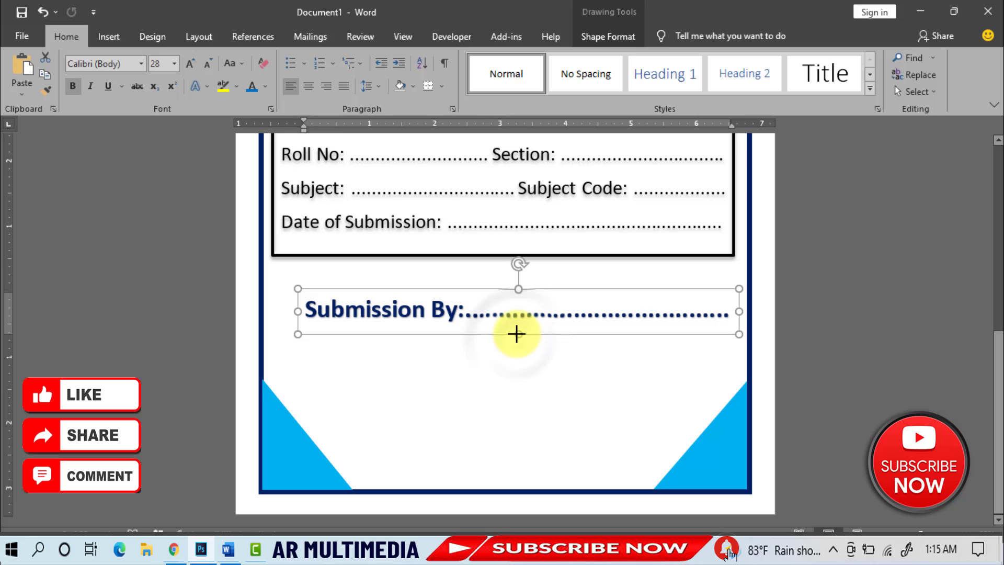
Duplicate the Submission By line and retype it as 'Submitted to:'.
key(ctrl+c)
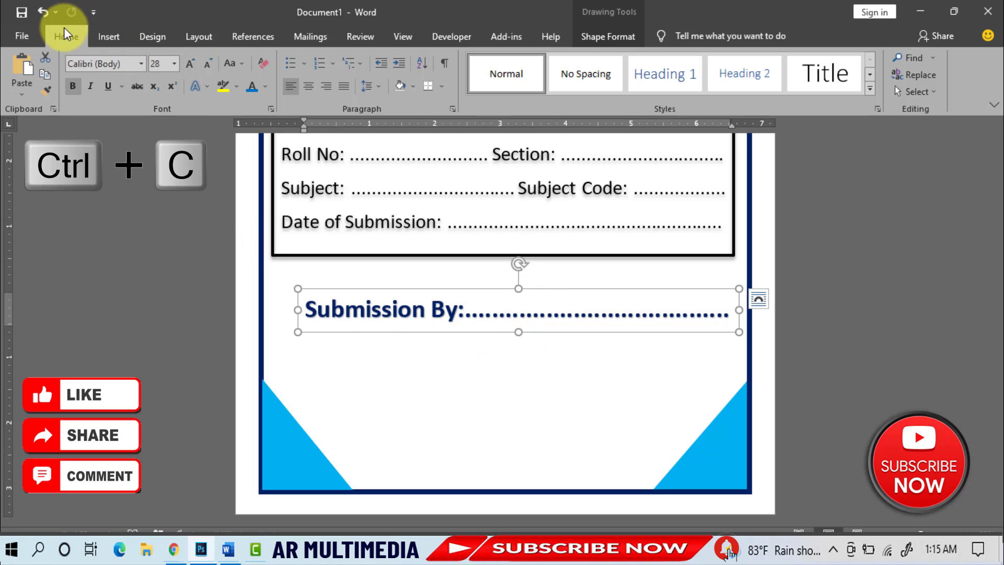
key(ctrl+v)
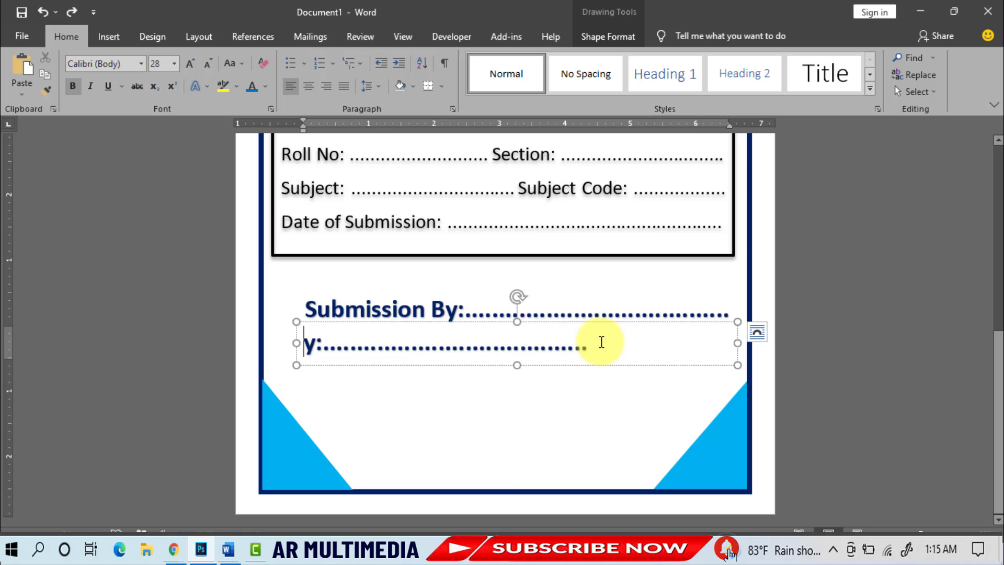
text(Submitted to)
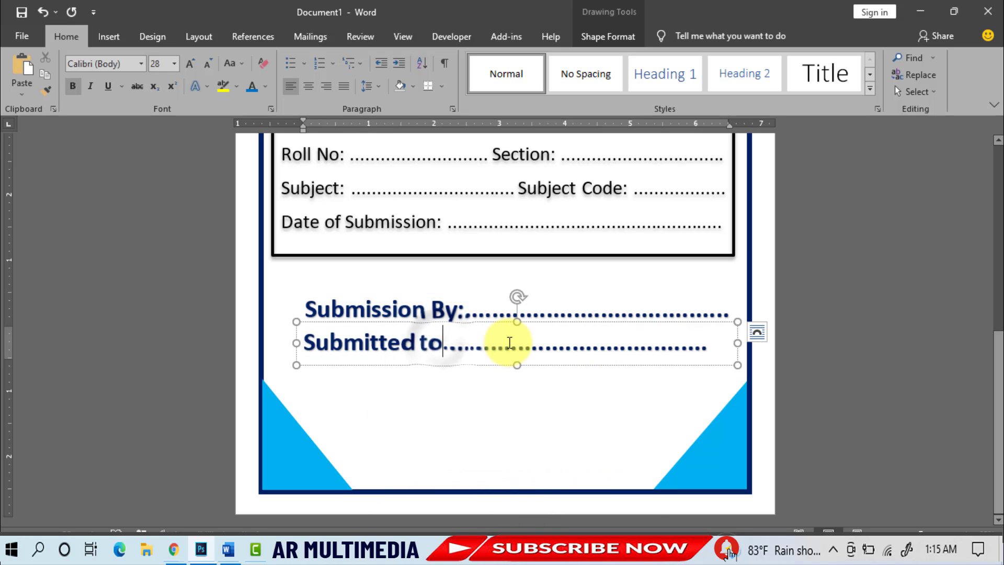
text(:)
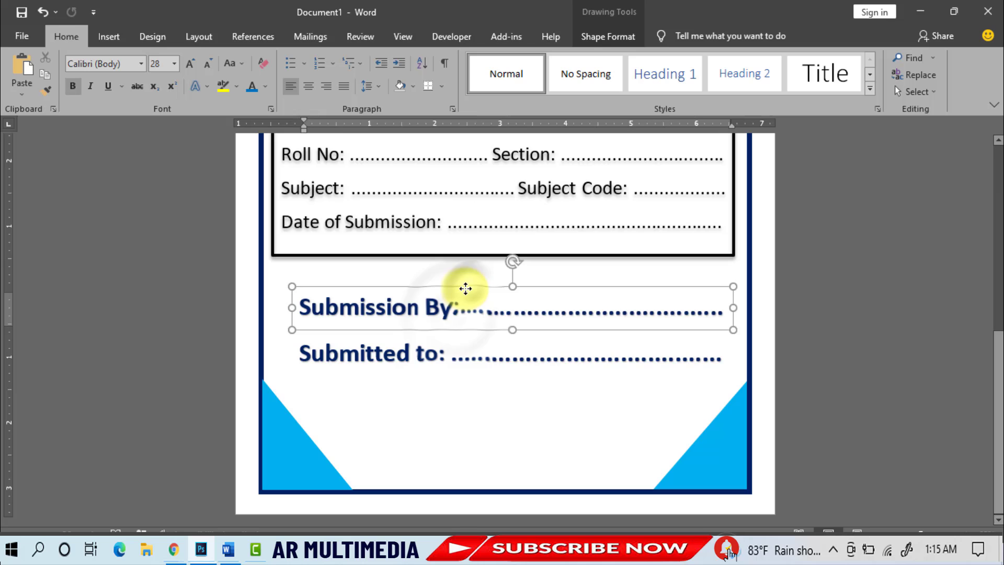
click(875, 357)
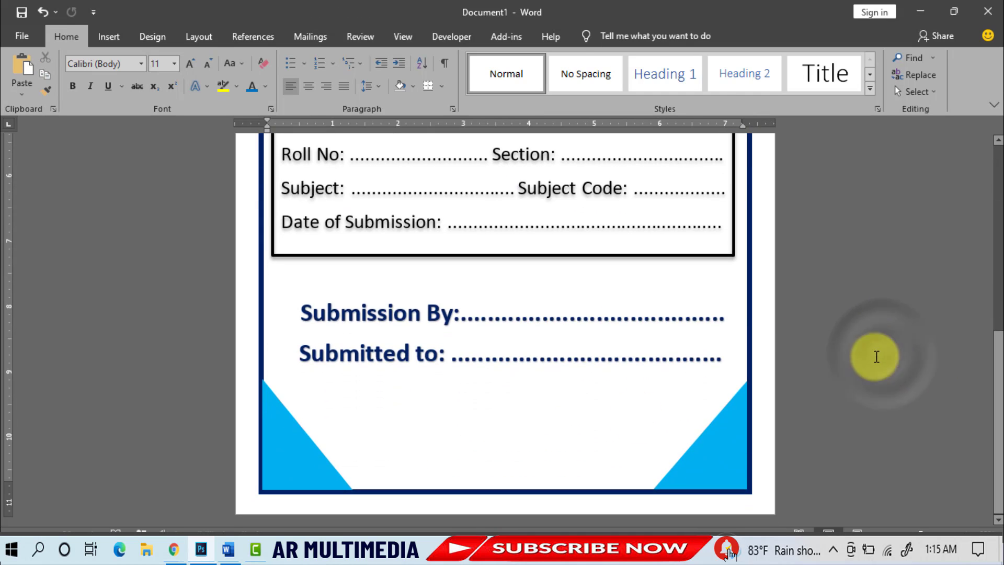
mouse_move(108, 36)
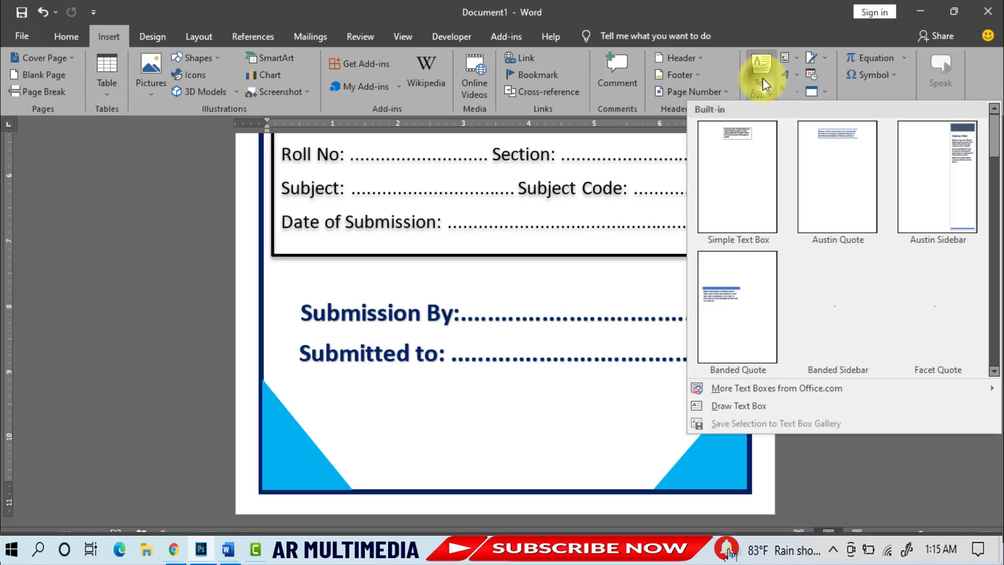
Draw a signature label text box near the page bottom and adjust its font size.
click(737, 405)
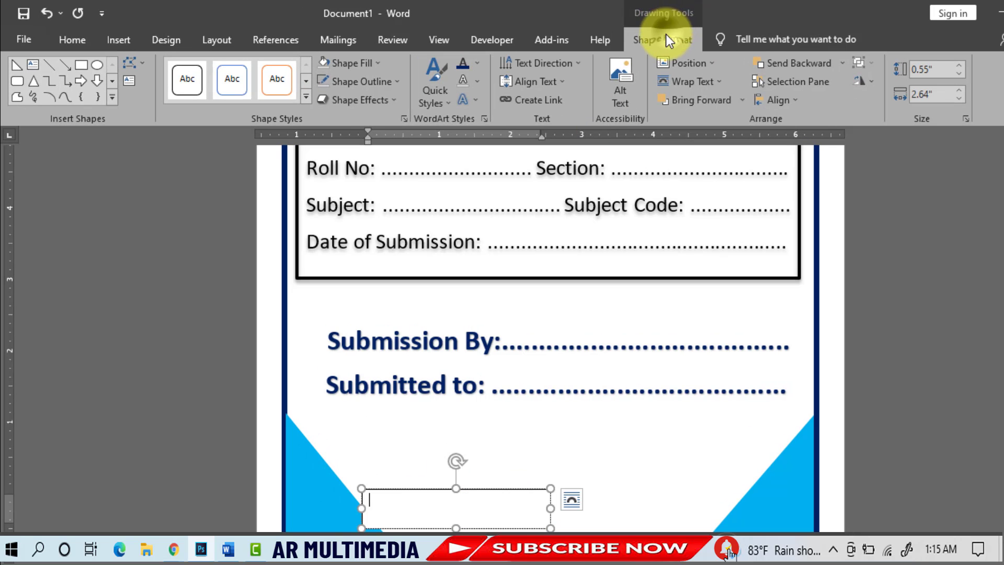
click(349, 62)
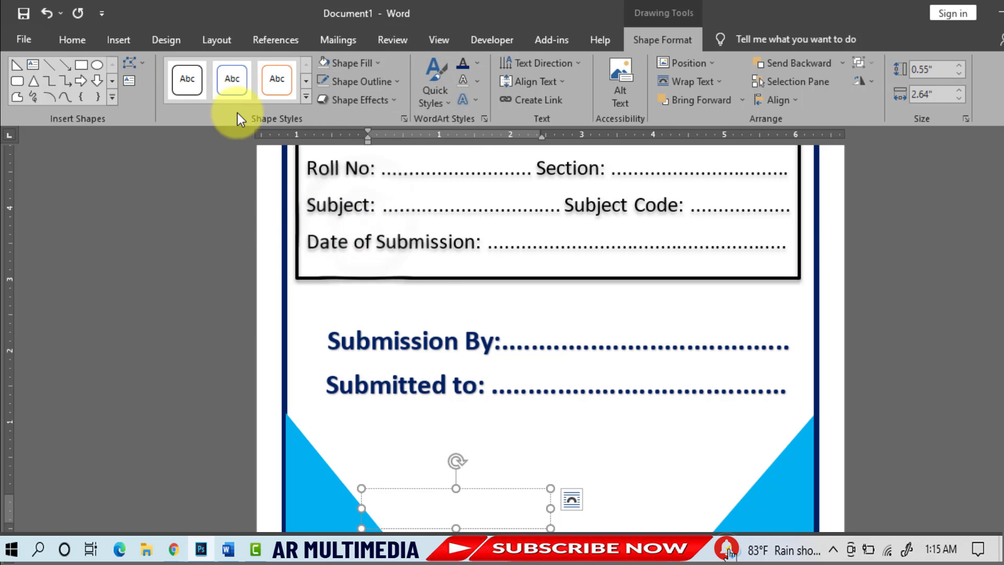
click(71, 40)
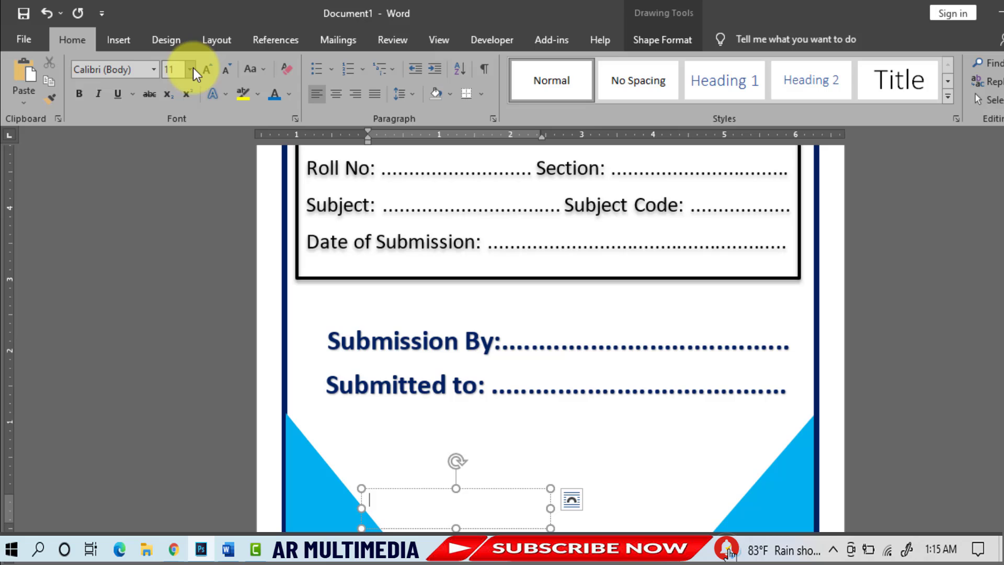
click(189, 69)
text(Student Signature)
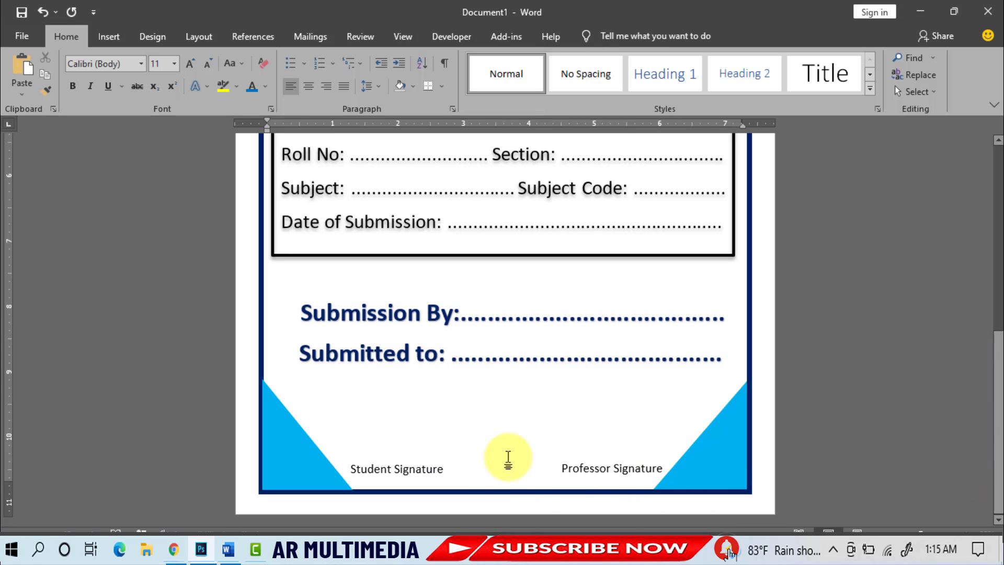
Draw a solid black signature line above Student Signature and copy it above Professor Signature.
click(108, 36)
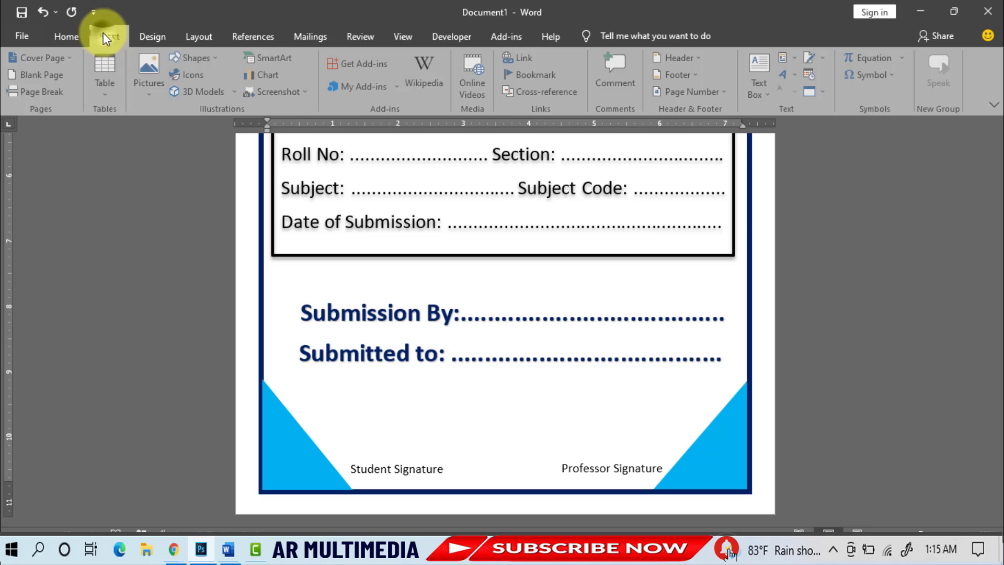
click(194, 58)
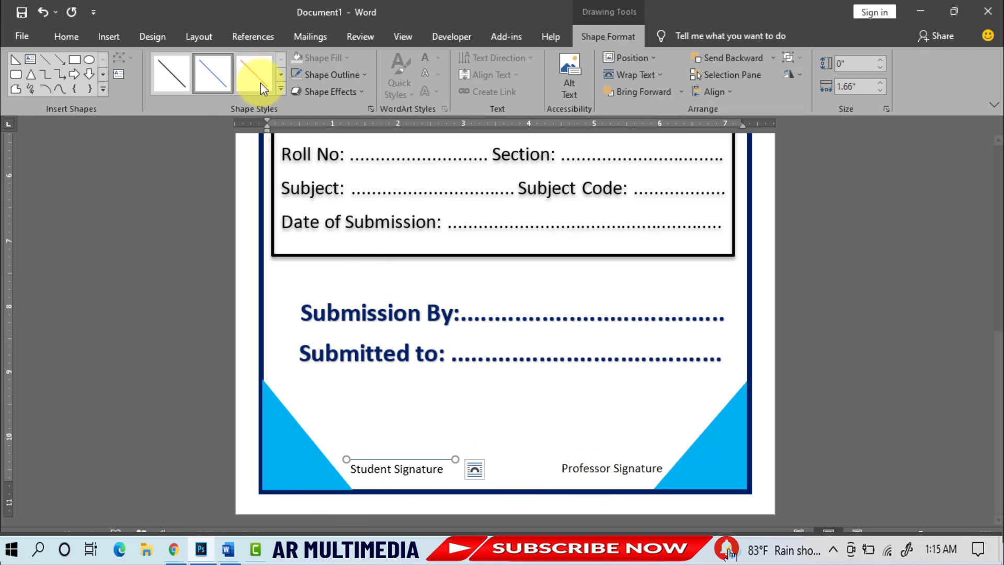
click(280, 88)
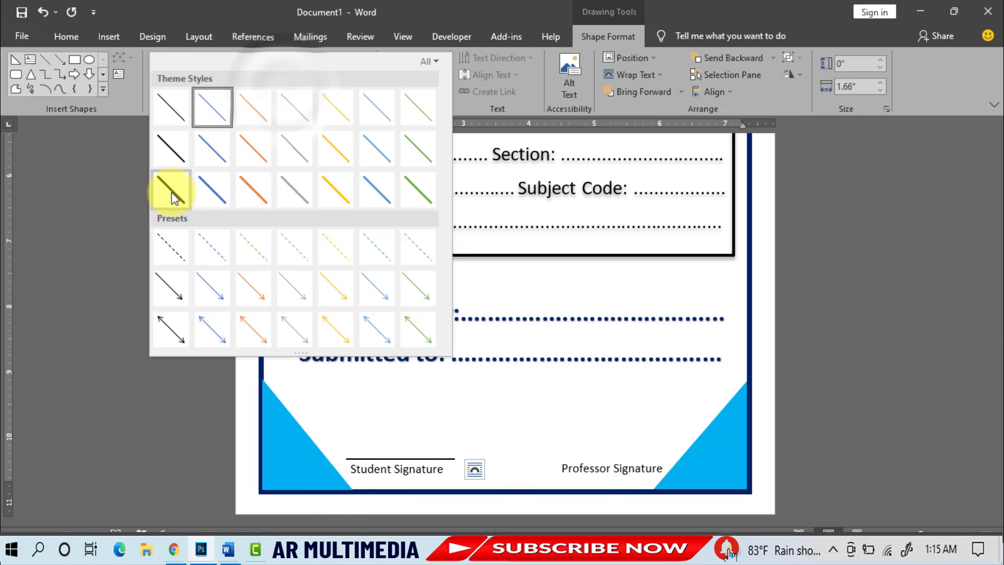
click(170, 189)
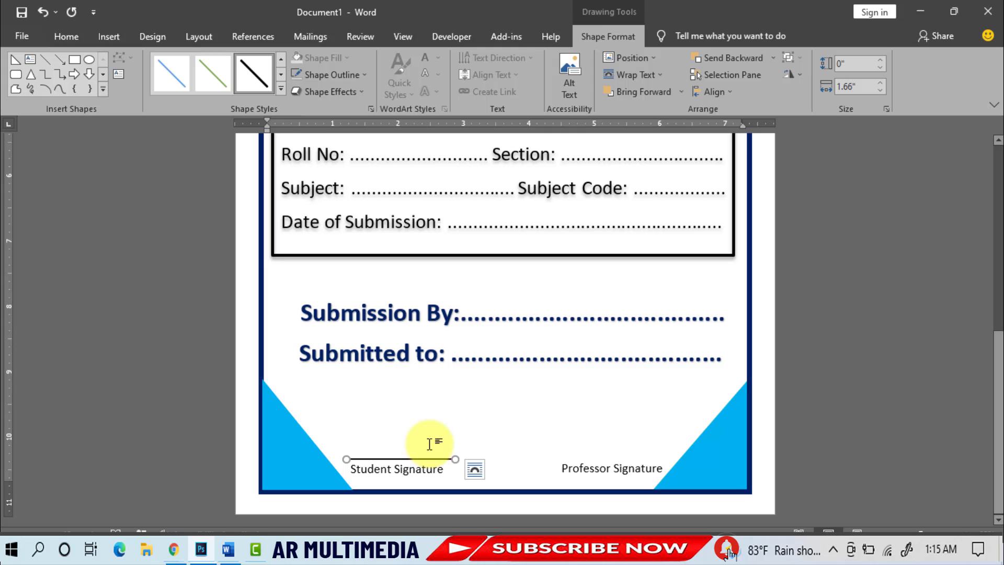
key(ctrl+c)
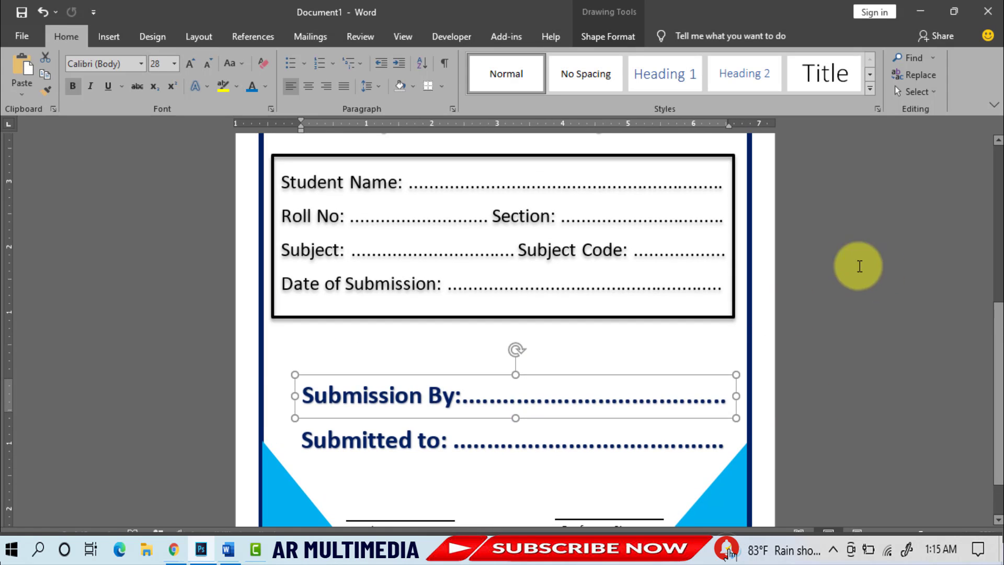
scroll(down, 3)
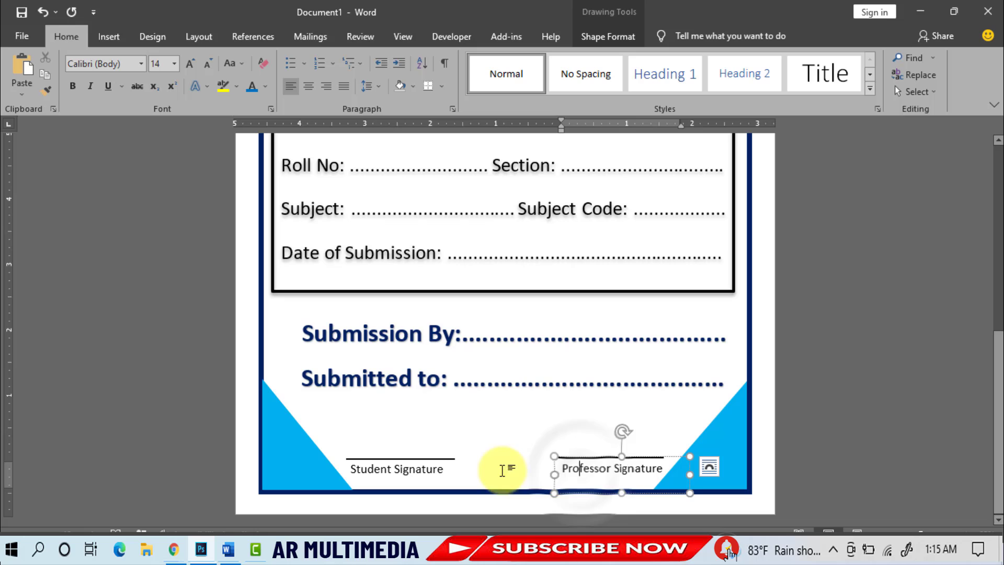
mouse_move(99, 19)
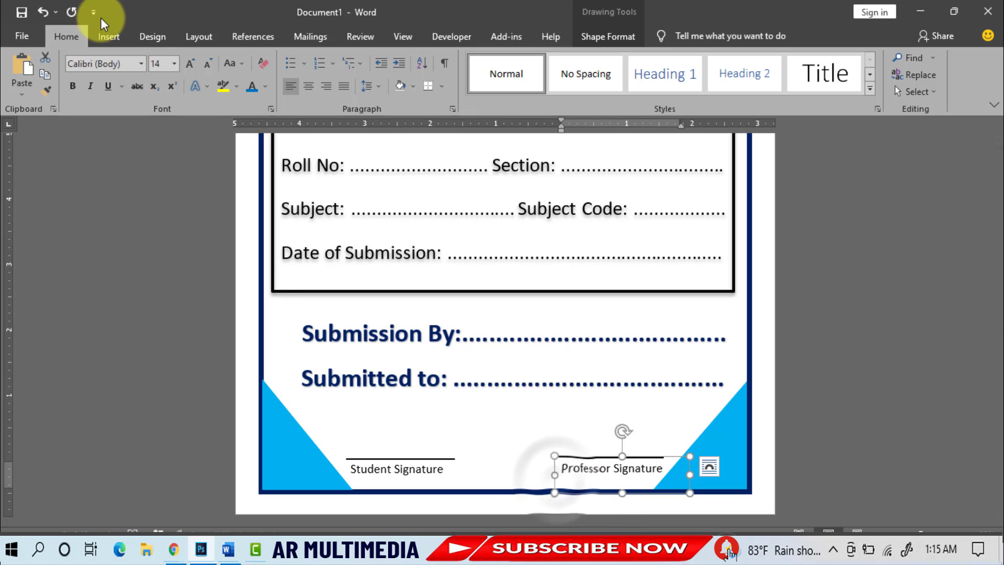
key(ctrl+v)
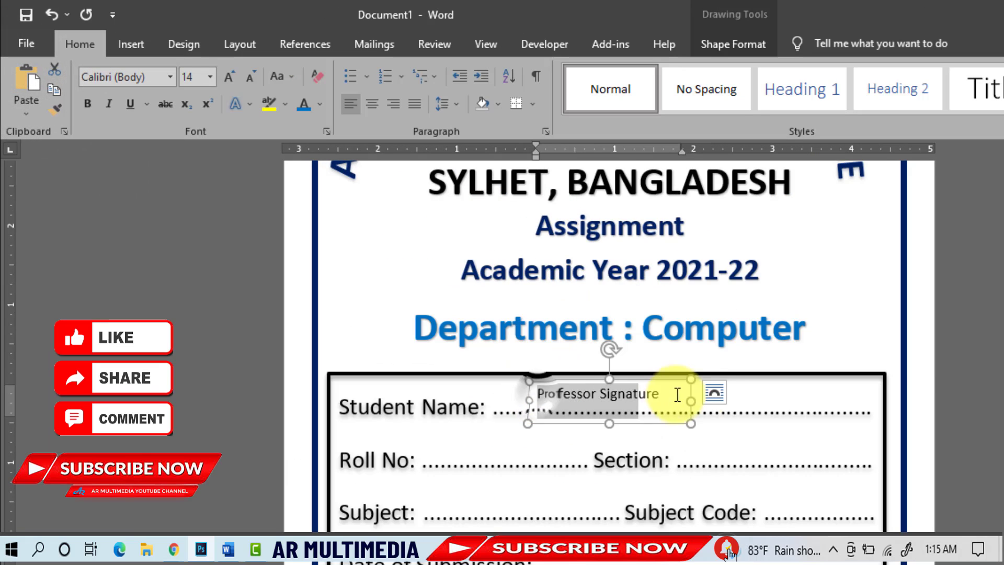
Italicise the name entry and fill in the roll number G54987.
click(209, 77)
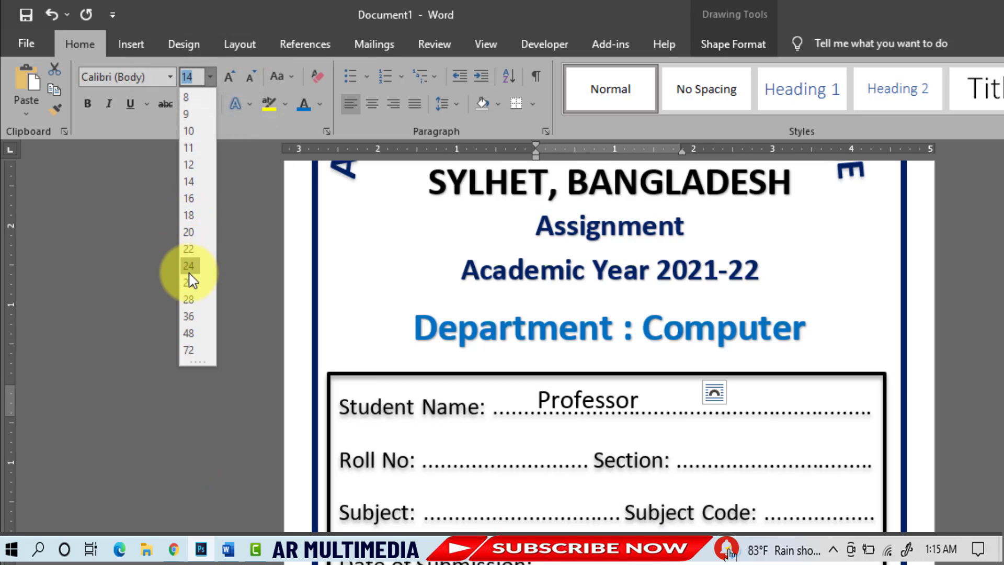
click(189, 265)
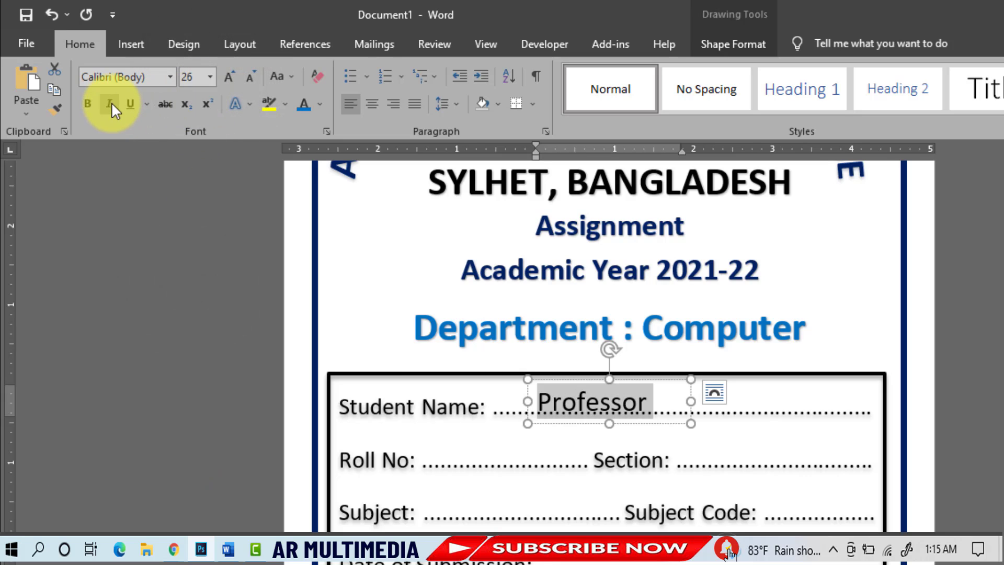
text(Aniruddho Roy Antik)
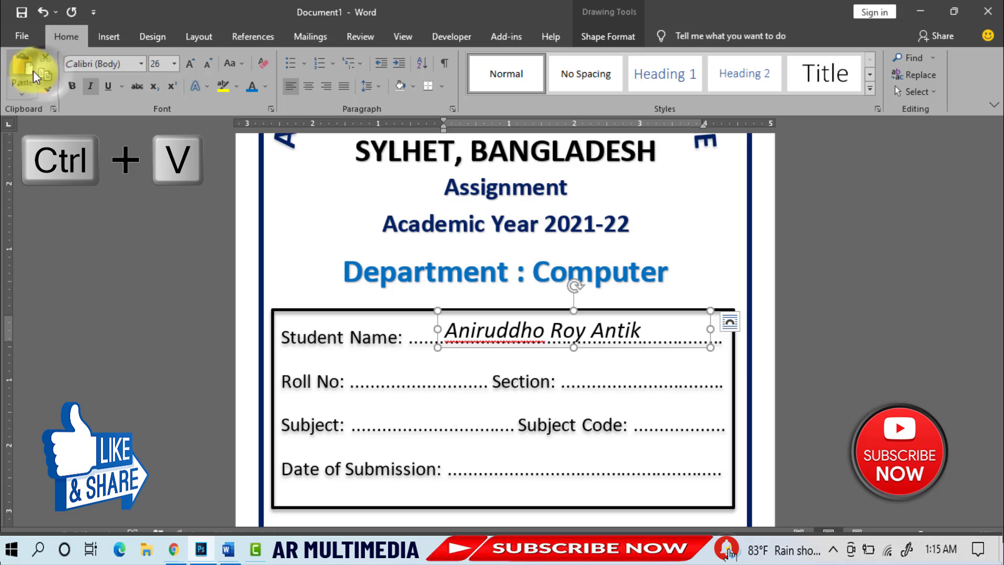
key(ctrl+v)
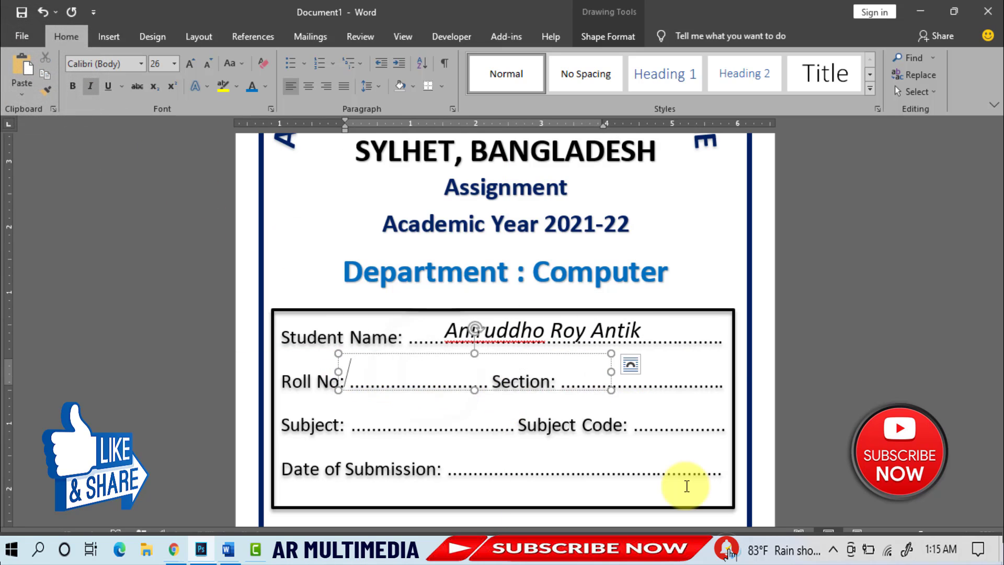
text(G54987)
text(ICT Graphics)
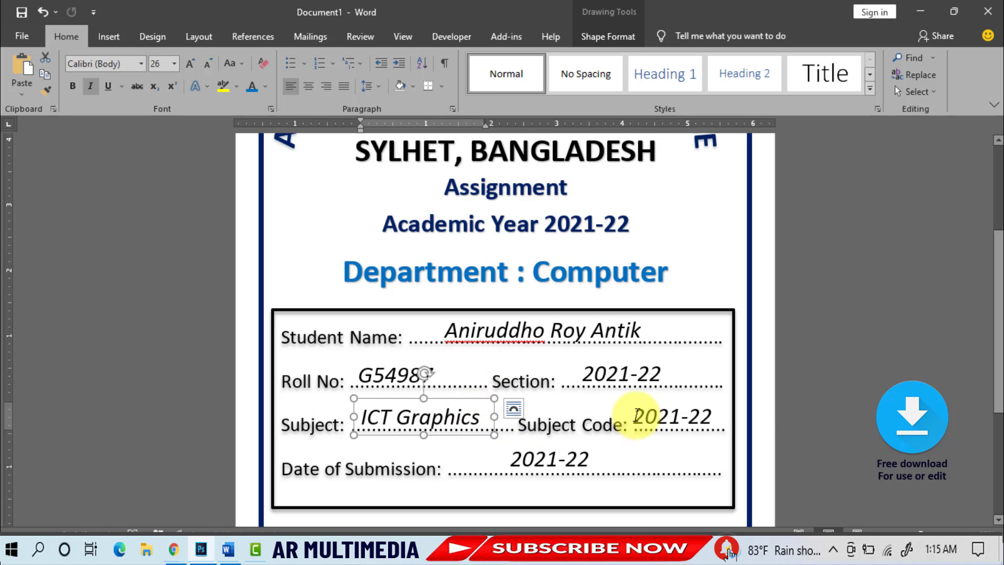
click(671, 416)
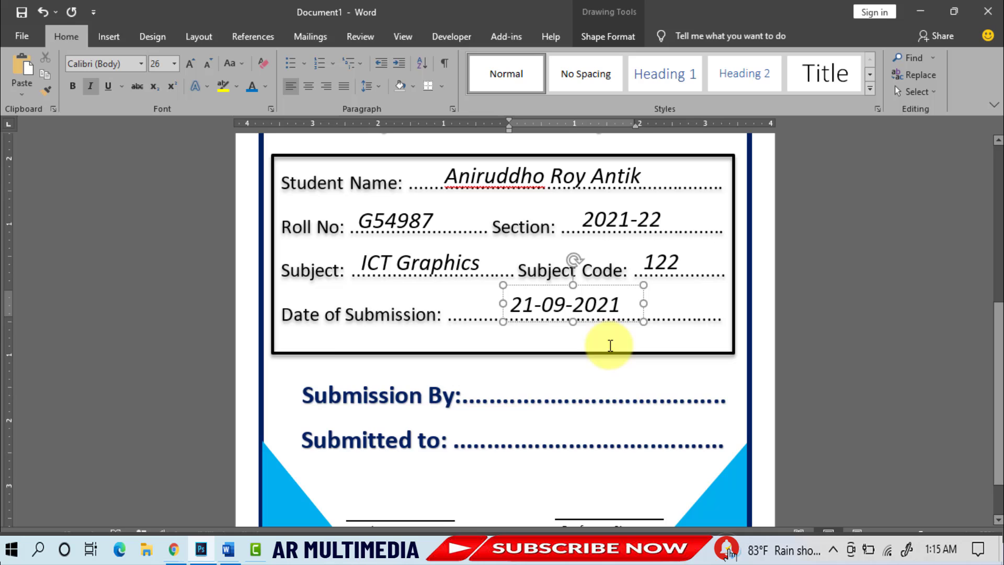
key(ctrl+v)
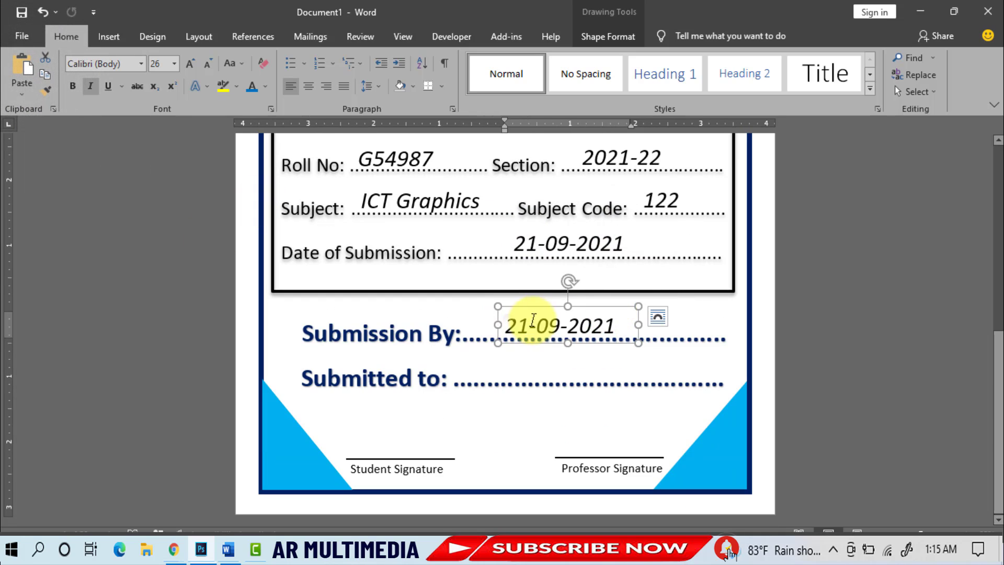
text(Aniruddho Roy)
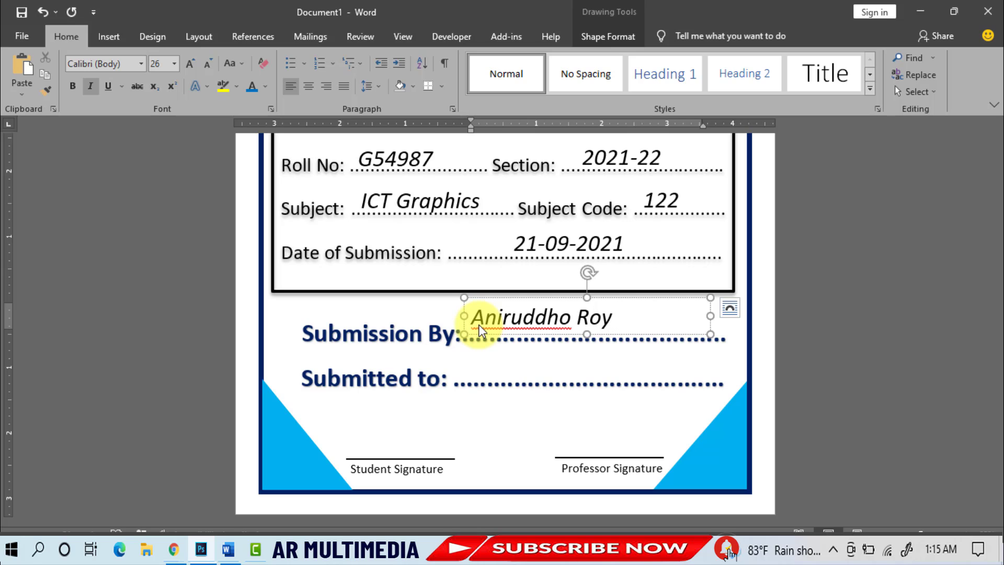
text(Antik)
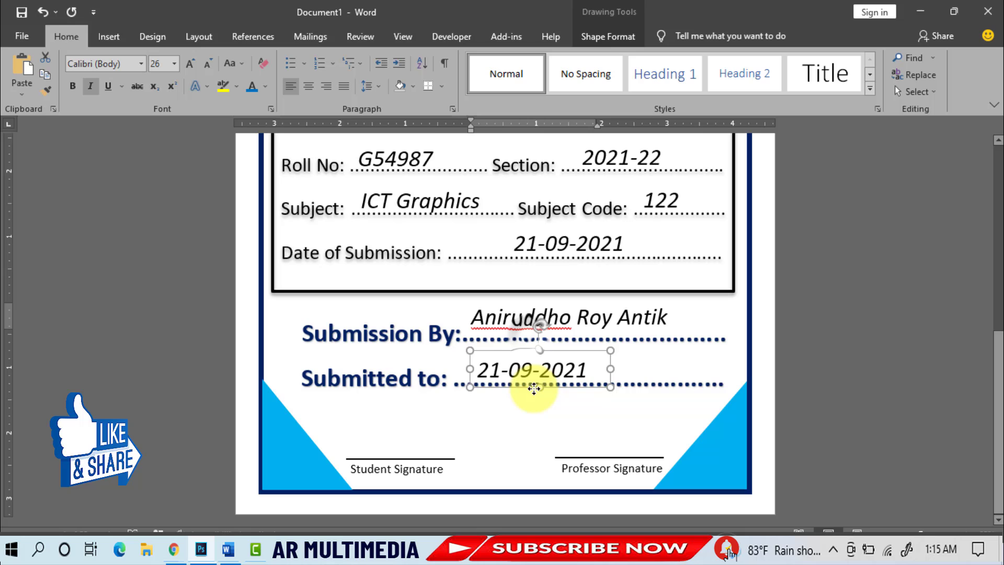
click(541, 370)
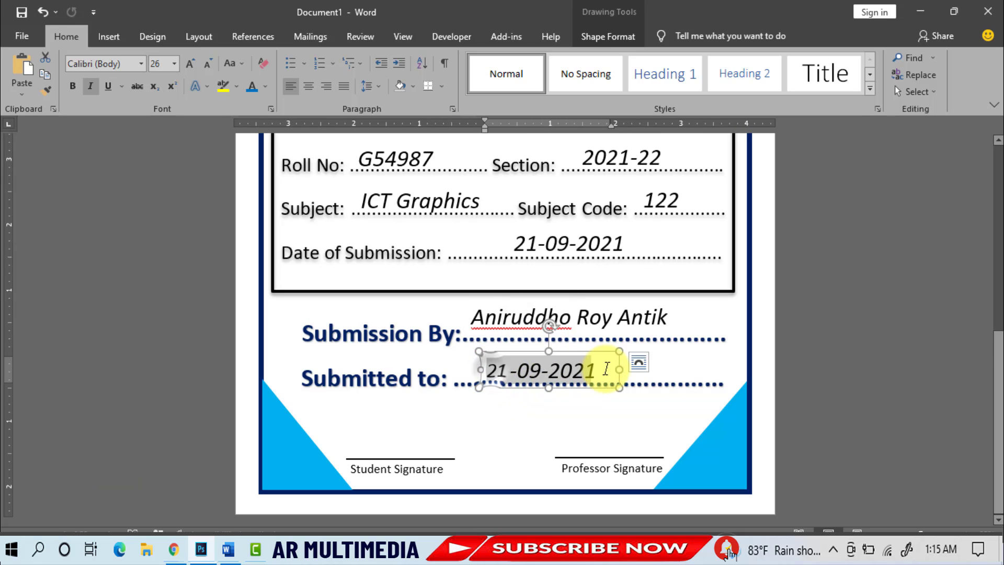
text(Sadik)
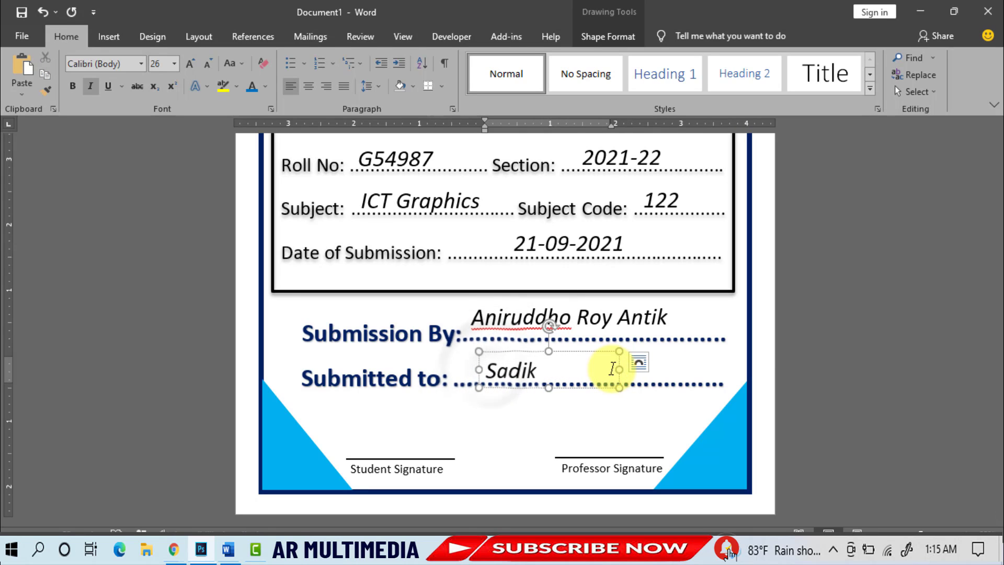
scroll(up, 3)
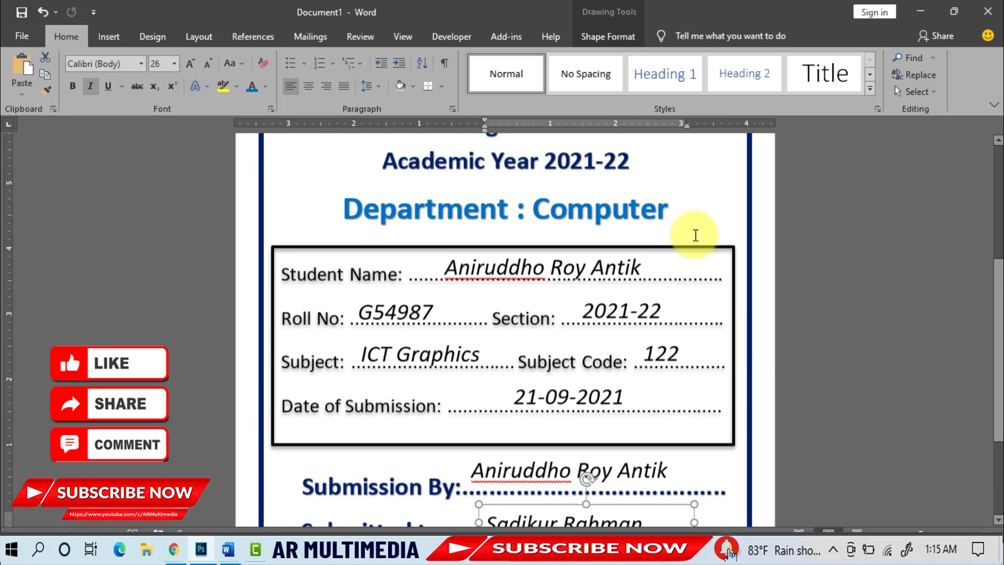
scroll(up, 3)
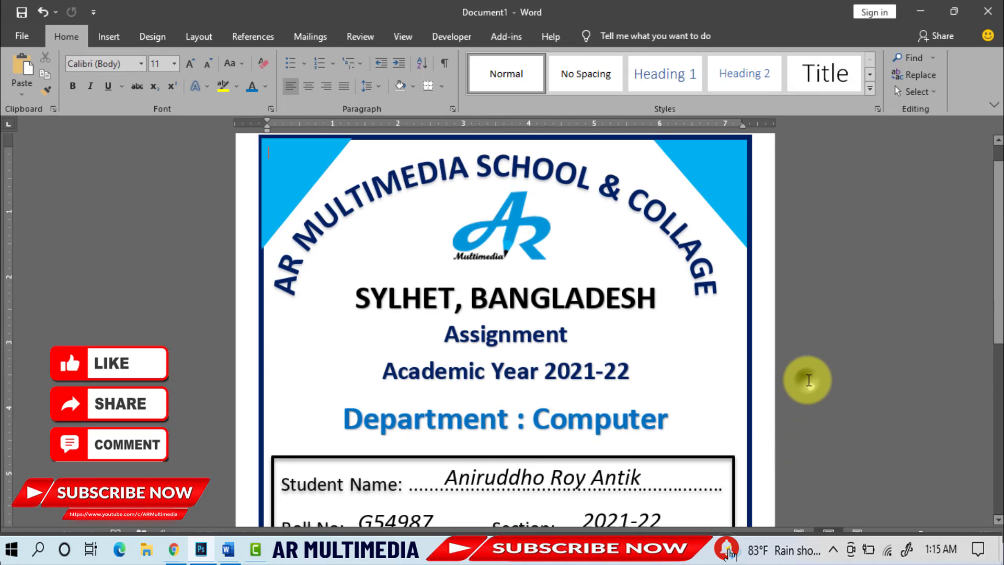
scroll(down, 3)
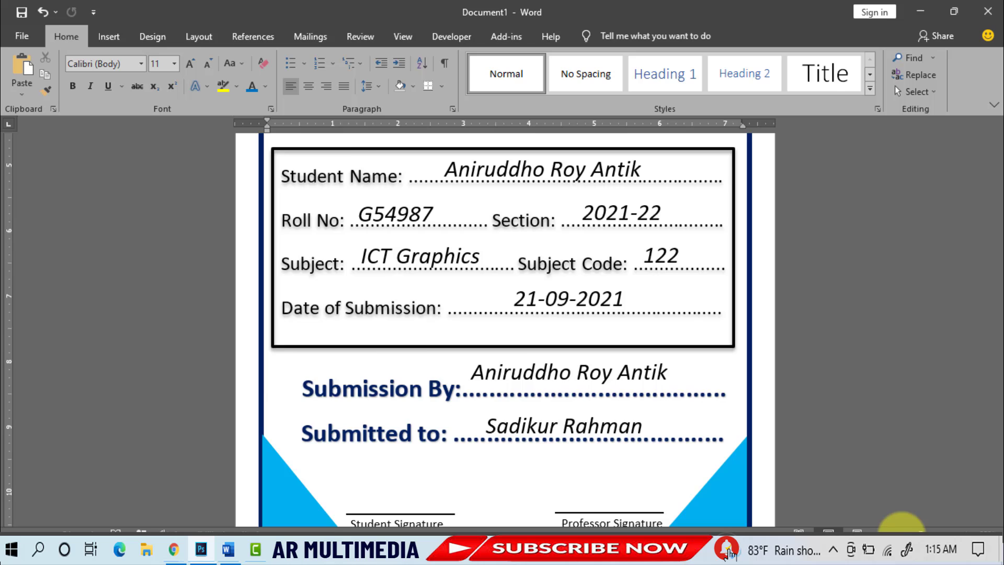
scroll(up, 3)
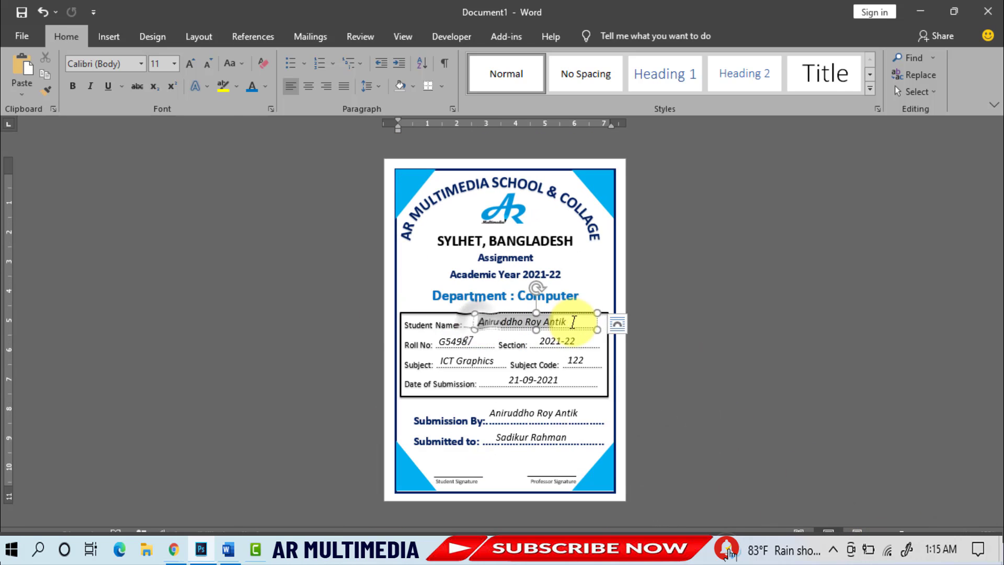
click(522, 320)
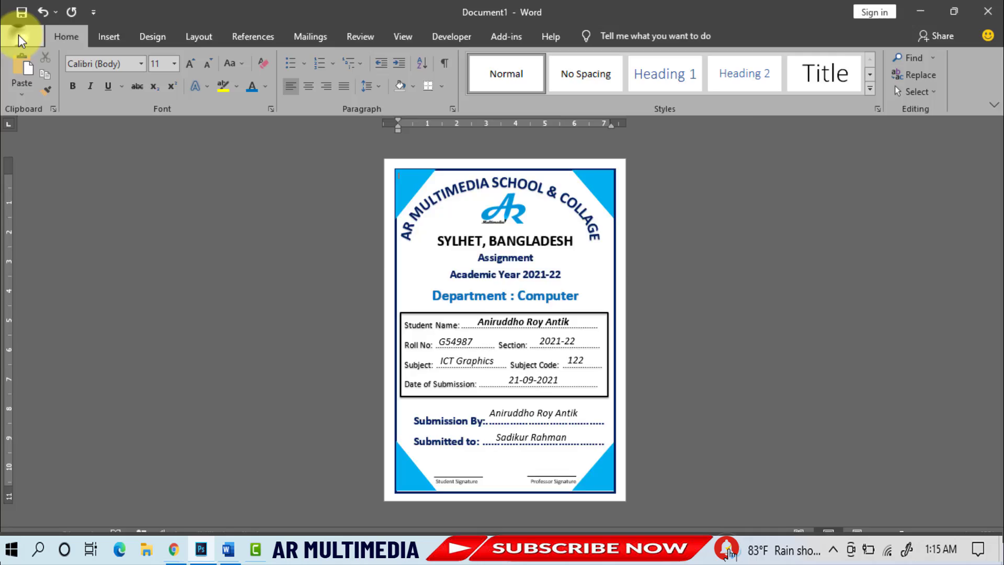
Save the document as 'Page design' in the Documents folder.
click(20, 12)
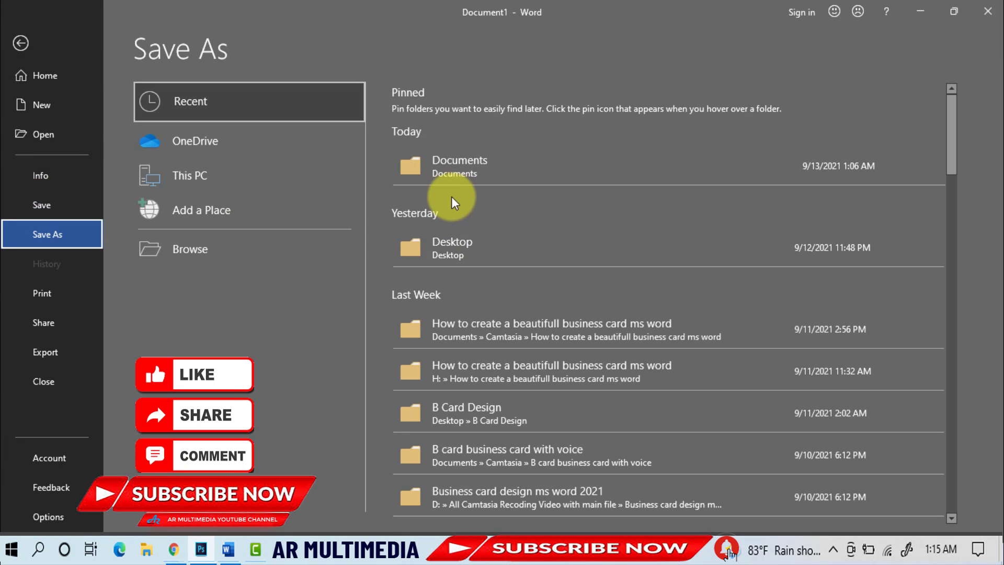
mouse_move(458, 166)
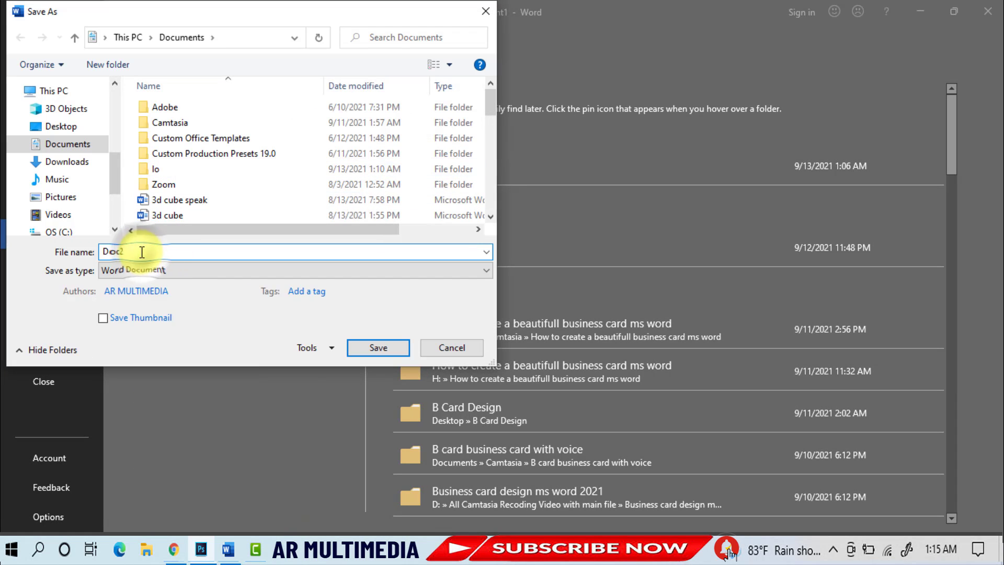
text(Page design)
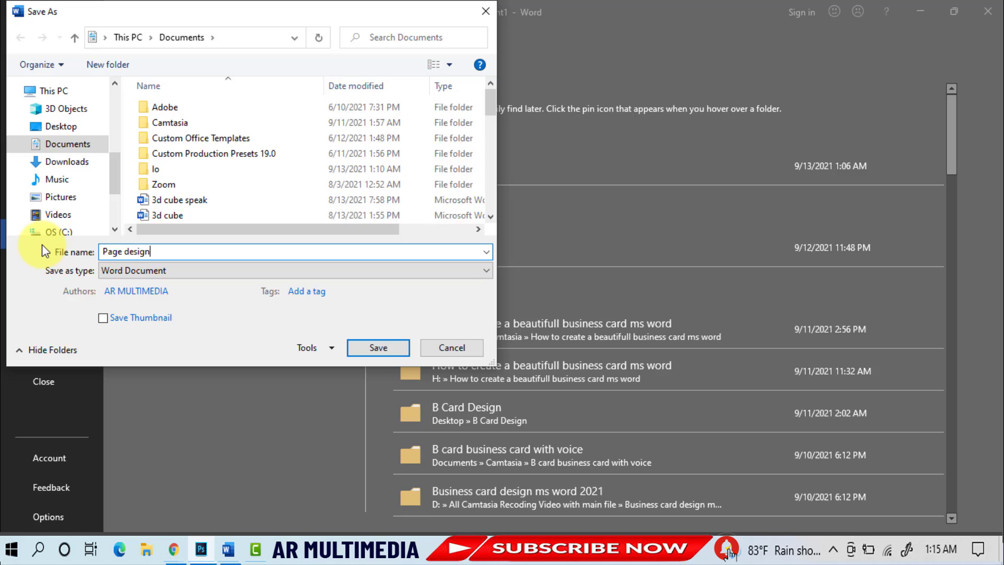
mouse_move(357, 319)
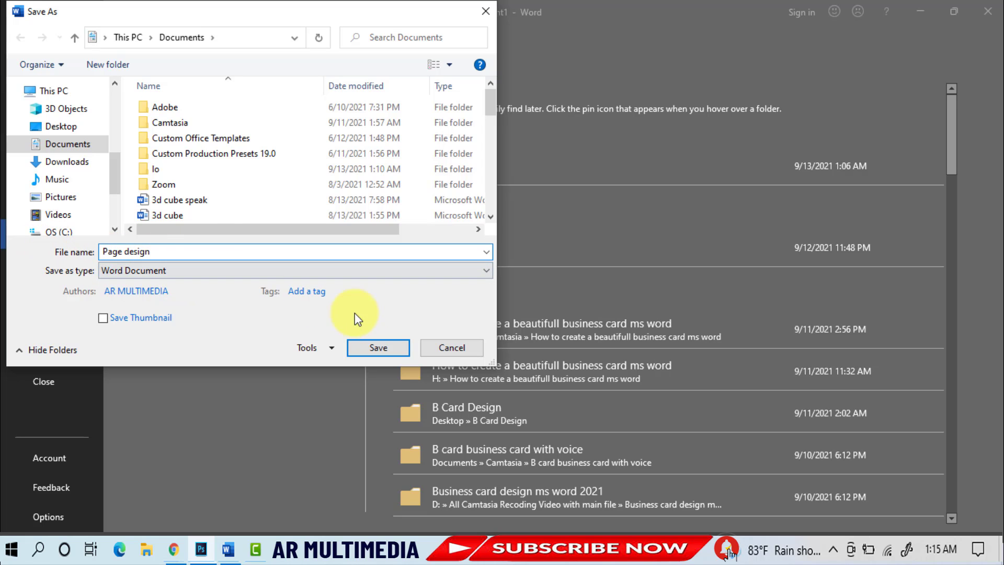
click(377, 348)
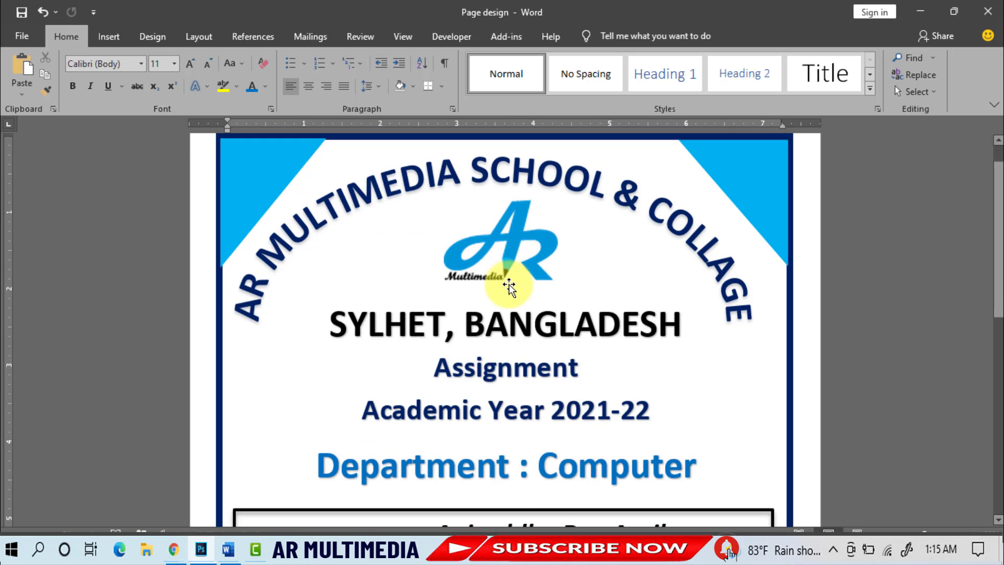
scroll(down, 3)
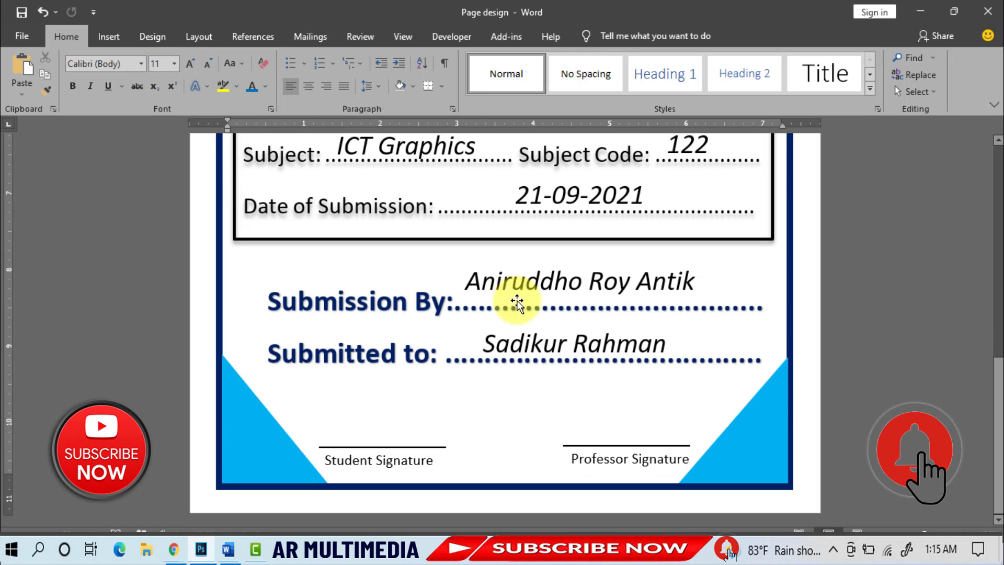
scroll(up, 3)
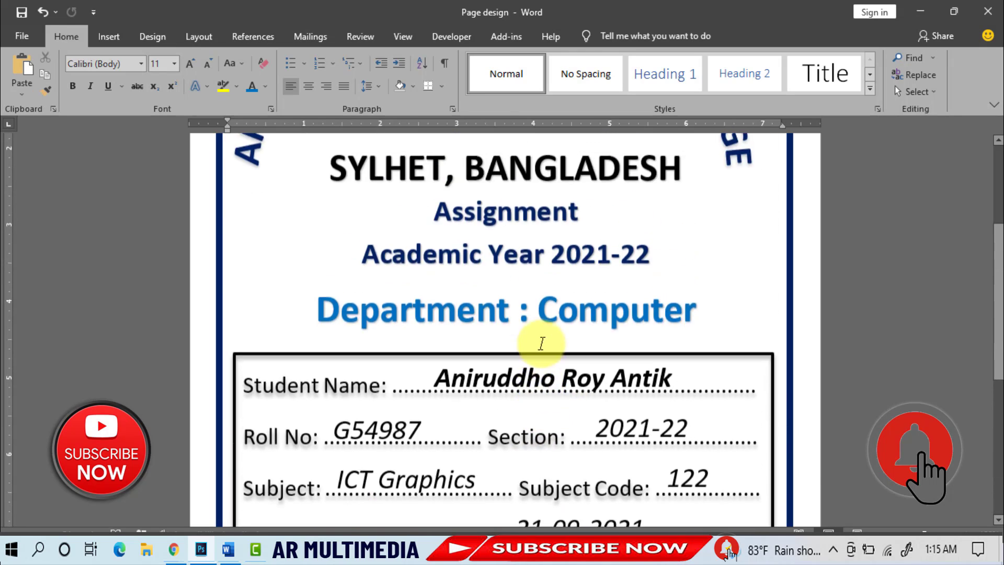
scroll(up, 3)
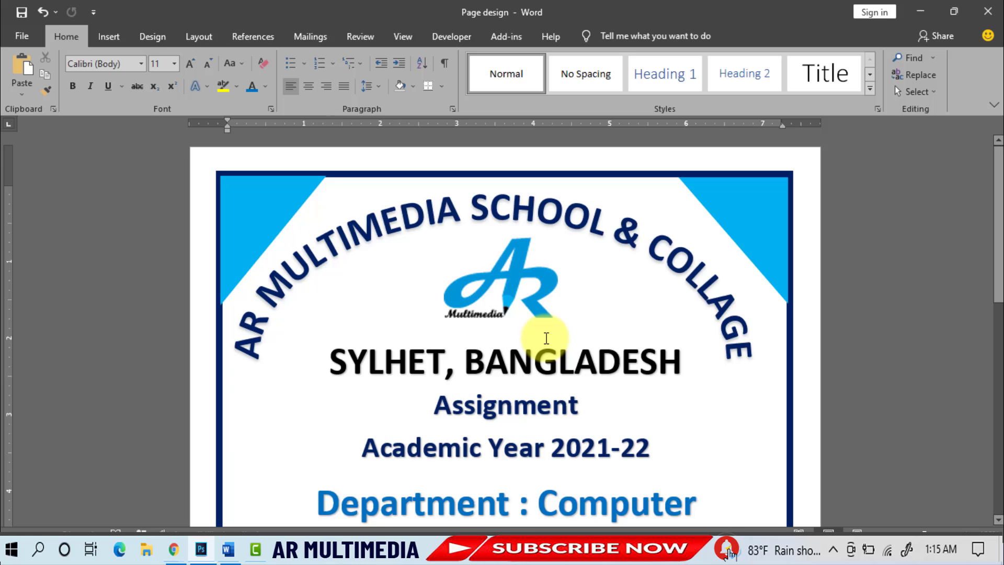
scroll(down, 3)
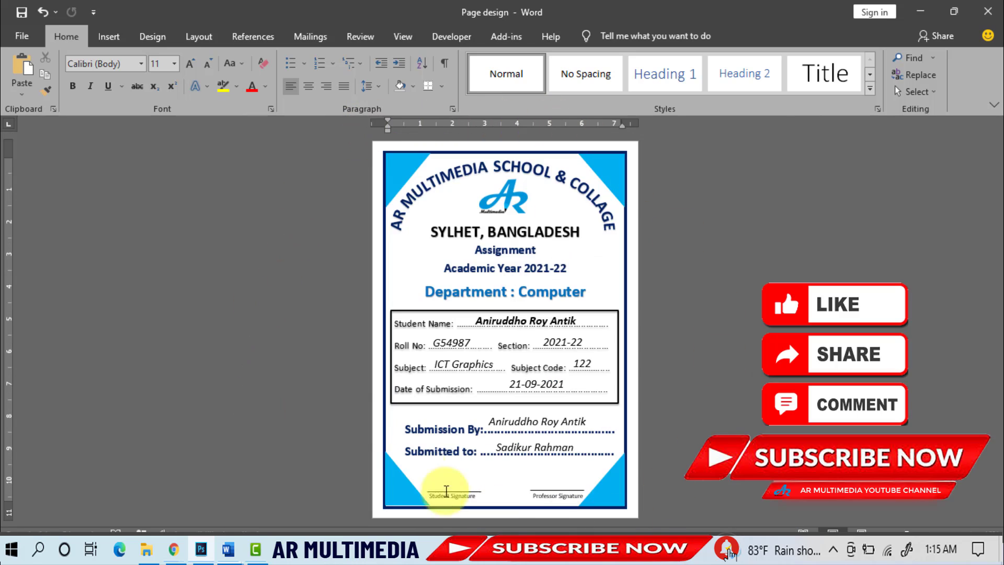
mouse_move(349, 374)
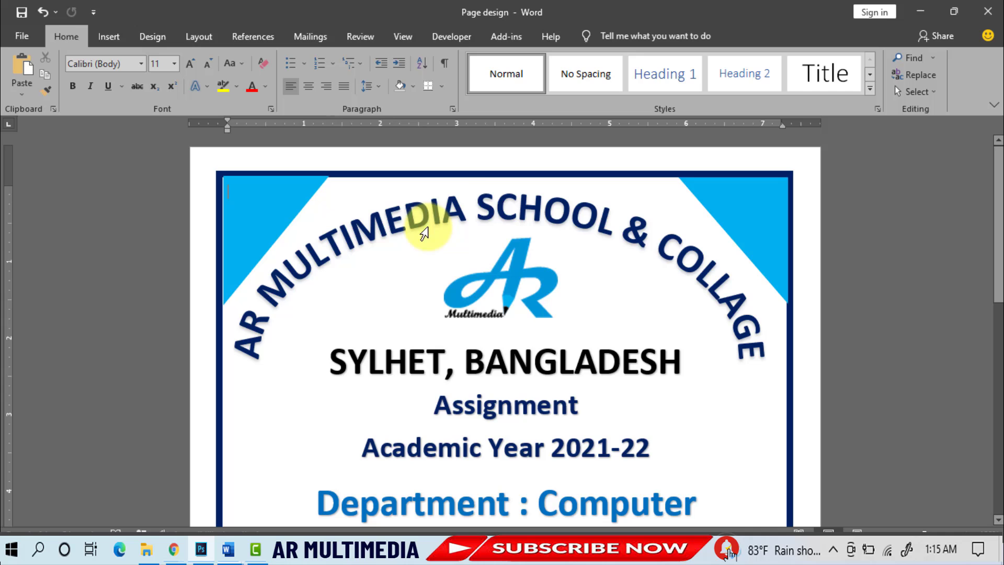
scroll(down, 3)
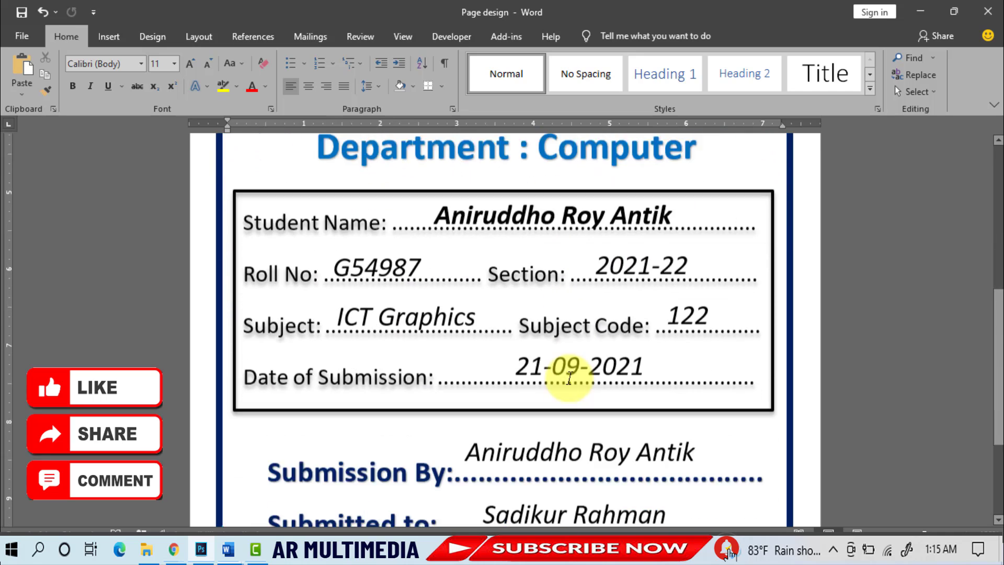
scroll(up, 3)
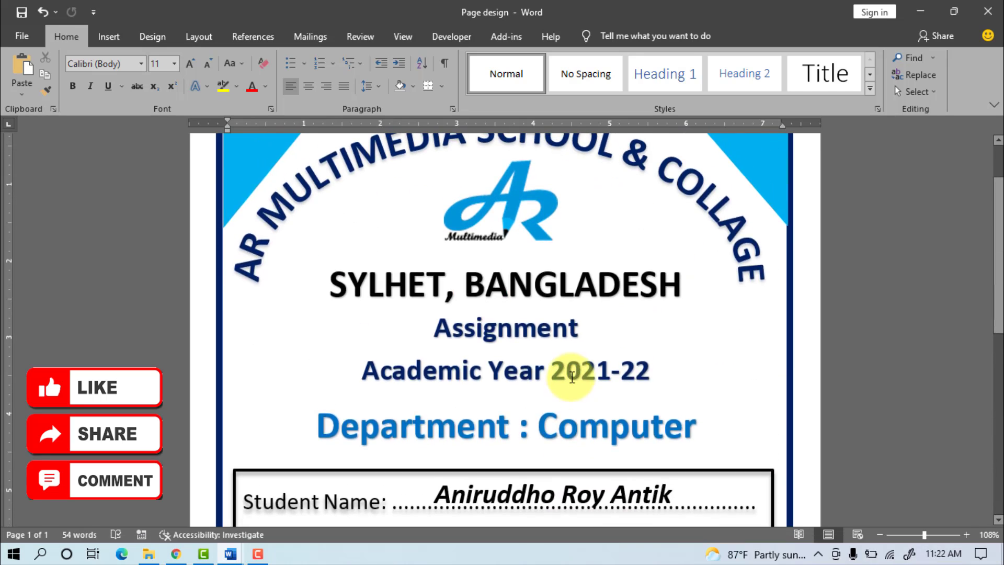